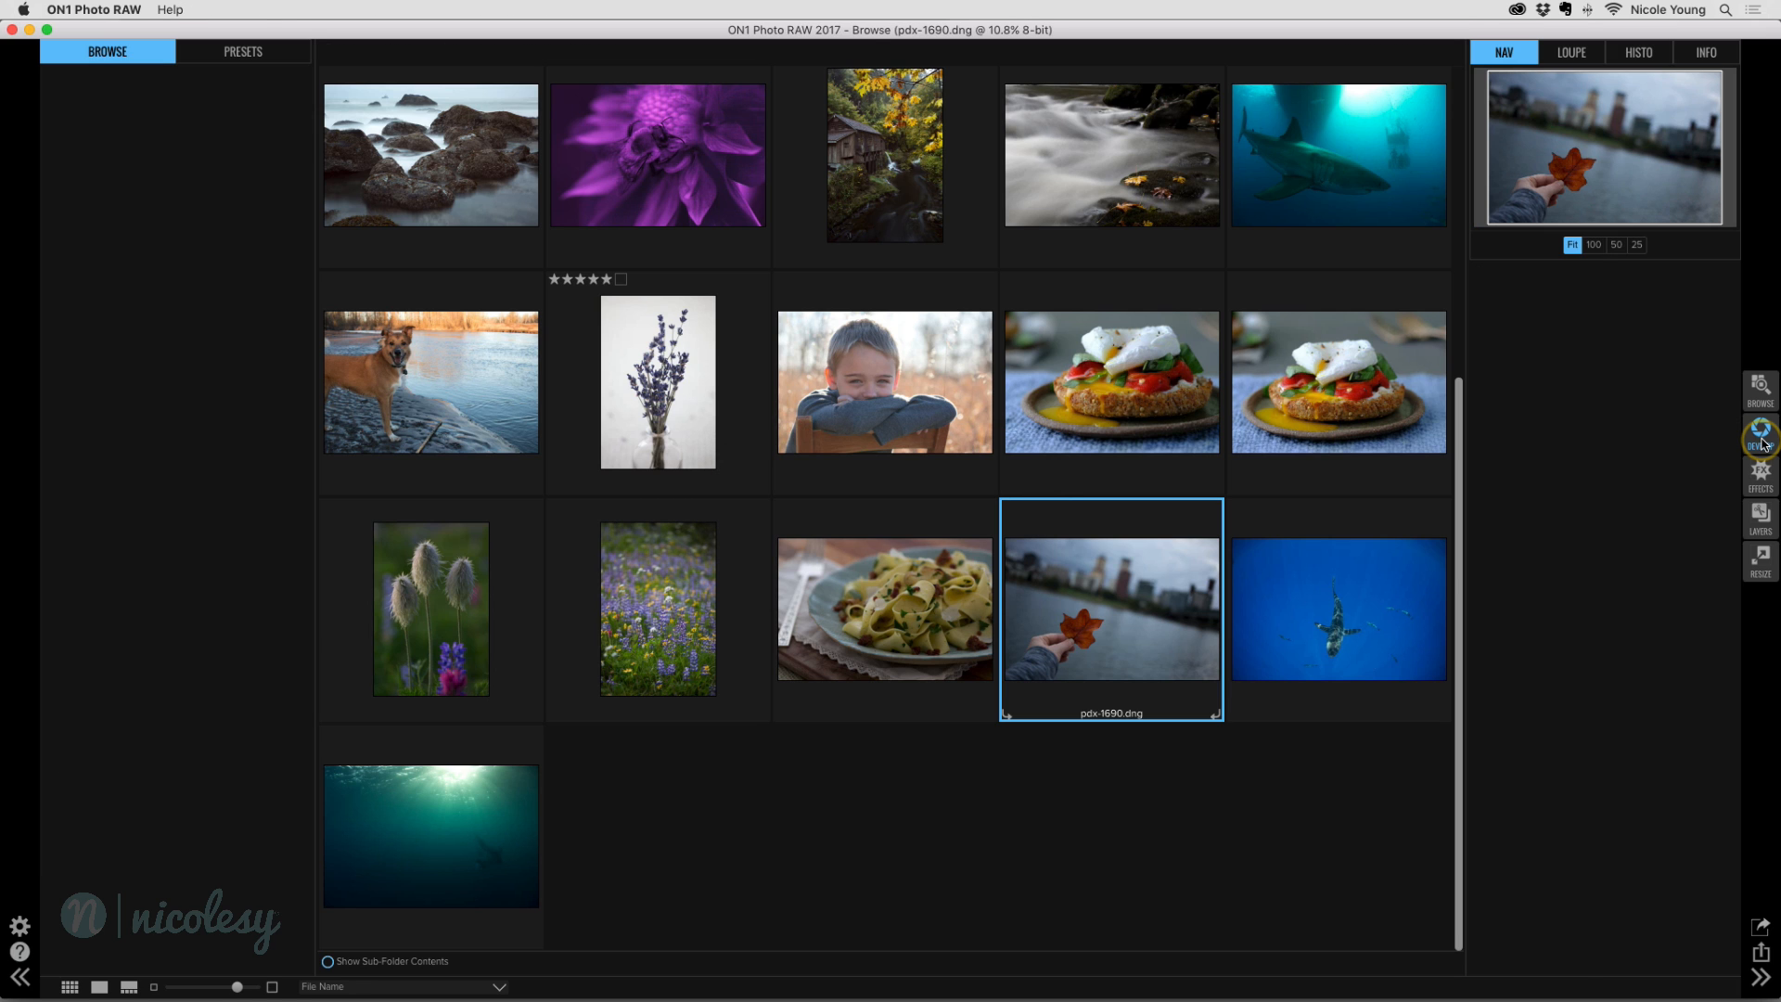
Step: Open the selected pdx-1690.dng leaf photo in the Develop module
left_click(1760, 436)
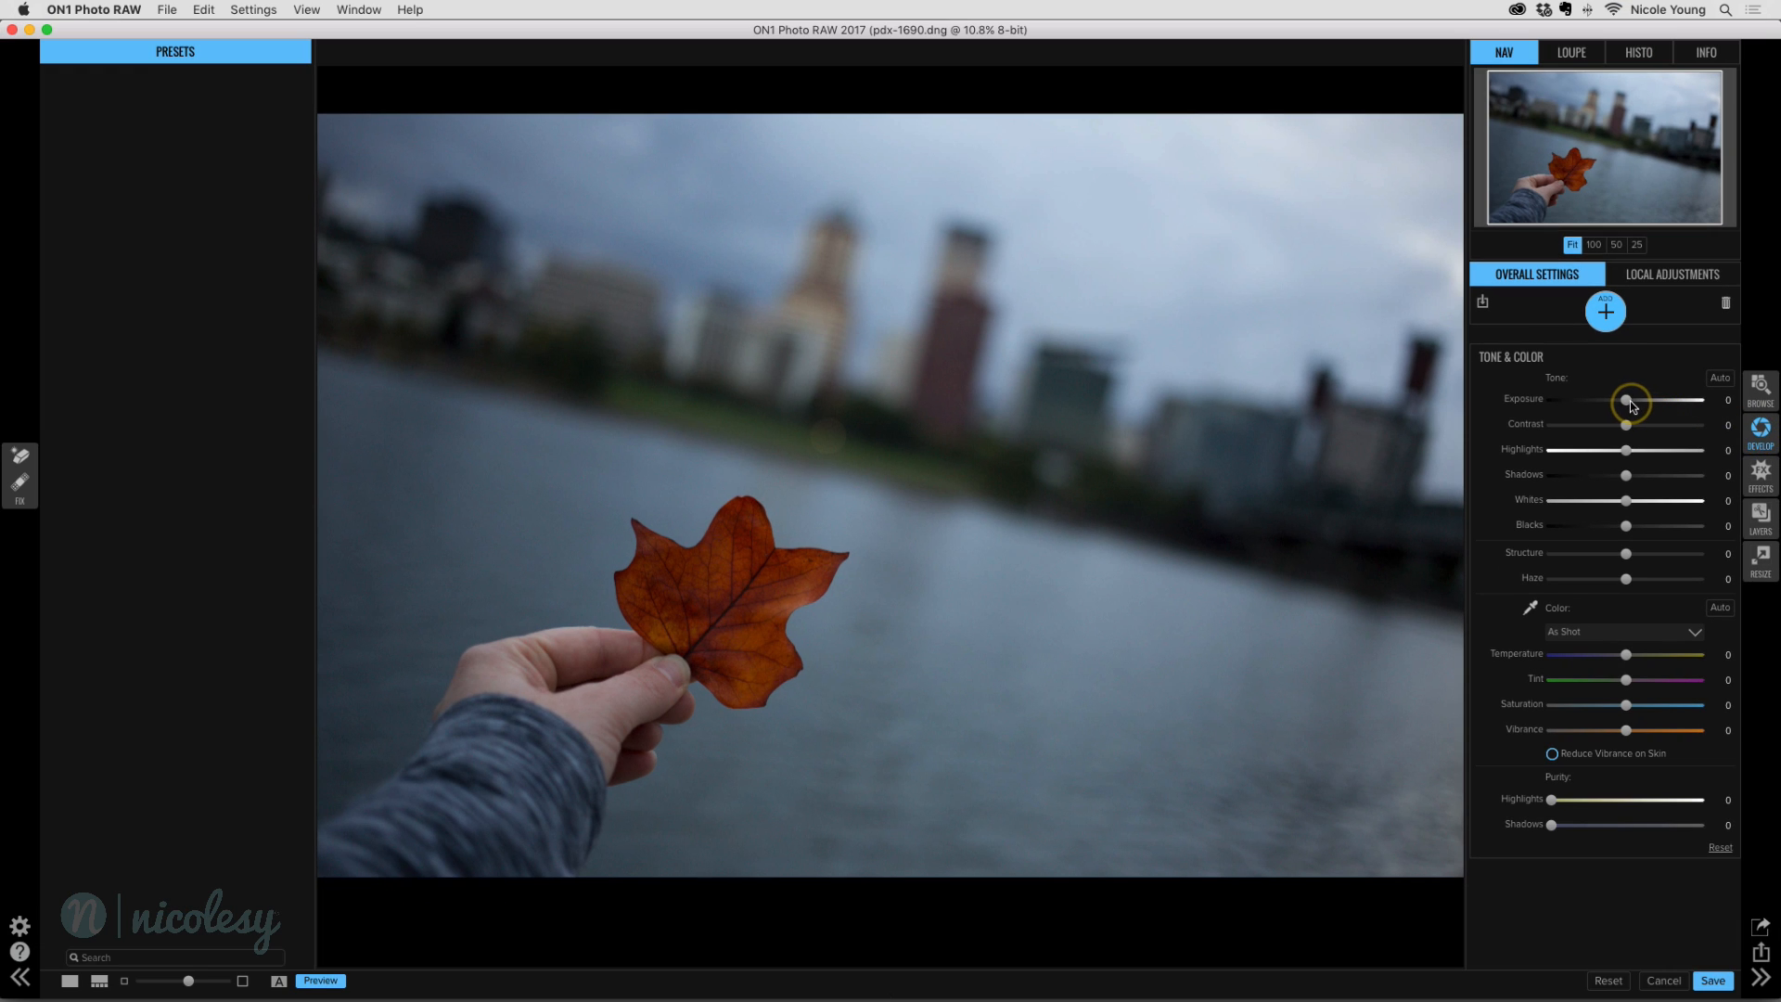
Step: Set Exposure +0.55, Contrast 5, Highlights -40 and Whites 4, and slightly deepen blacks
left_click_drag(1629, 400, 1643, 400)
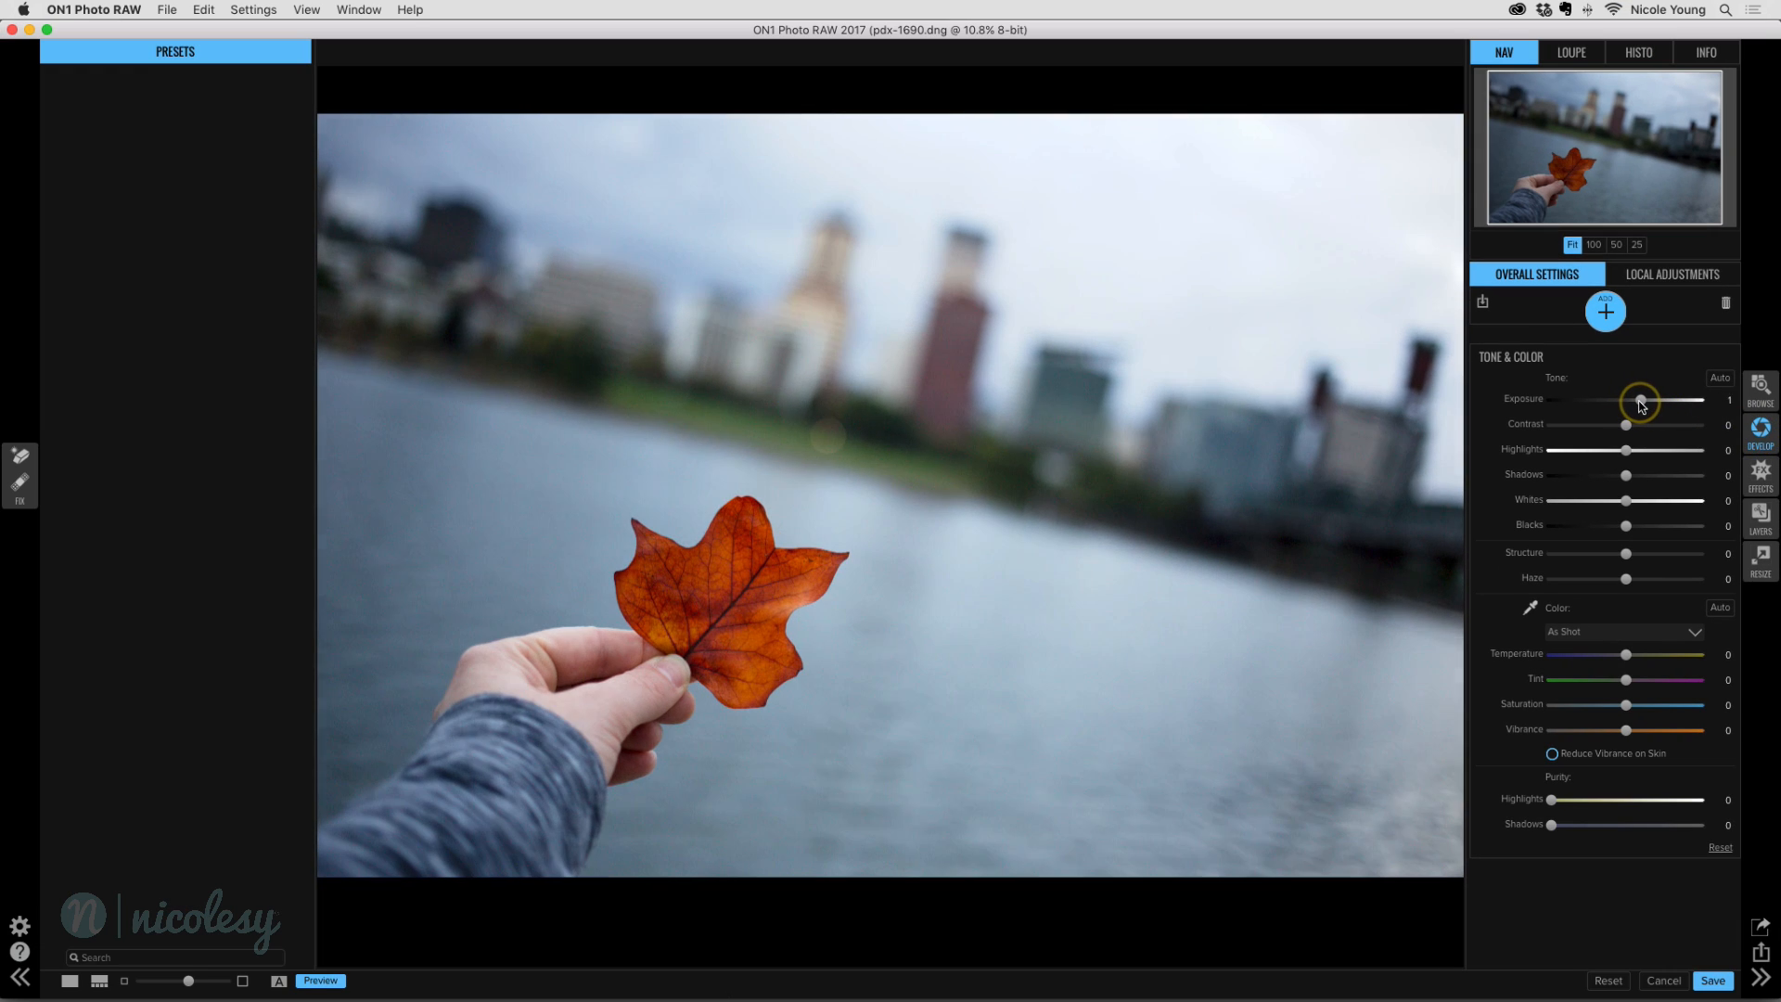
left_click_drag(1640, 400, 1631, 400)
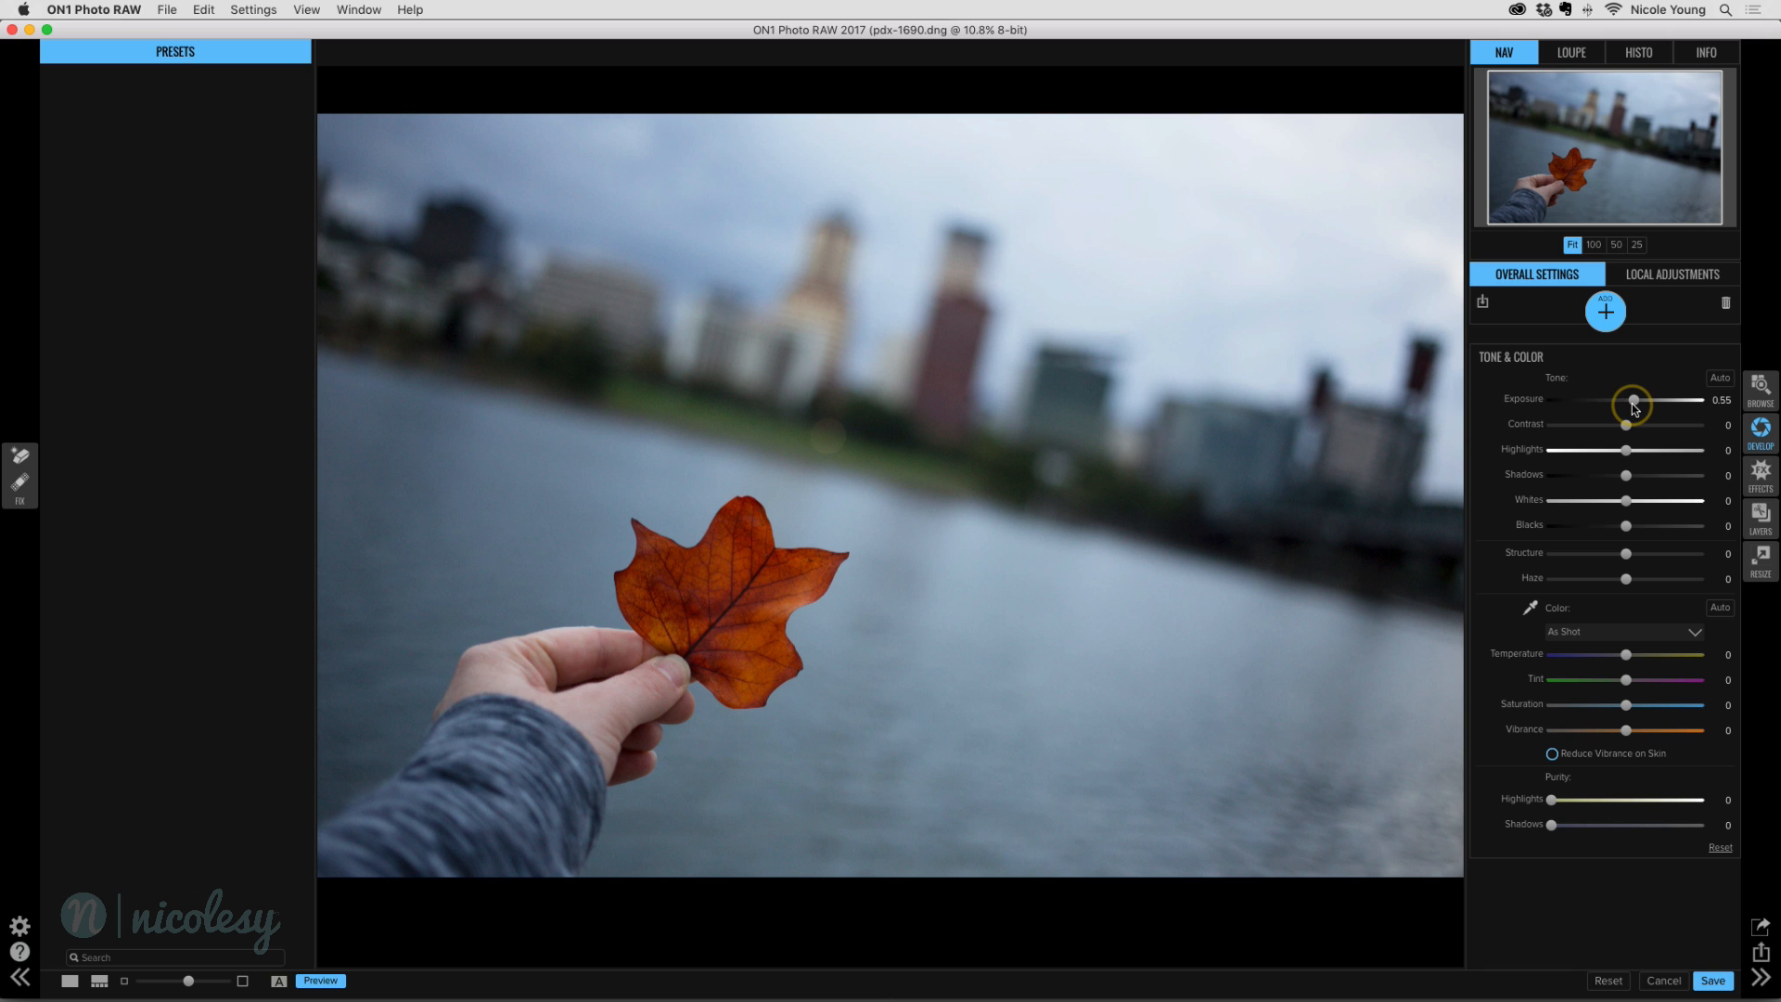
left_click_drag(1626, 424, 1631, 424)
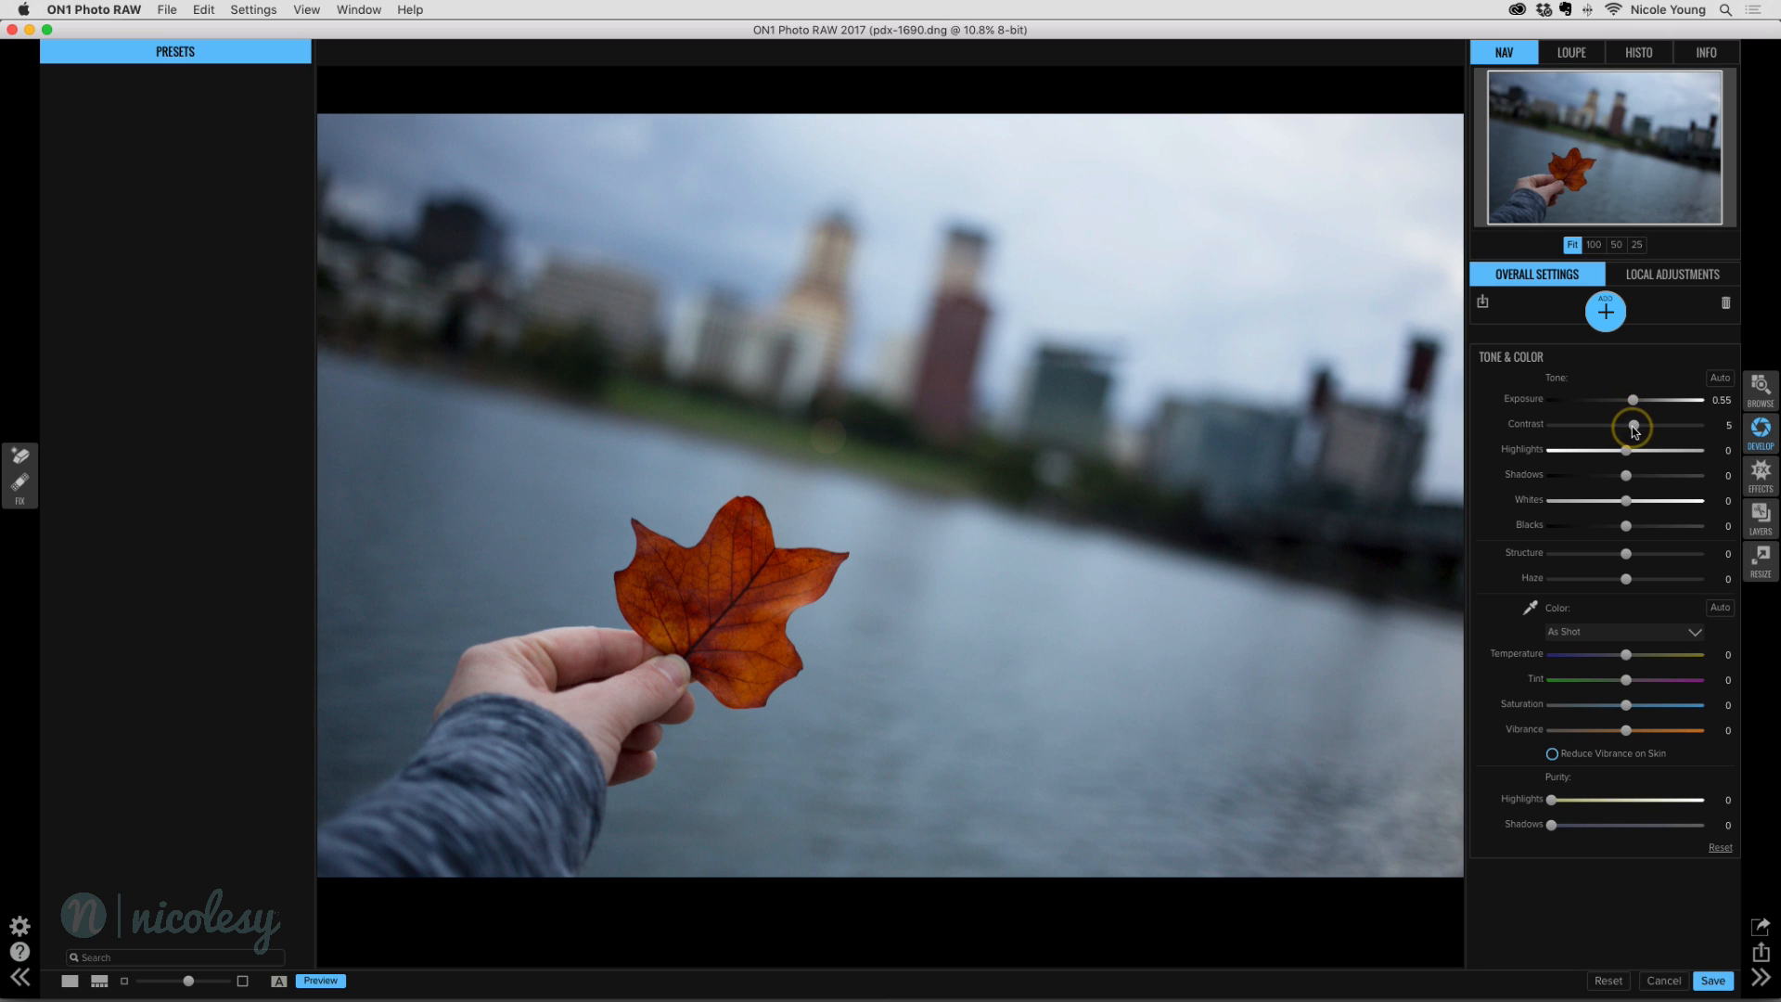
left_click_drag(1665, 450, 1592, 450)
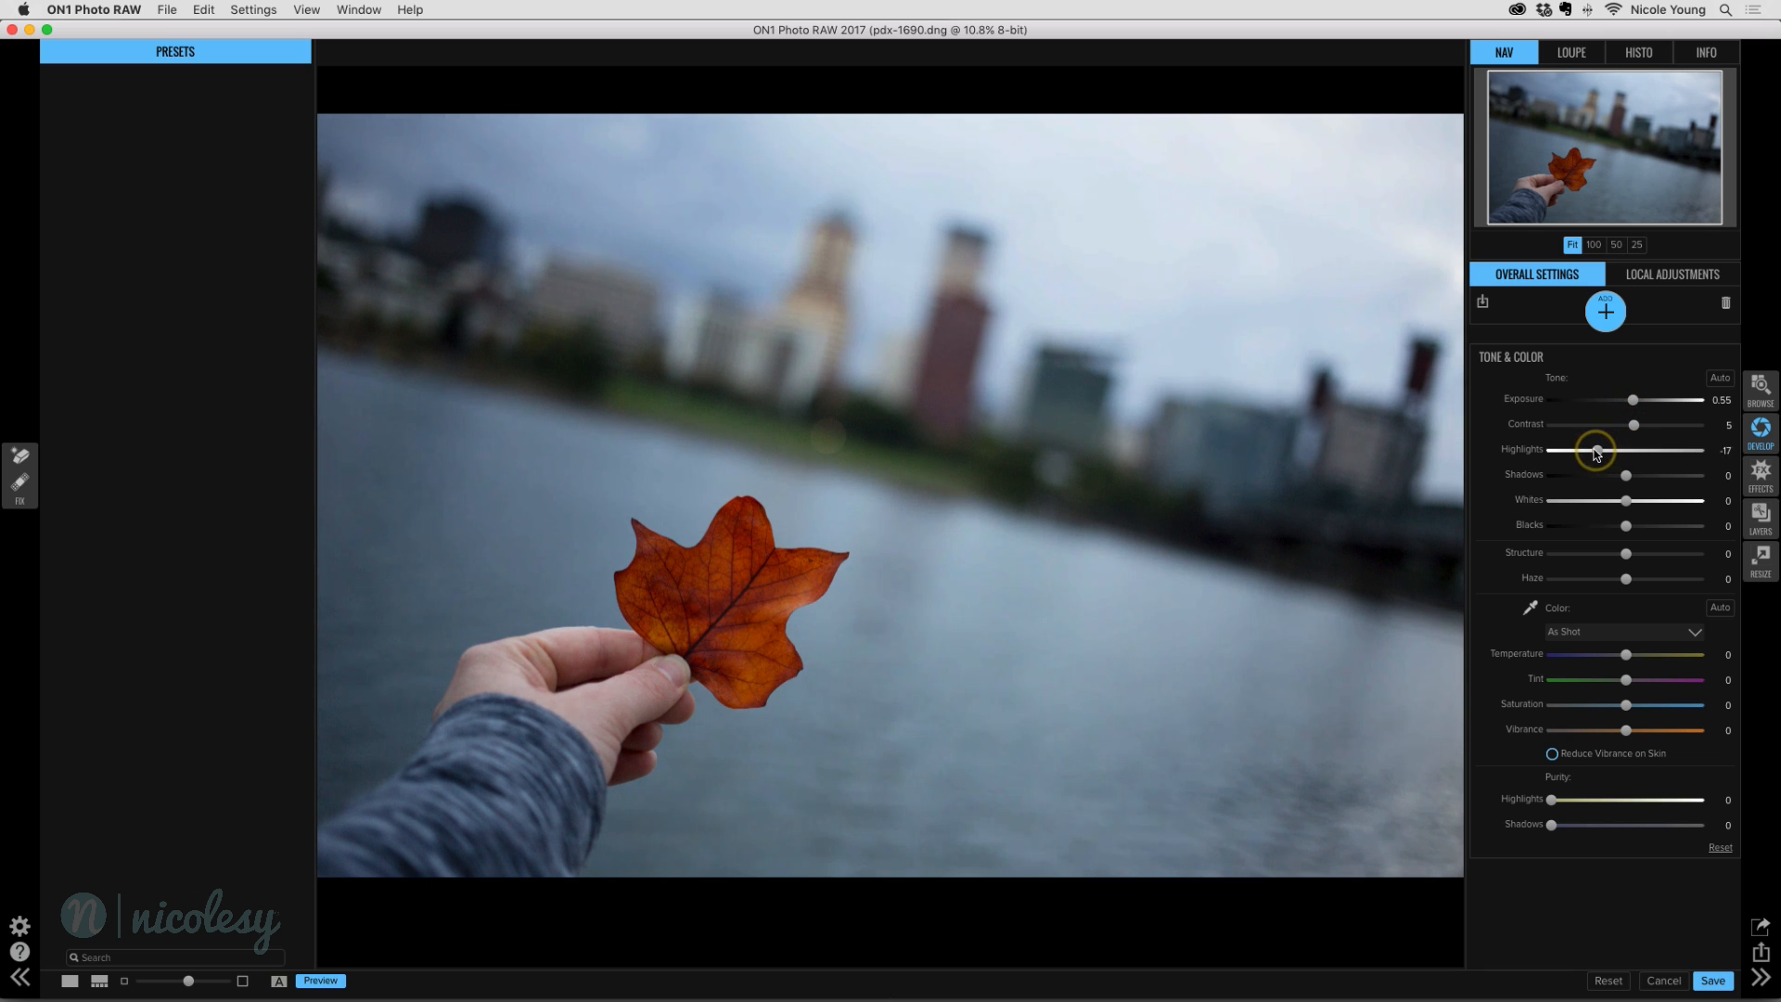
left_click_drag(1600, 450, 1577, 450)
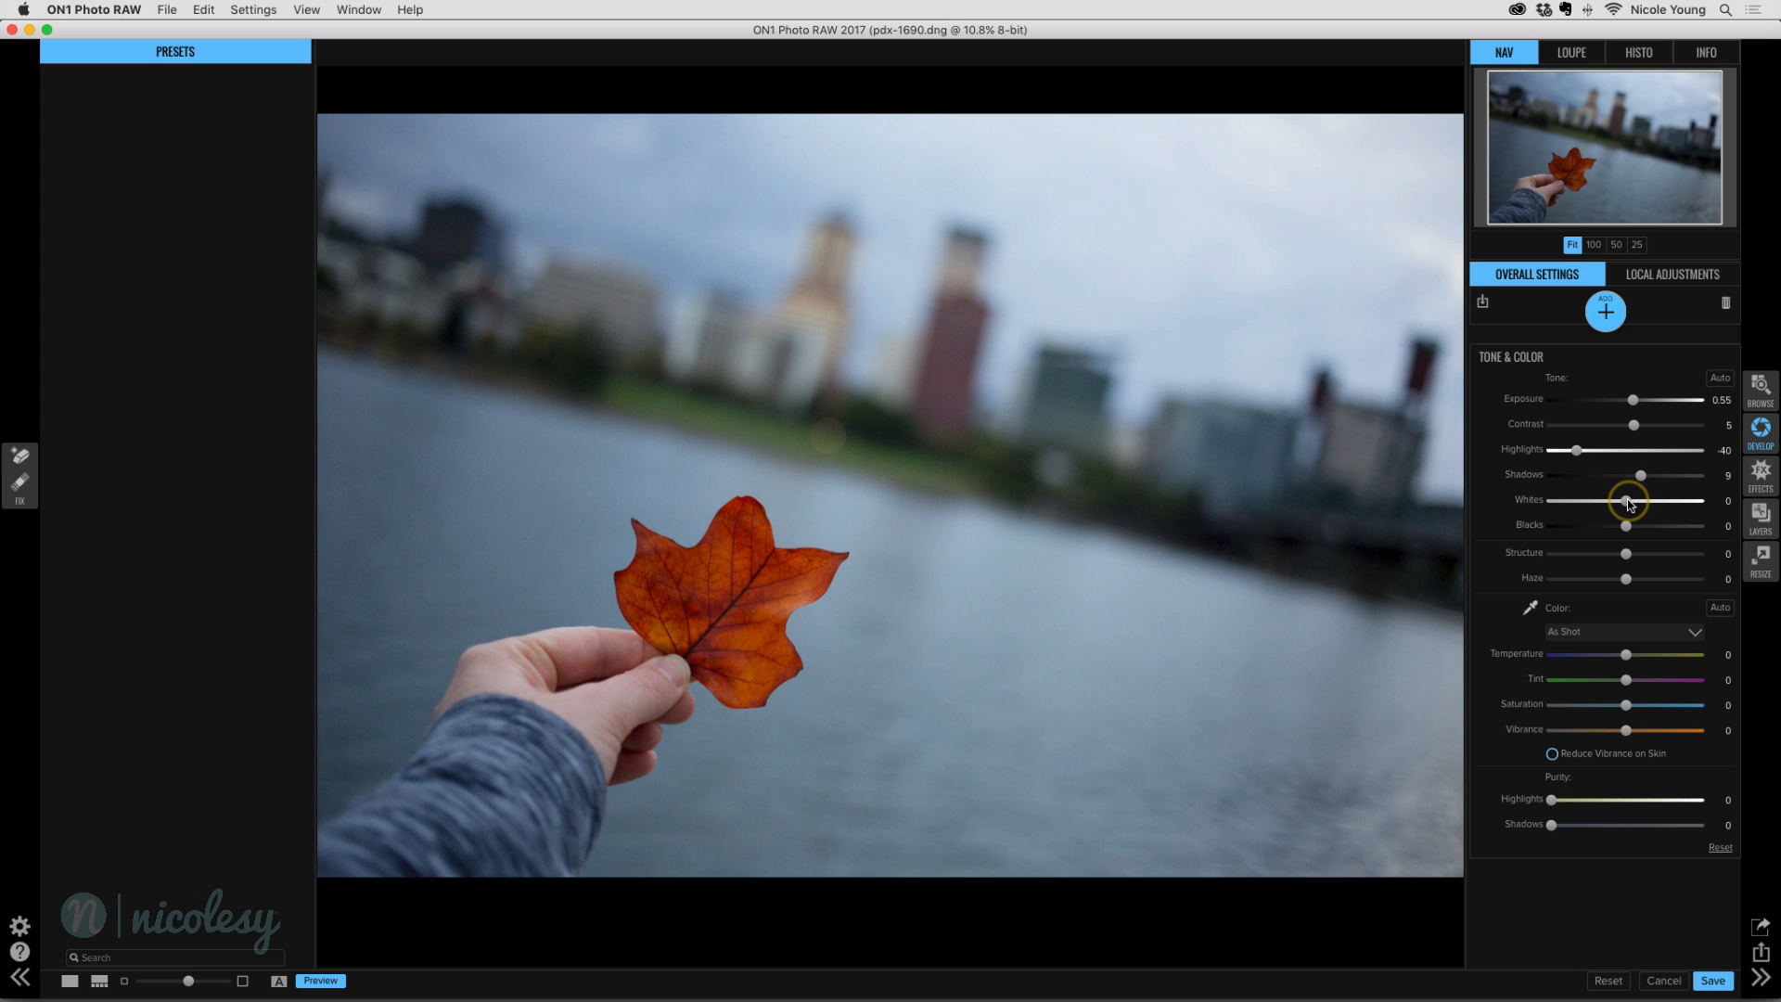
left_click_drag(1664, 500, 1684, 500)
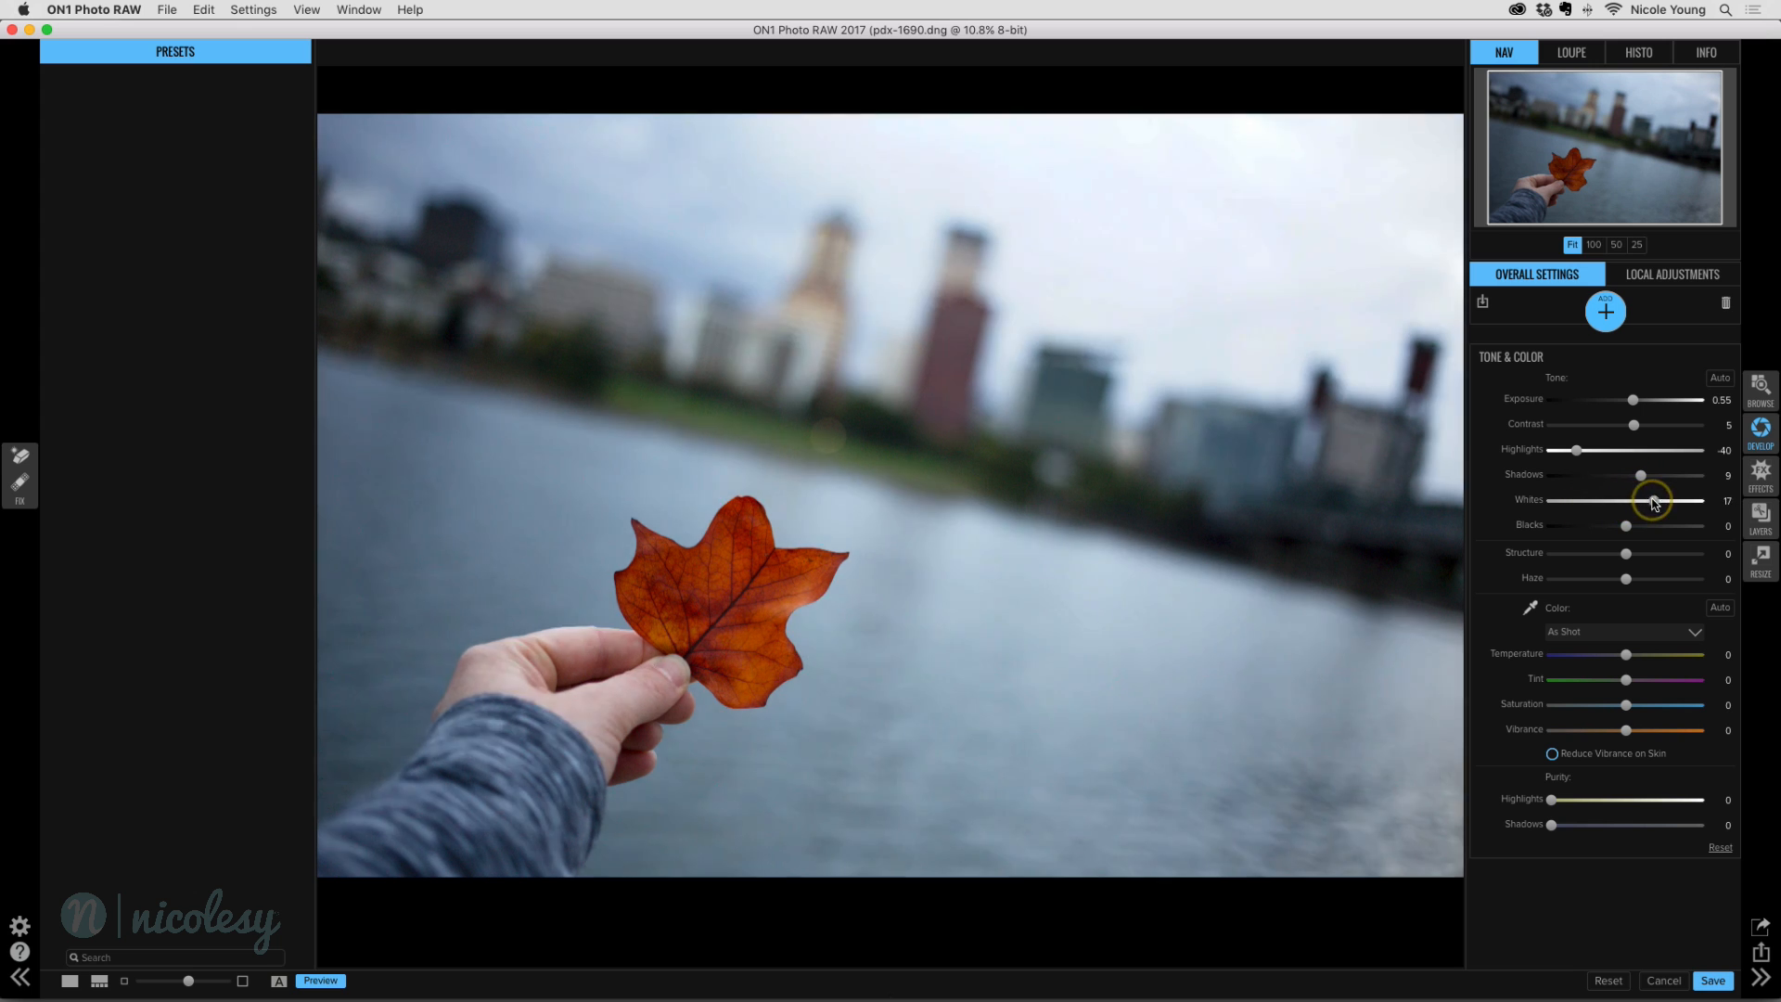
left_click_drag(1699, 500, 1634, 506)
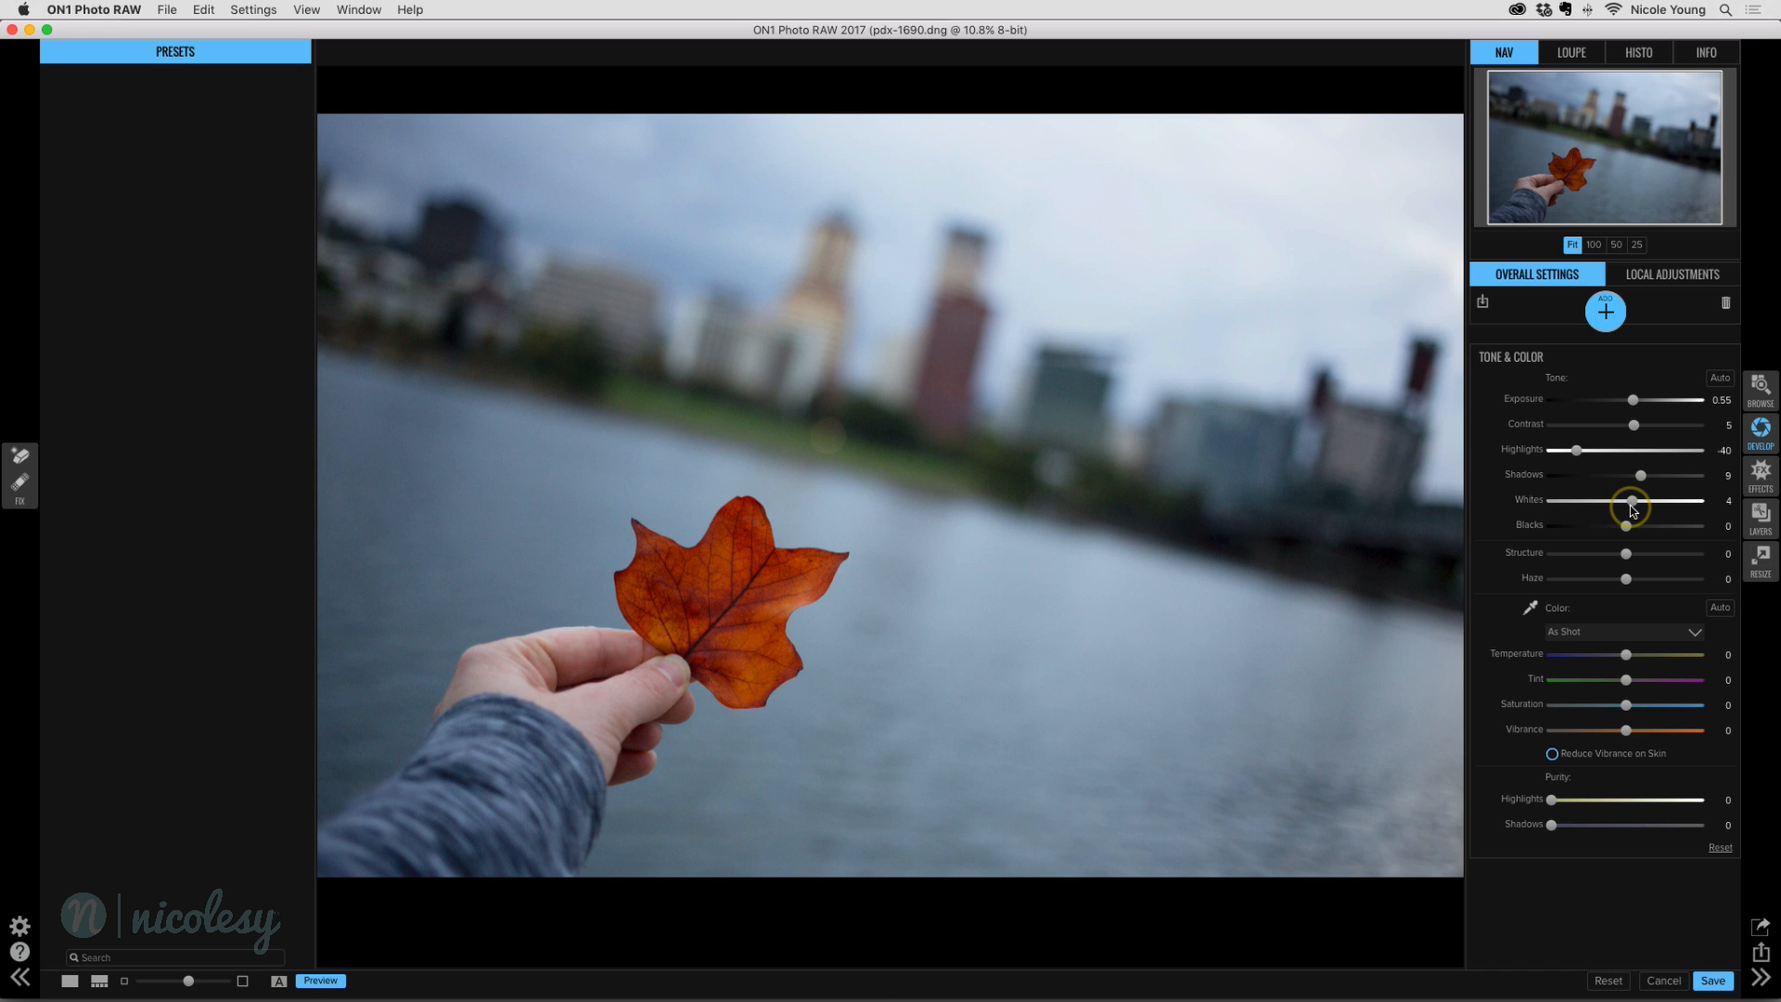
left_click_drag(1645, 528, 1621, 528)
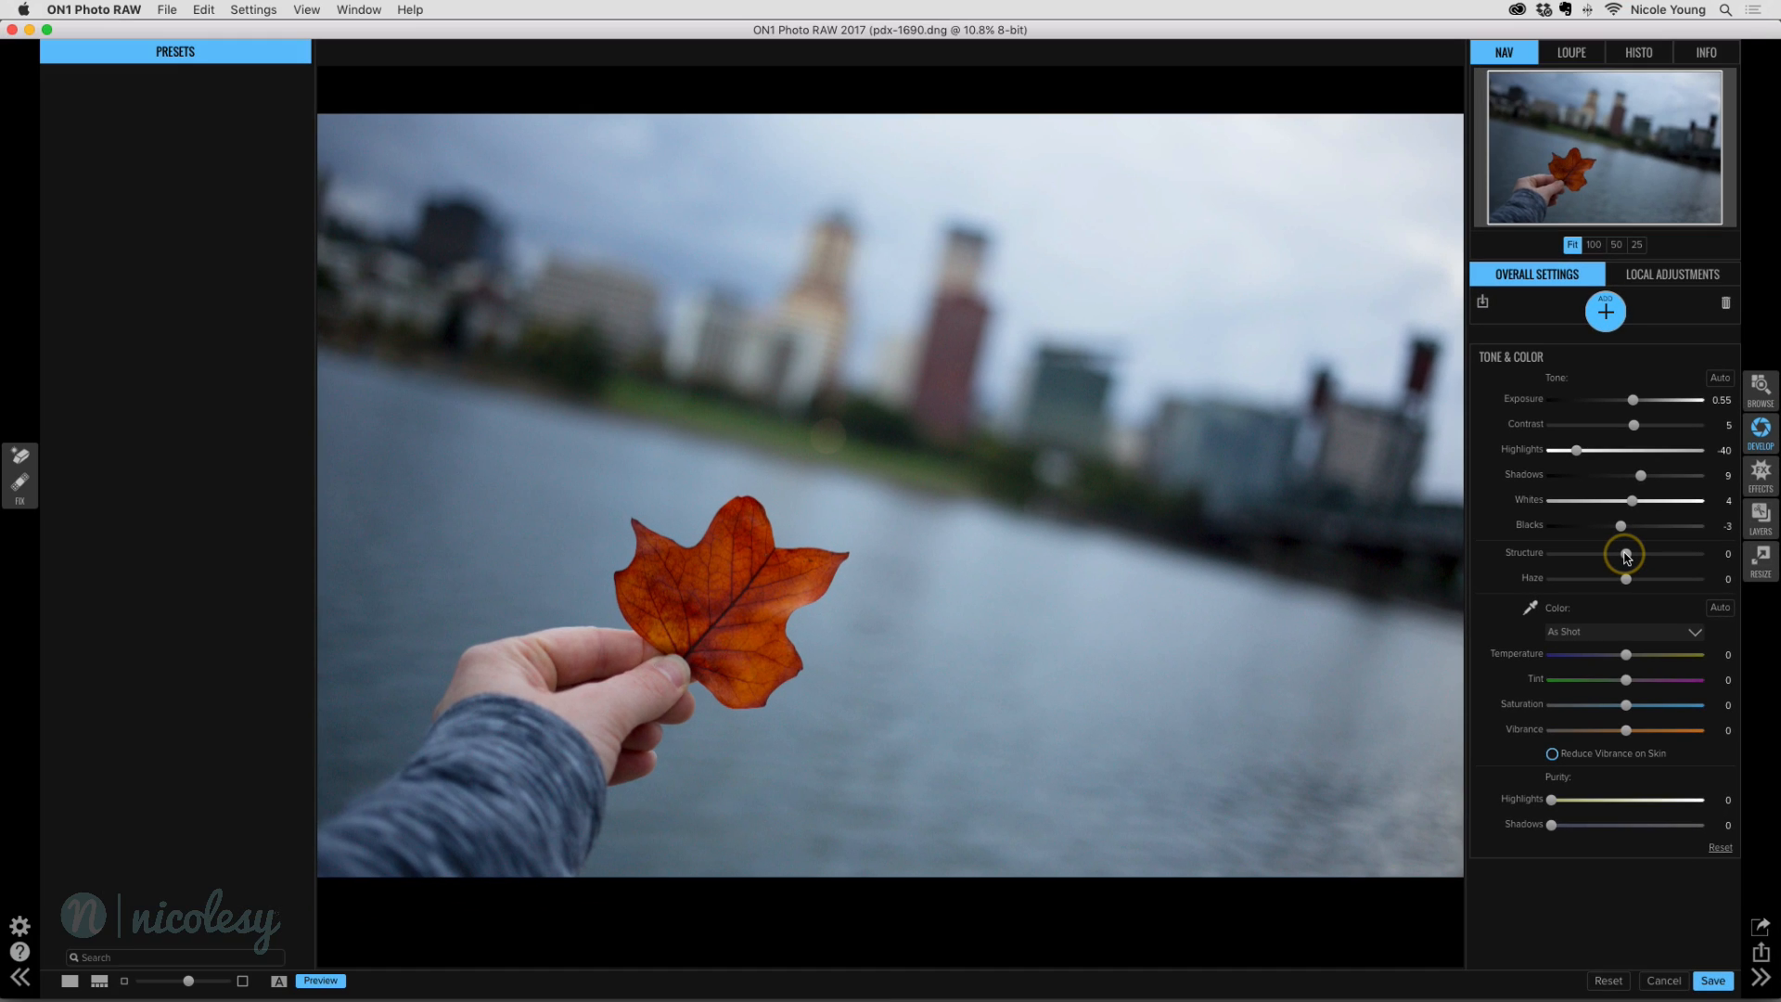
Step: Preview Structure at its maximum, then pull it back to 20
left_click_drag(1621, 556, 1644, 557)
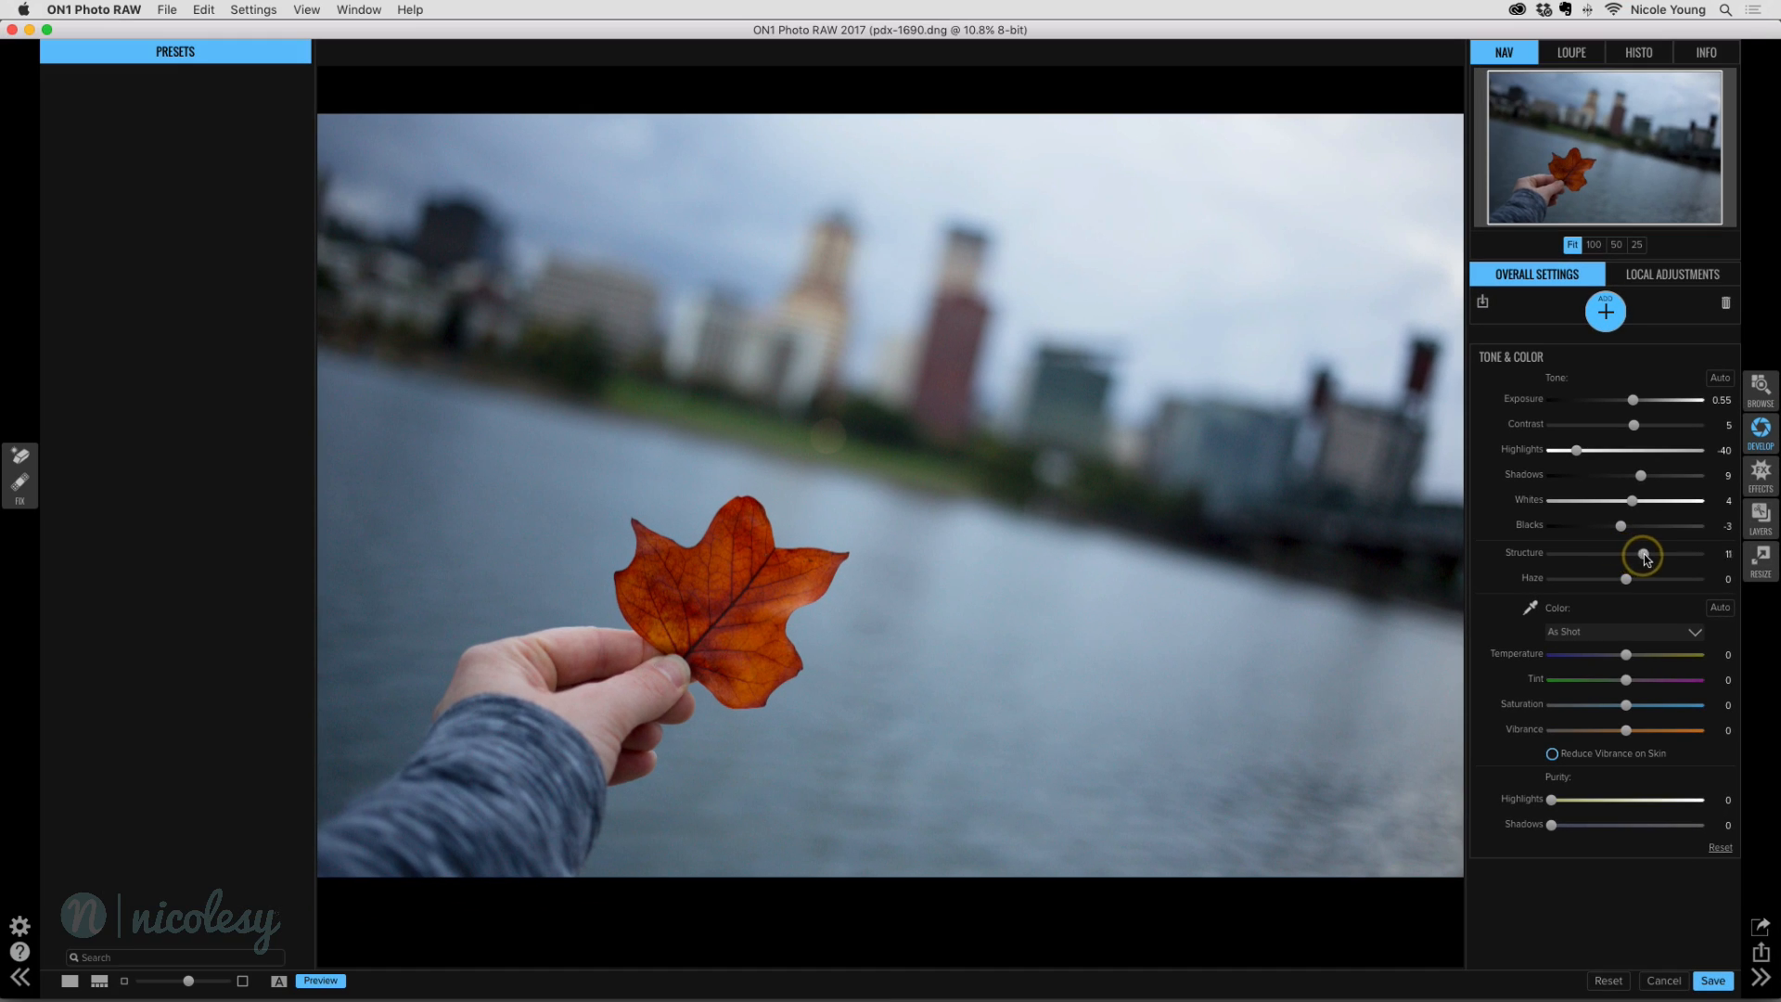
left_click_drag(1641, 558, 1654, 558)
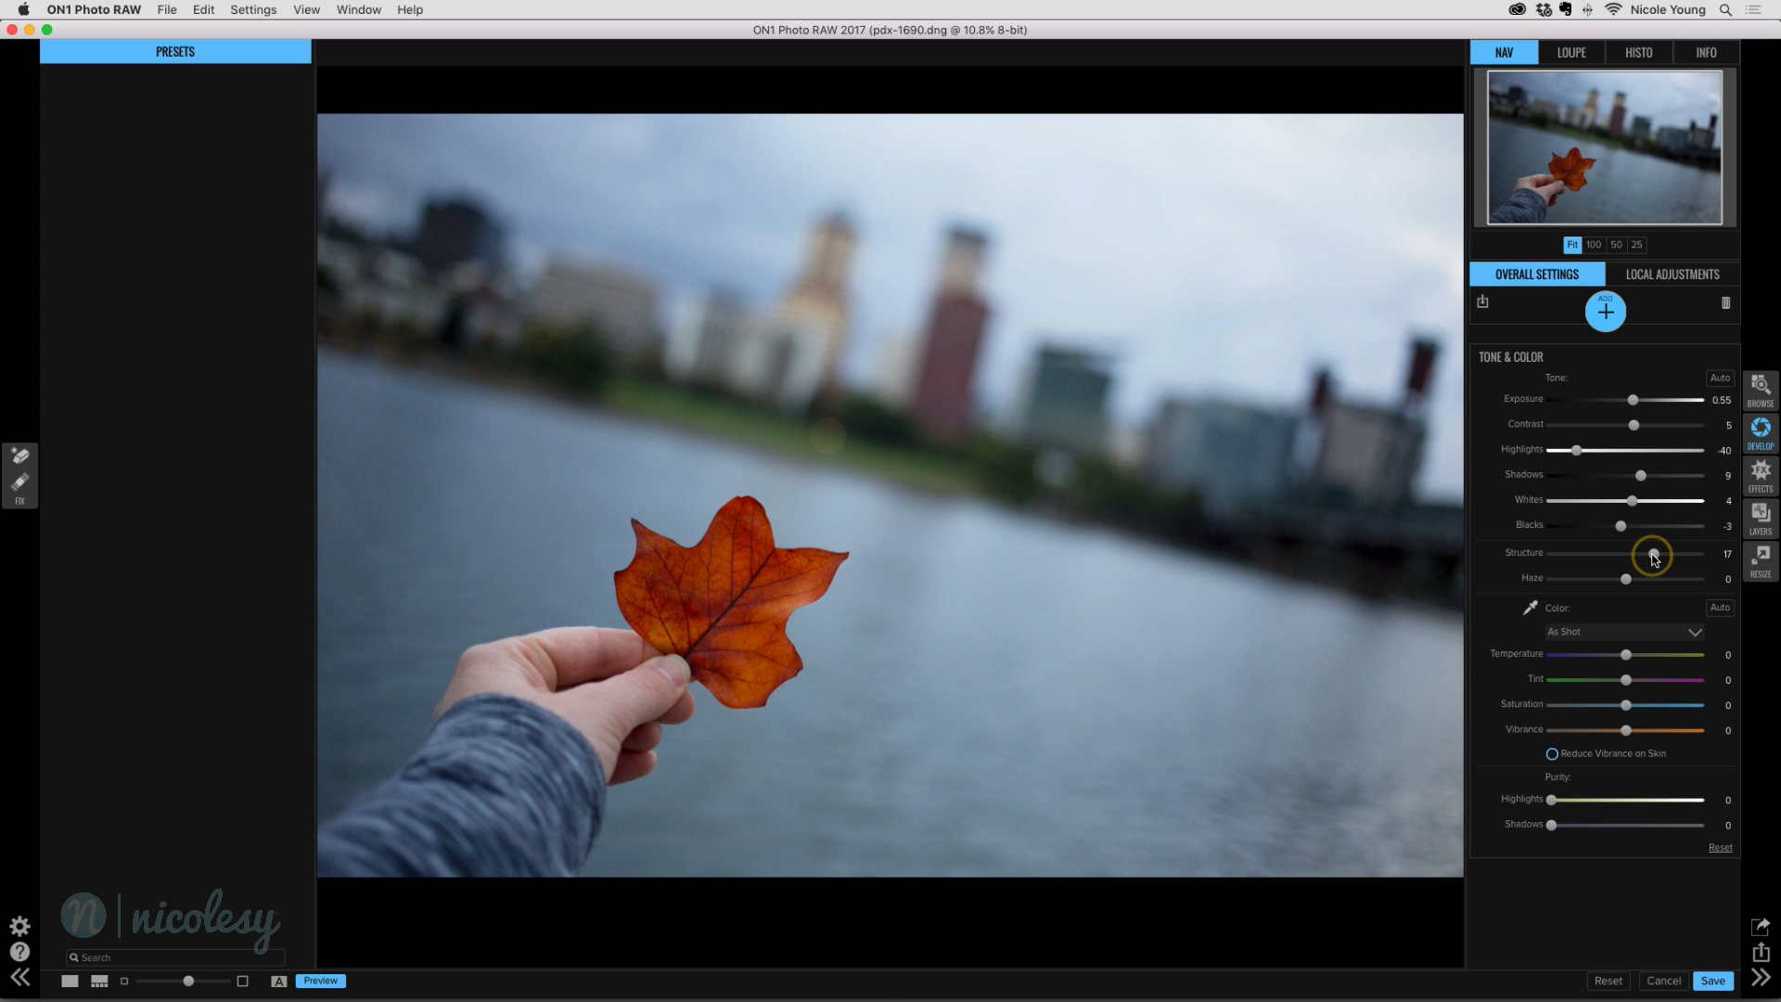
left_click_drag(1653, 558, 1721, 558)
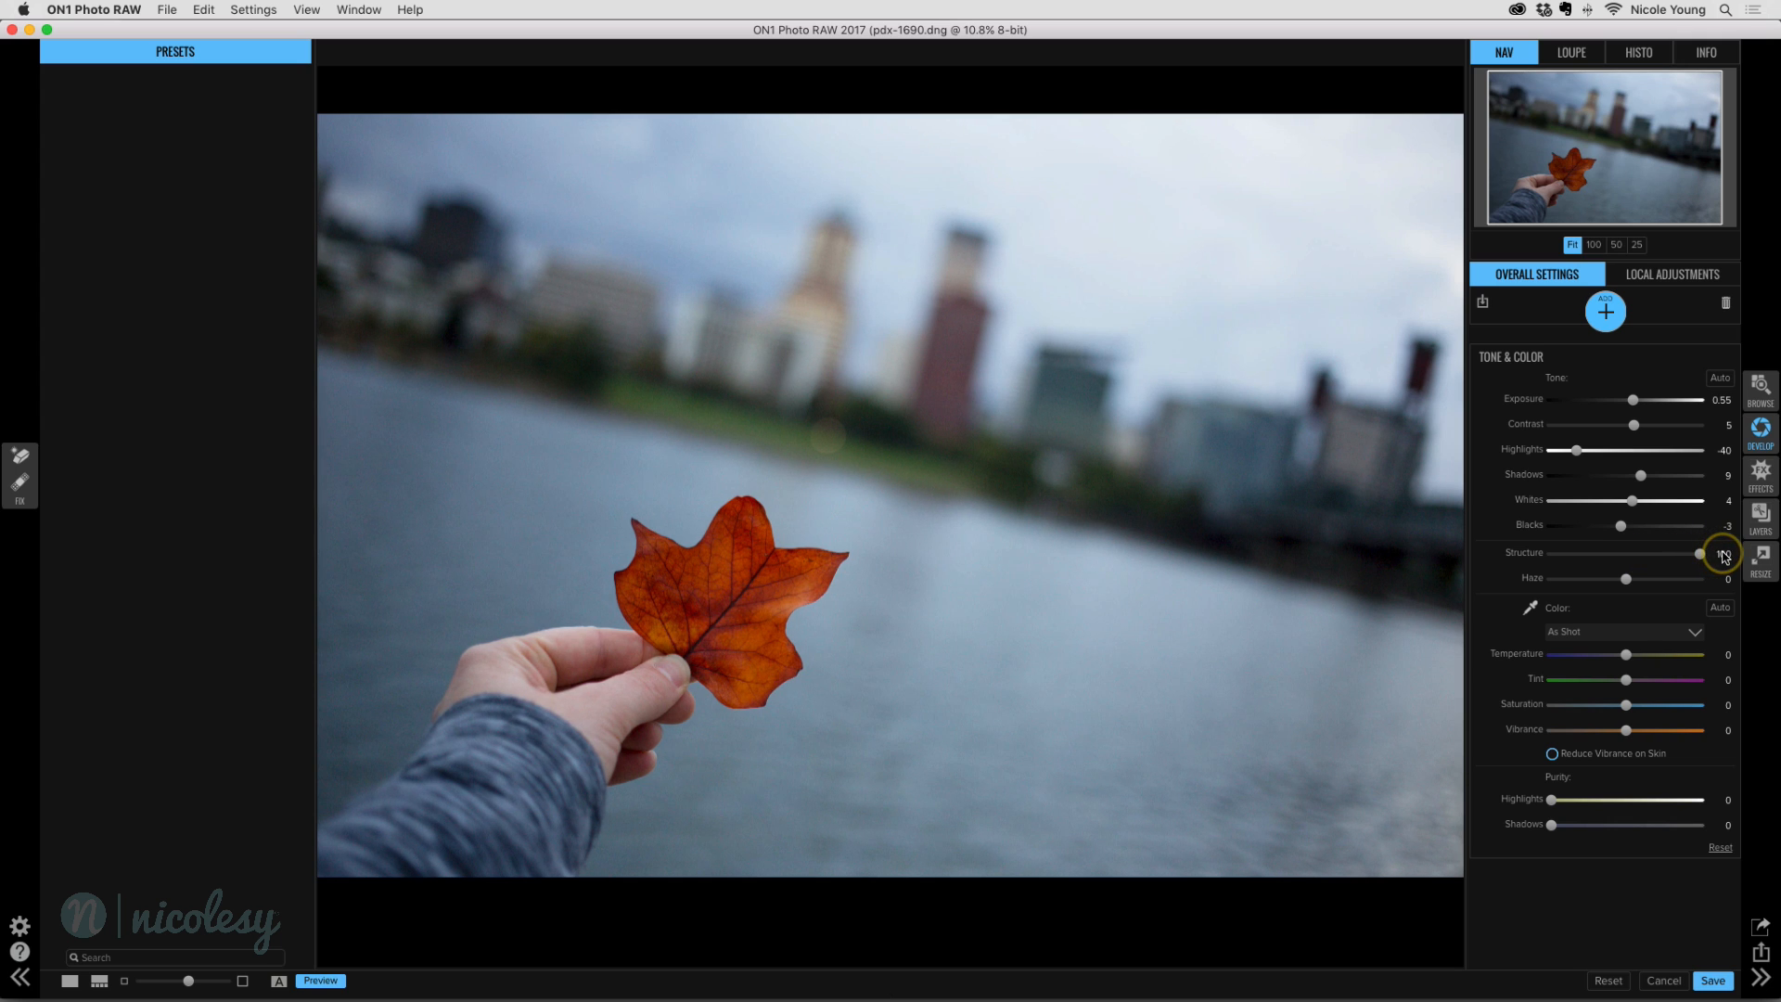
left_click_drag(1721, 553, 1700, 553)
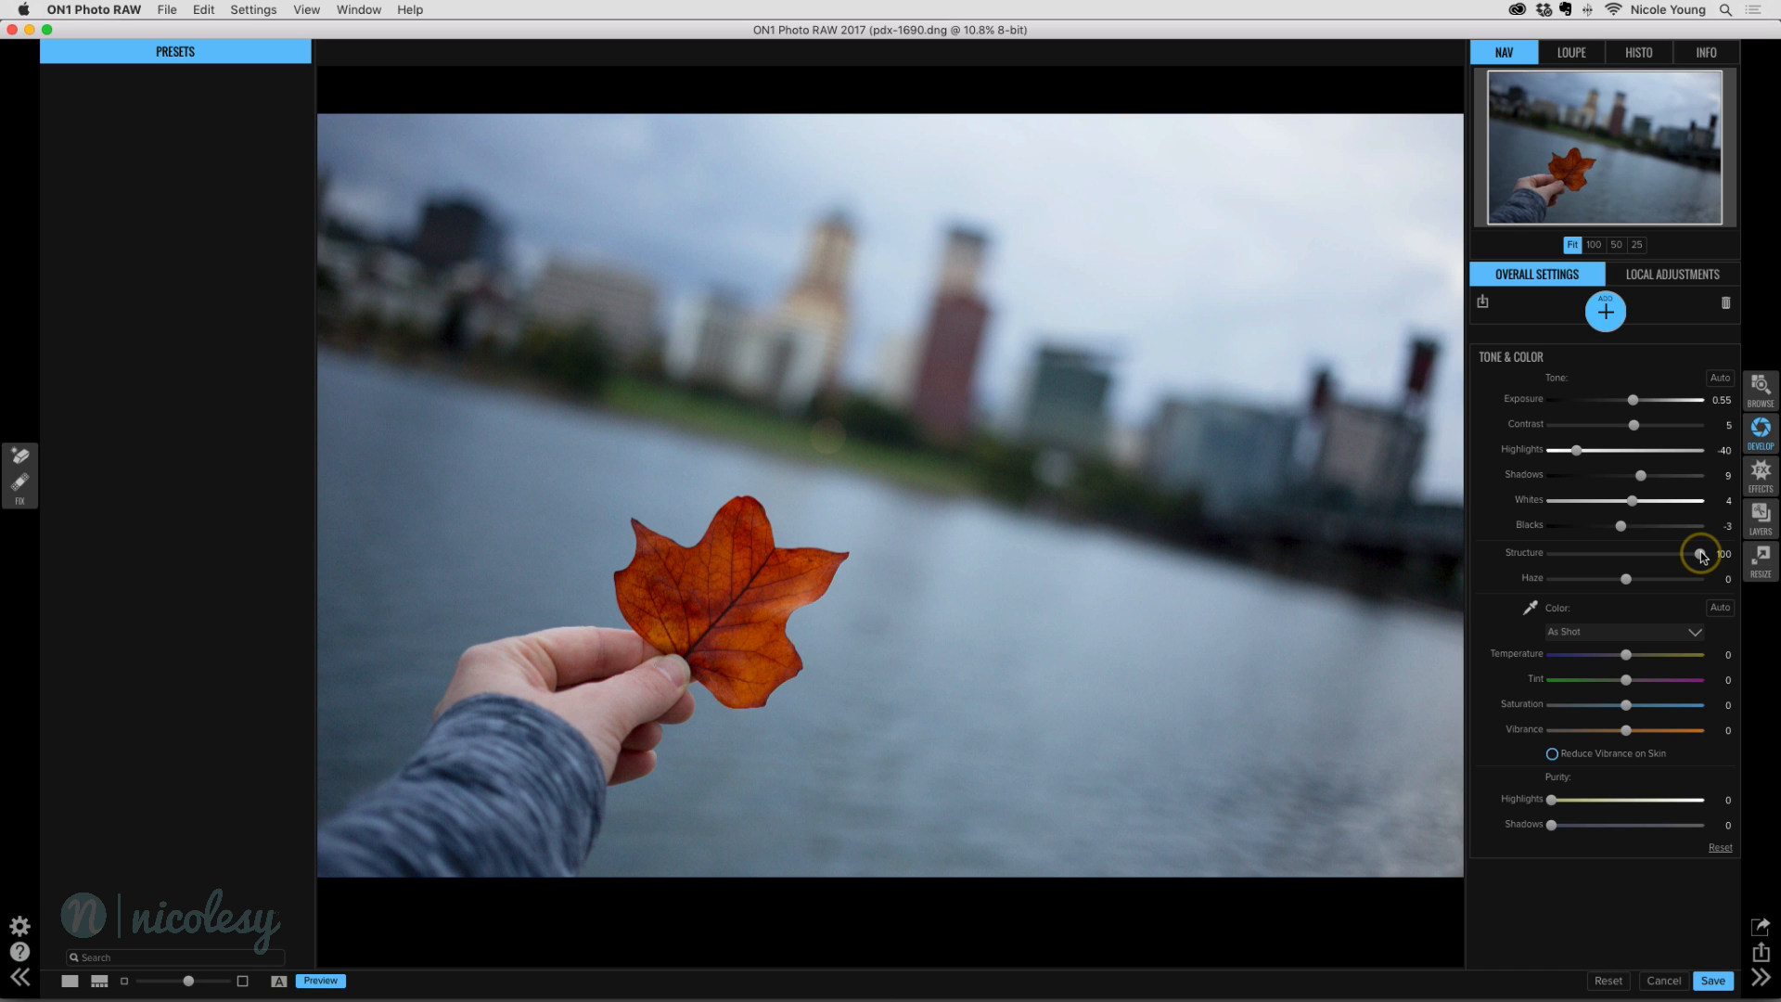
left_click_drag(1701, 558, 1657, 557)
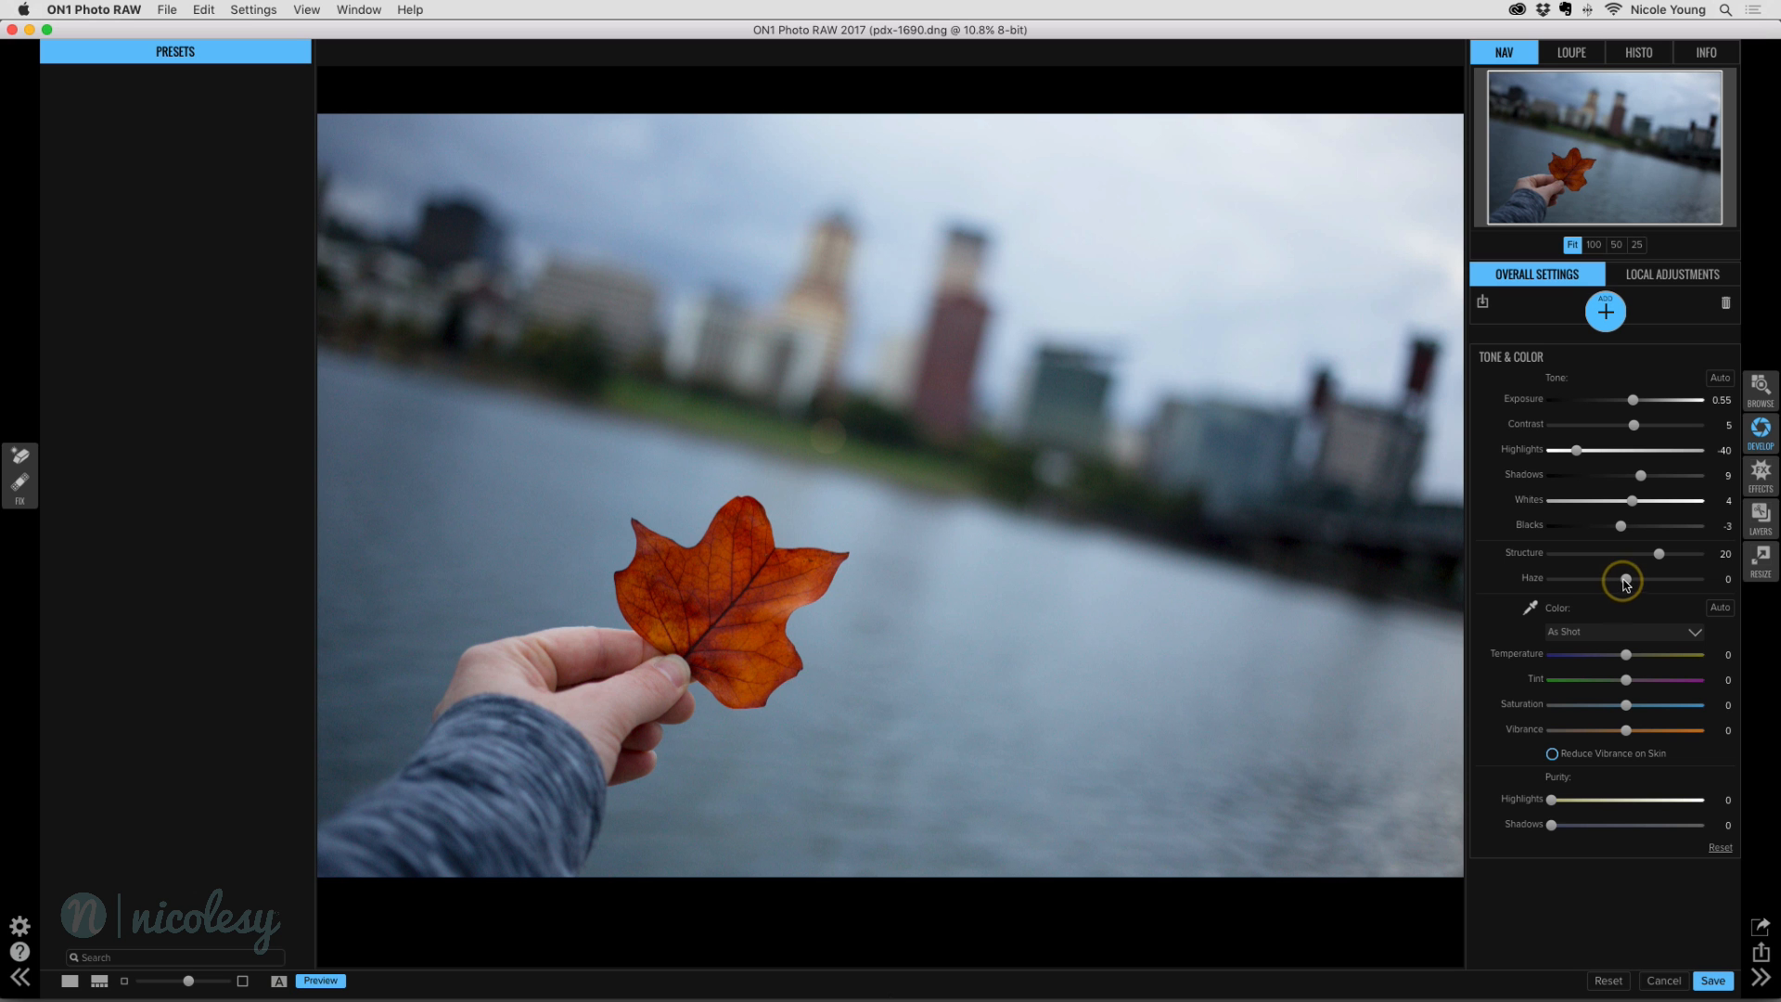
Step: Compare Haze at -100 and near zero, then settle it at -14
left_click_drag(1623, 579, 1634, 579)
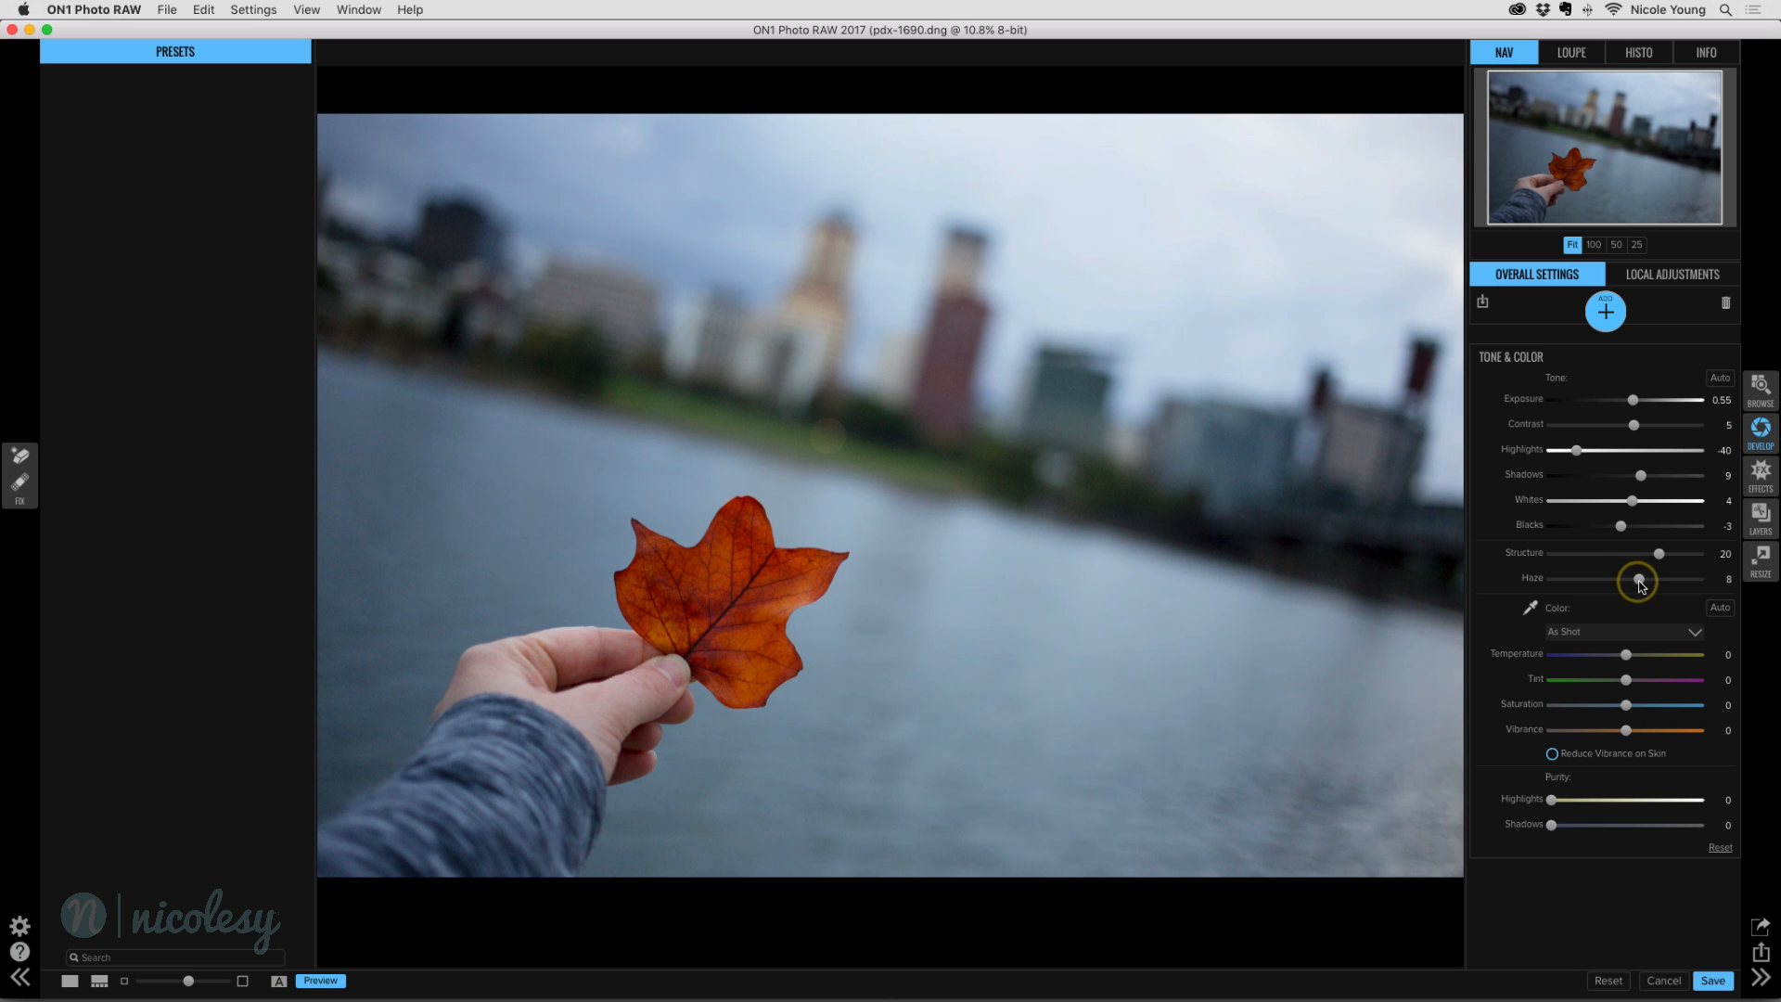
left_click_drag(1625, 581, 1661, 581)
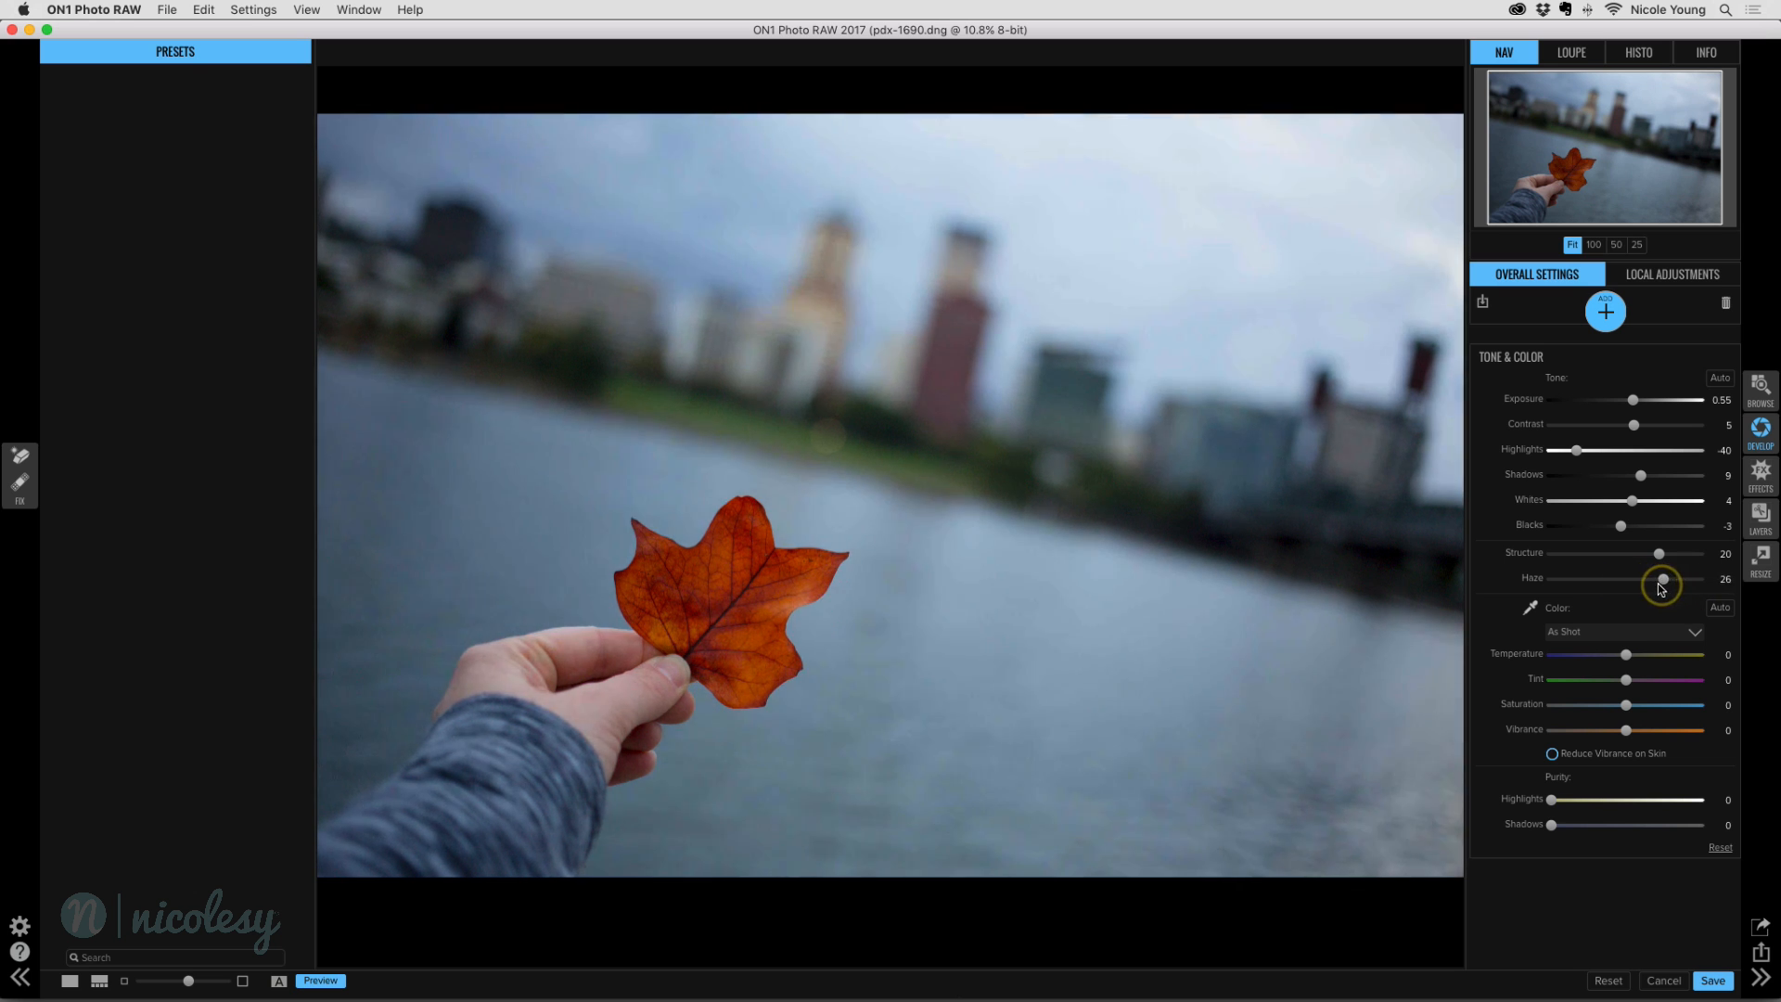
left_click_drag(1660, 579, 1547, 579)
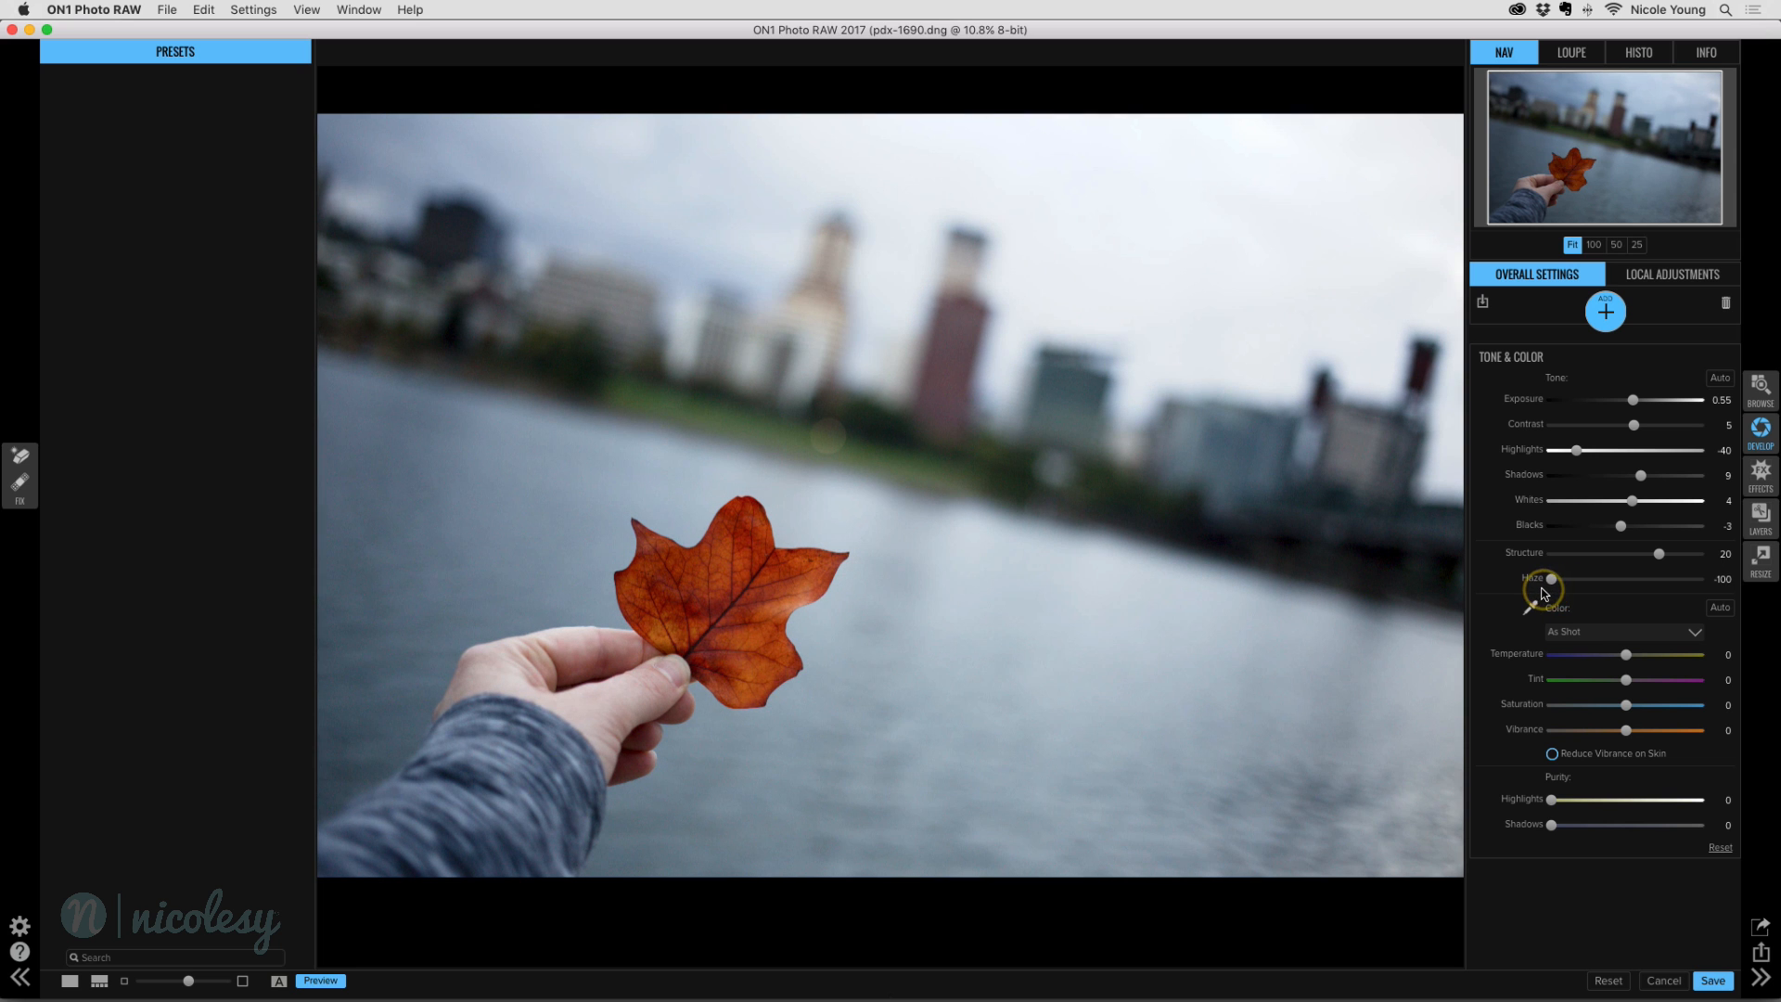
left_click_drag(1545, 579, 1610, 579)
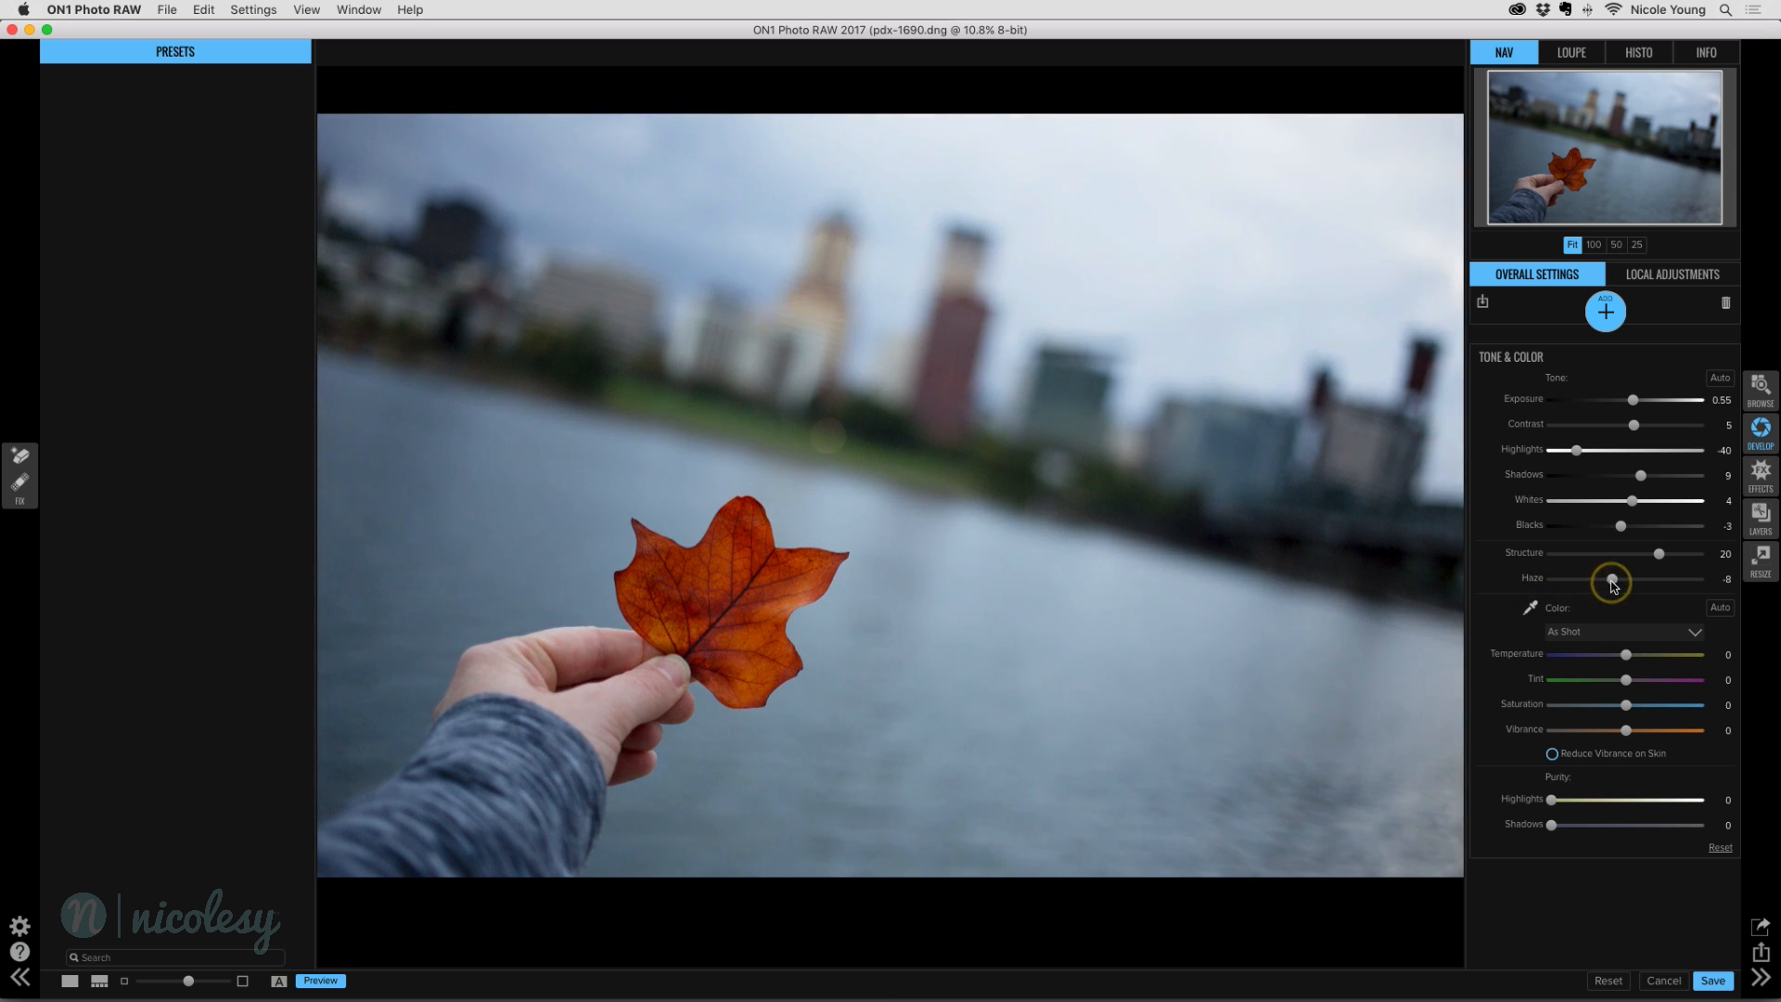
left_click_drag(1609, 579, 1550, 579)
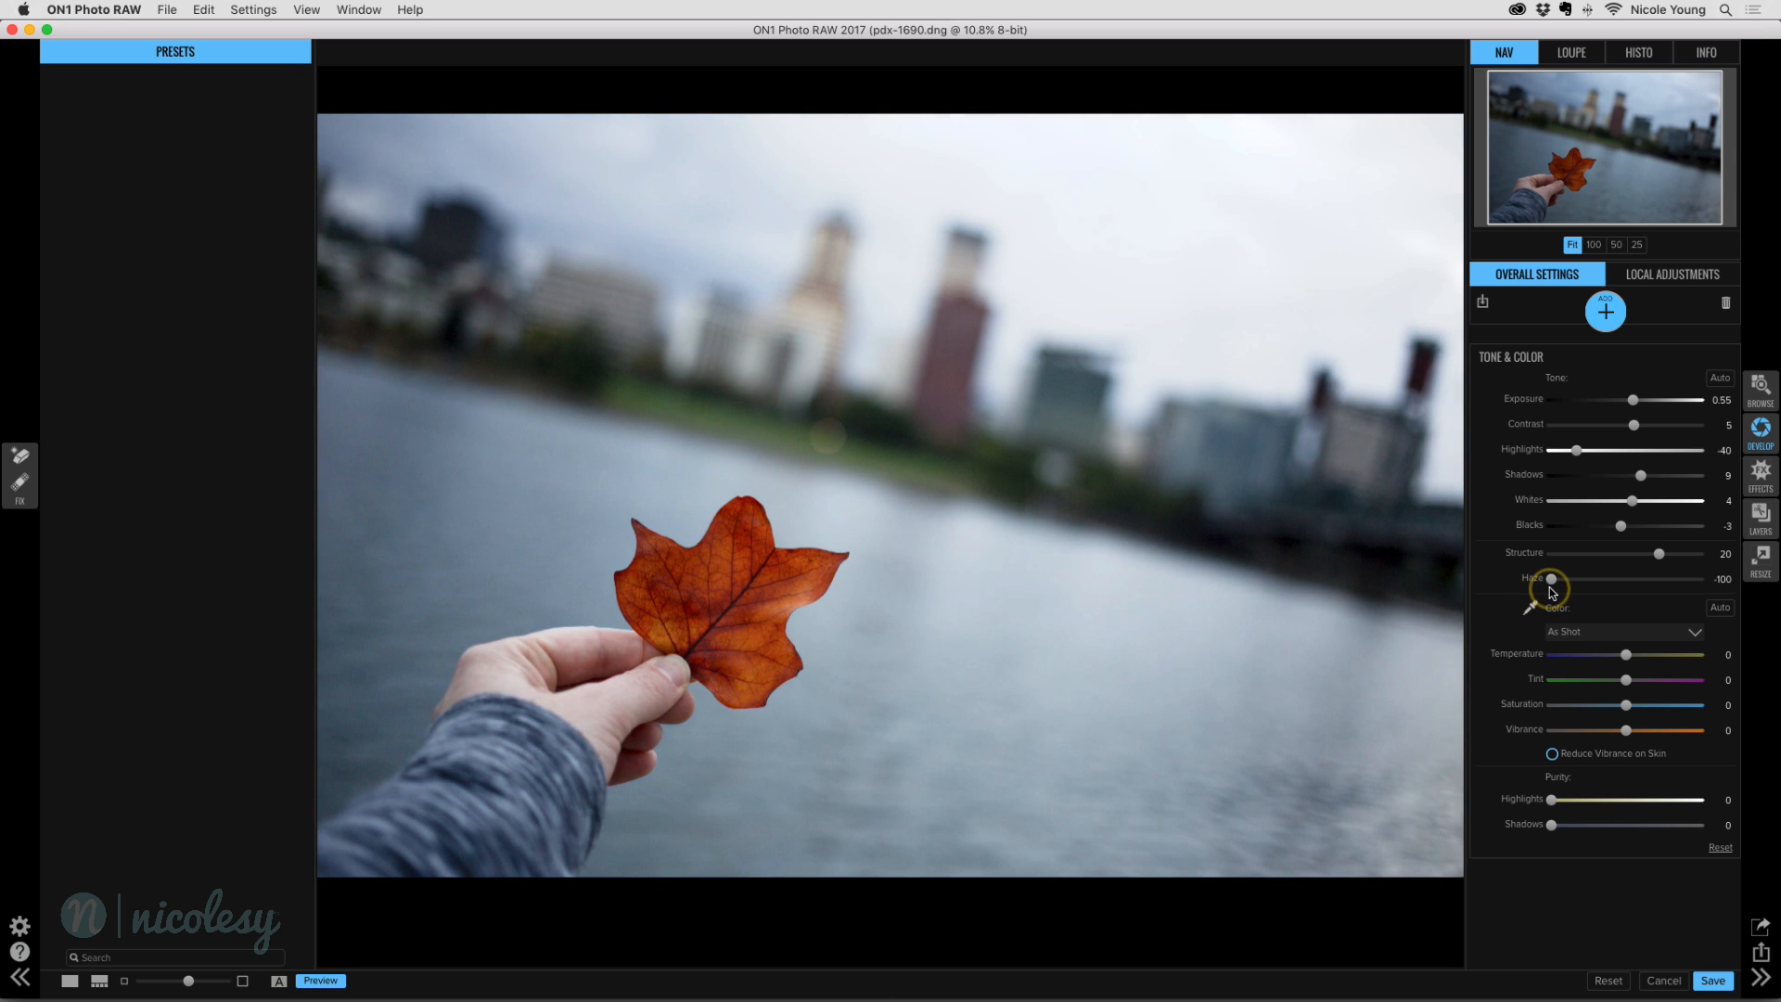
left_click_drag(1550, 578, 1653, 573)
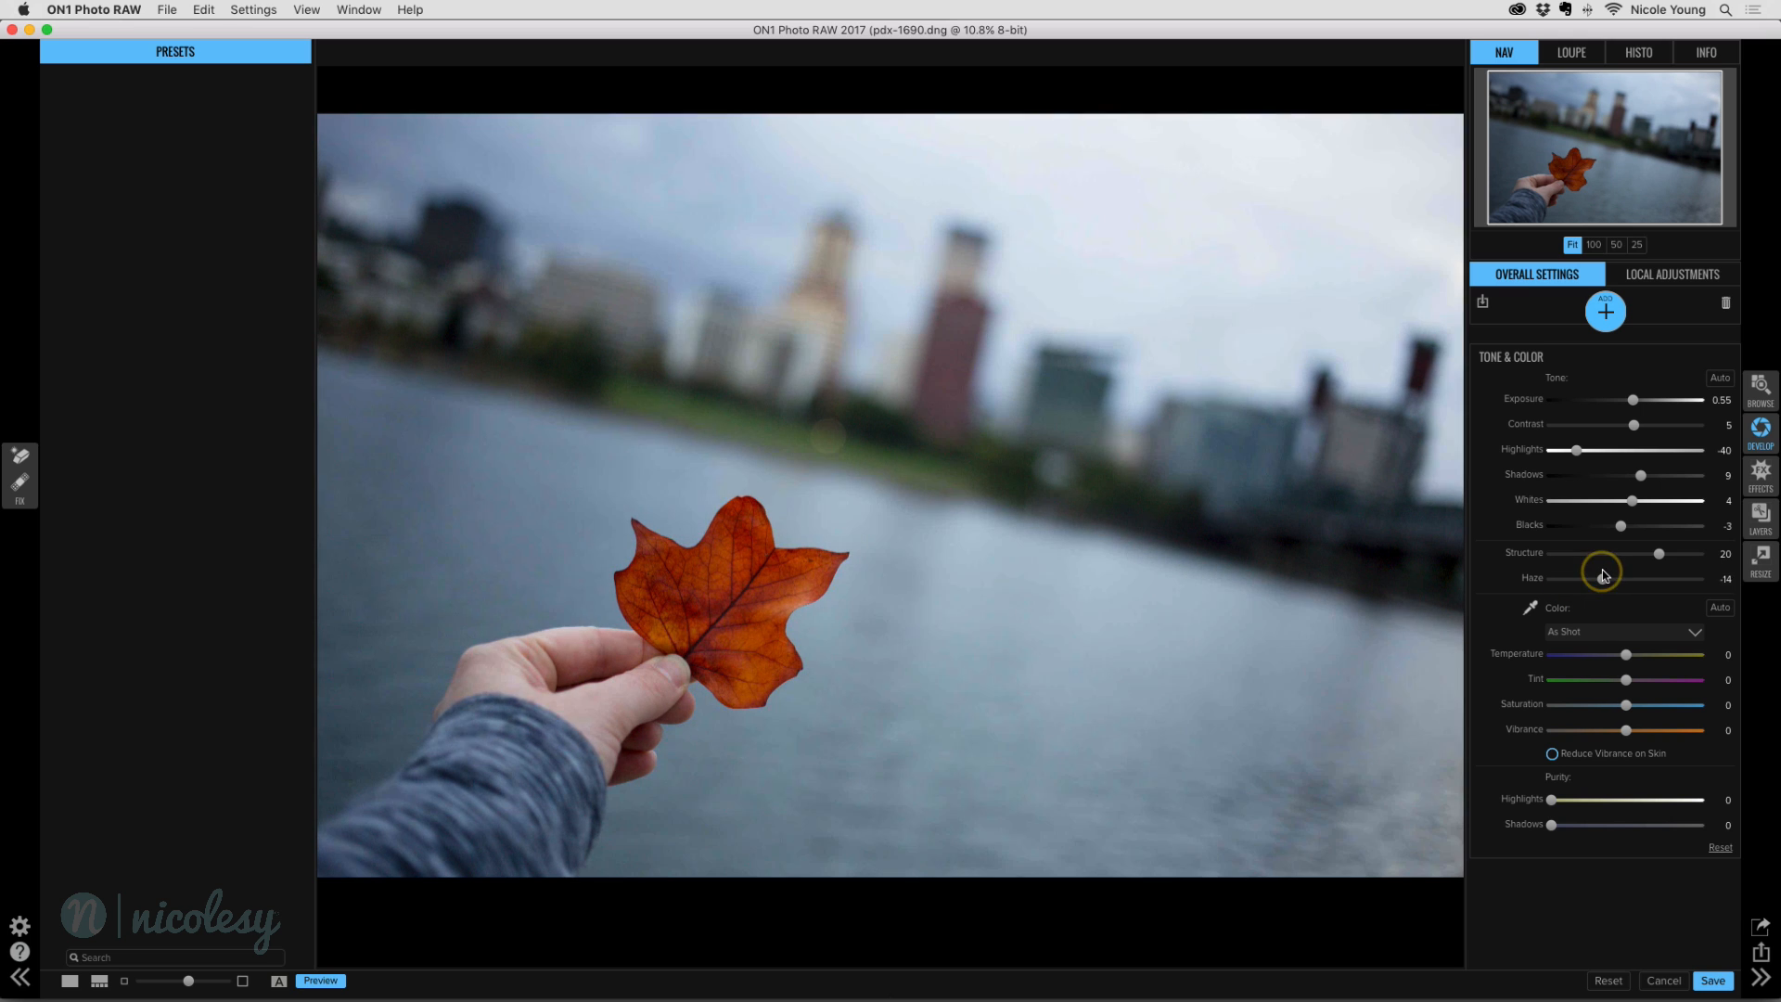
left_click_drag(1594, 578, 1610, 578)
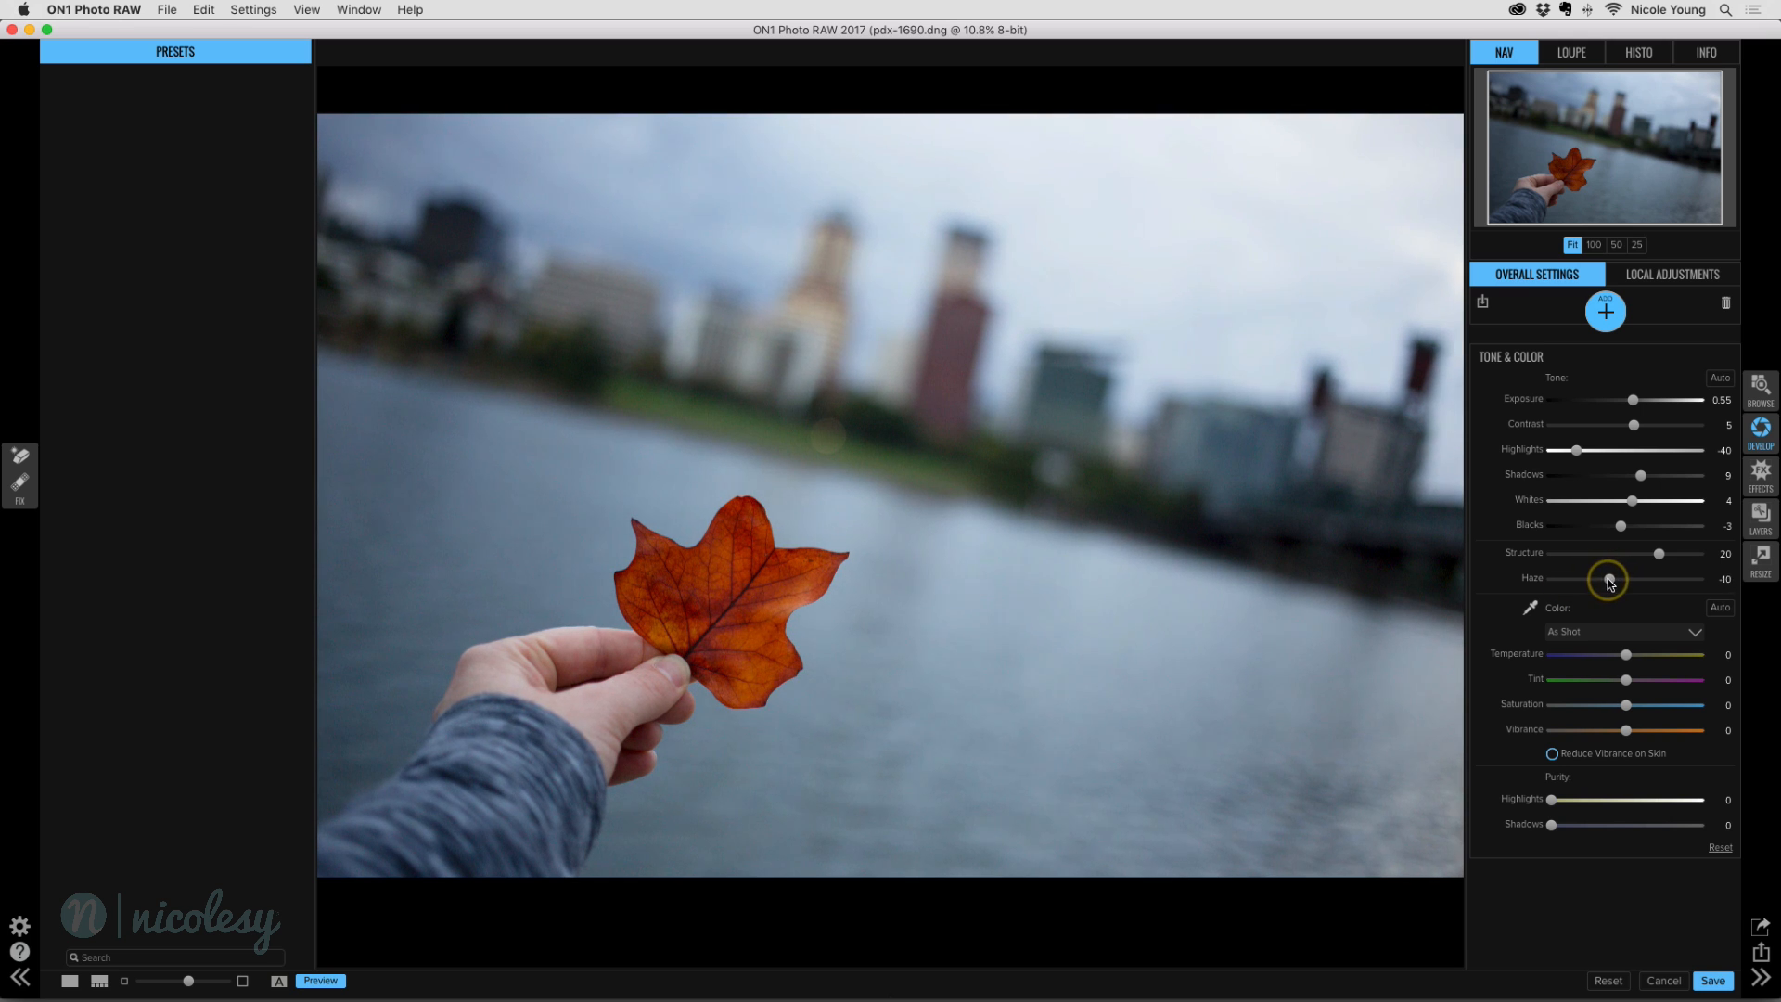
left_click_drag(1629, 579, 1602, 579)
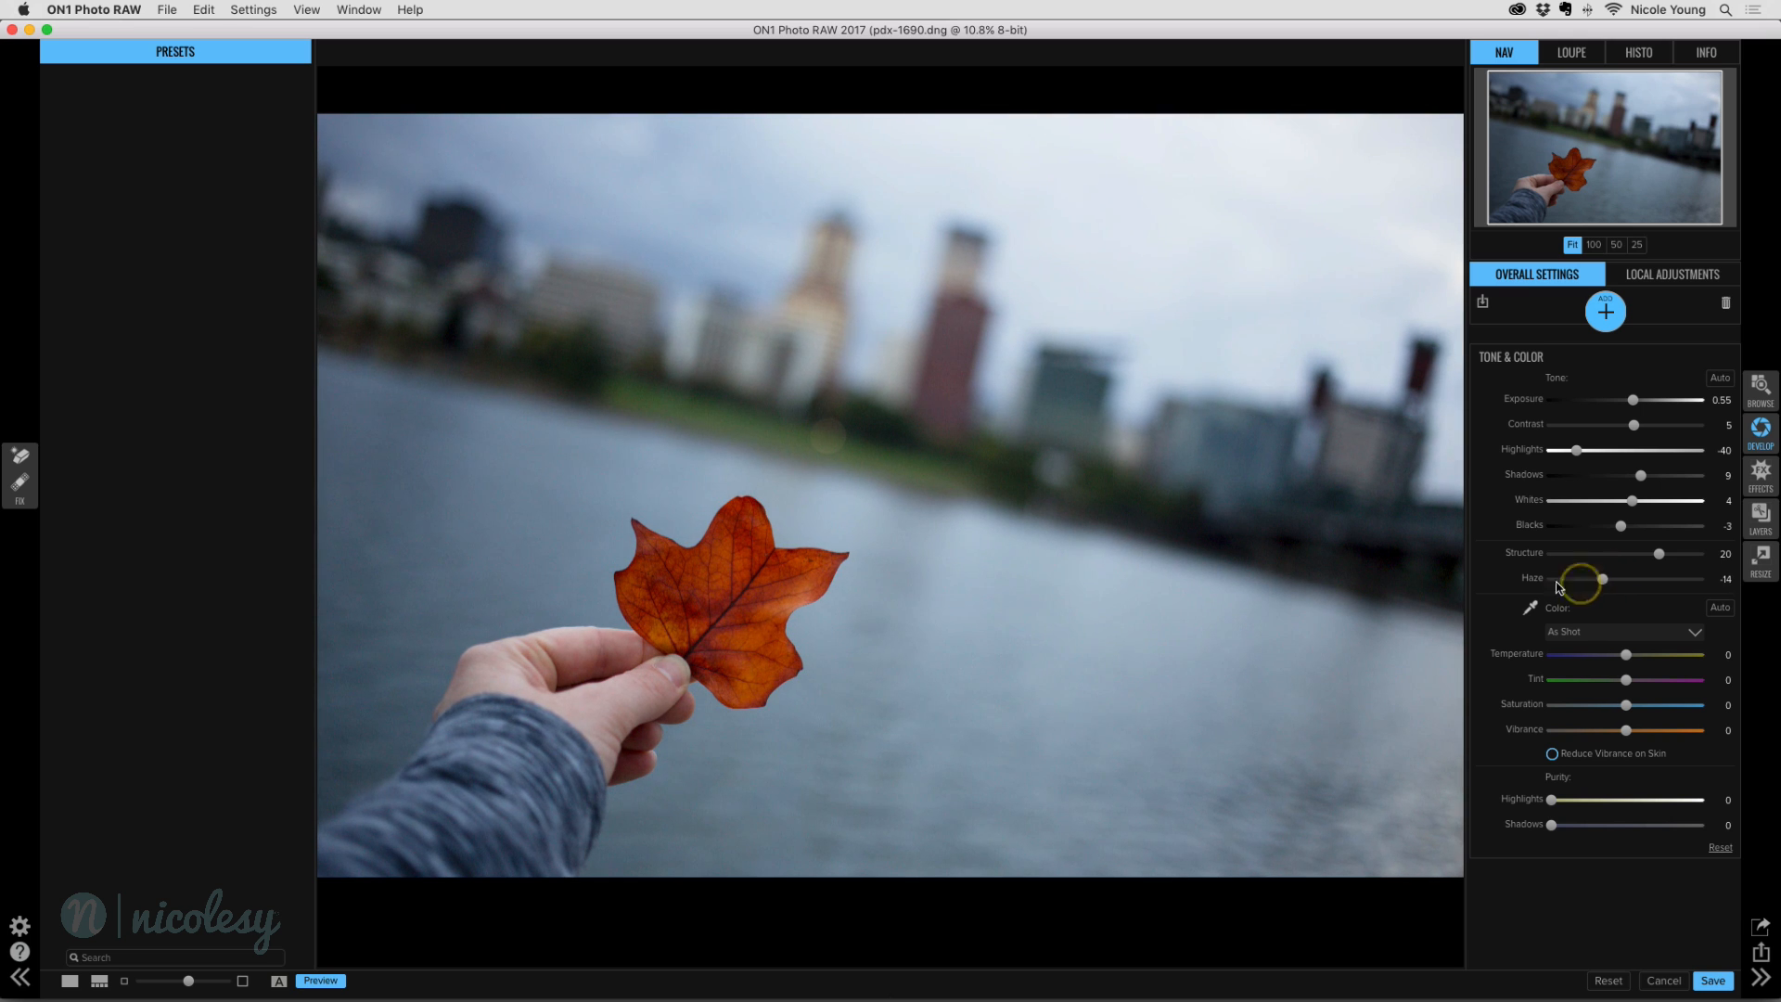
mouse_move(1533, 676)
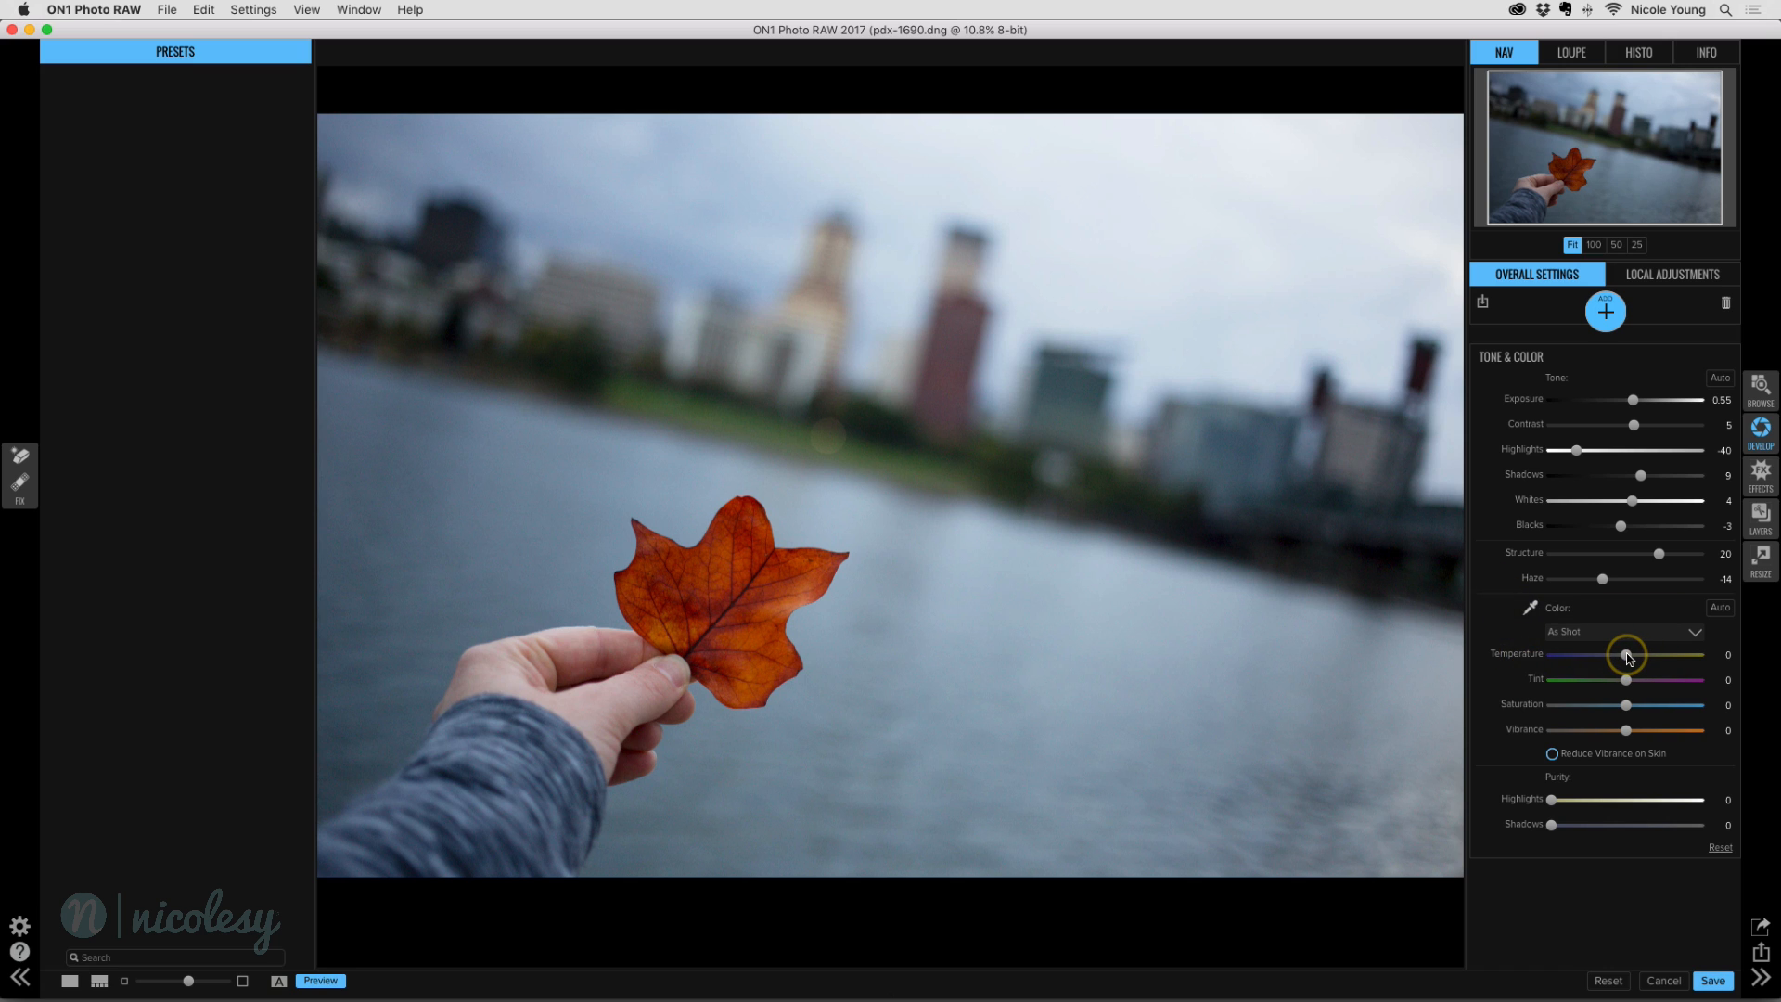
Step: Warm the colour Temperature slider to about 14
left_click_drag(1623, 656, 1637, 655)
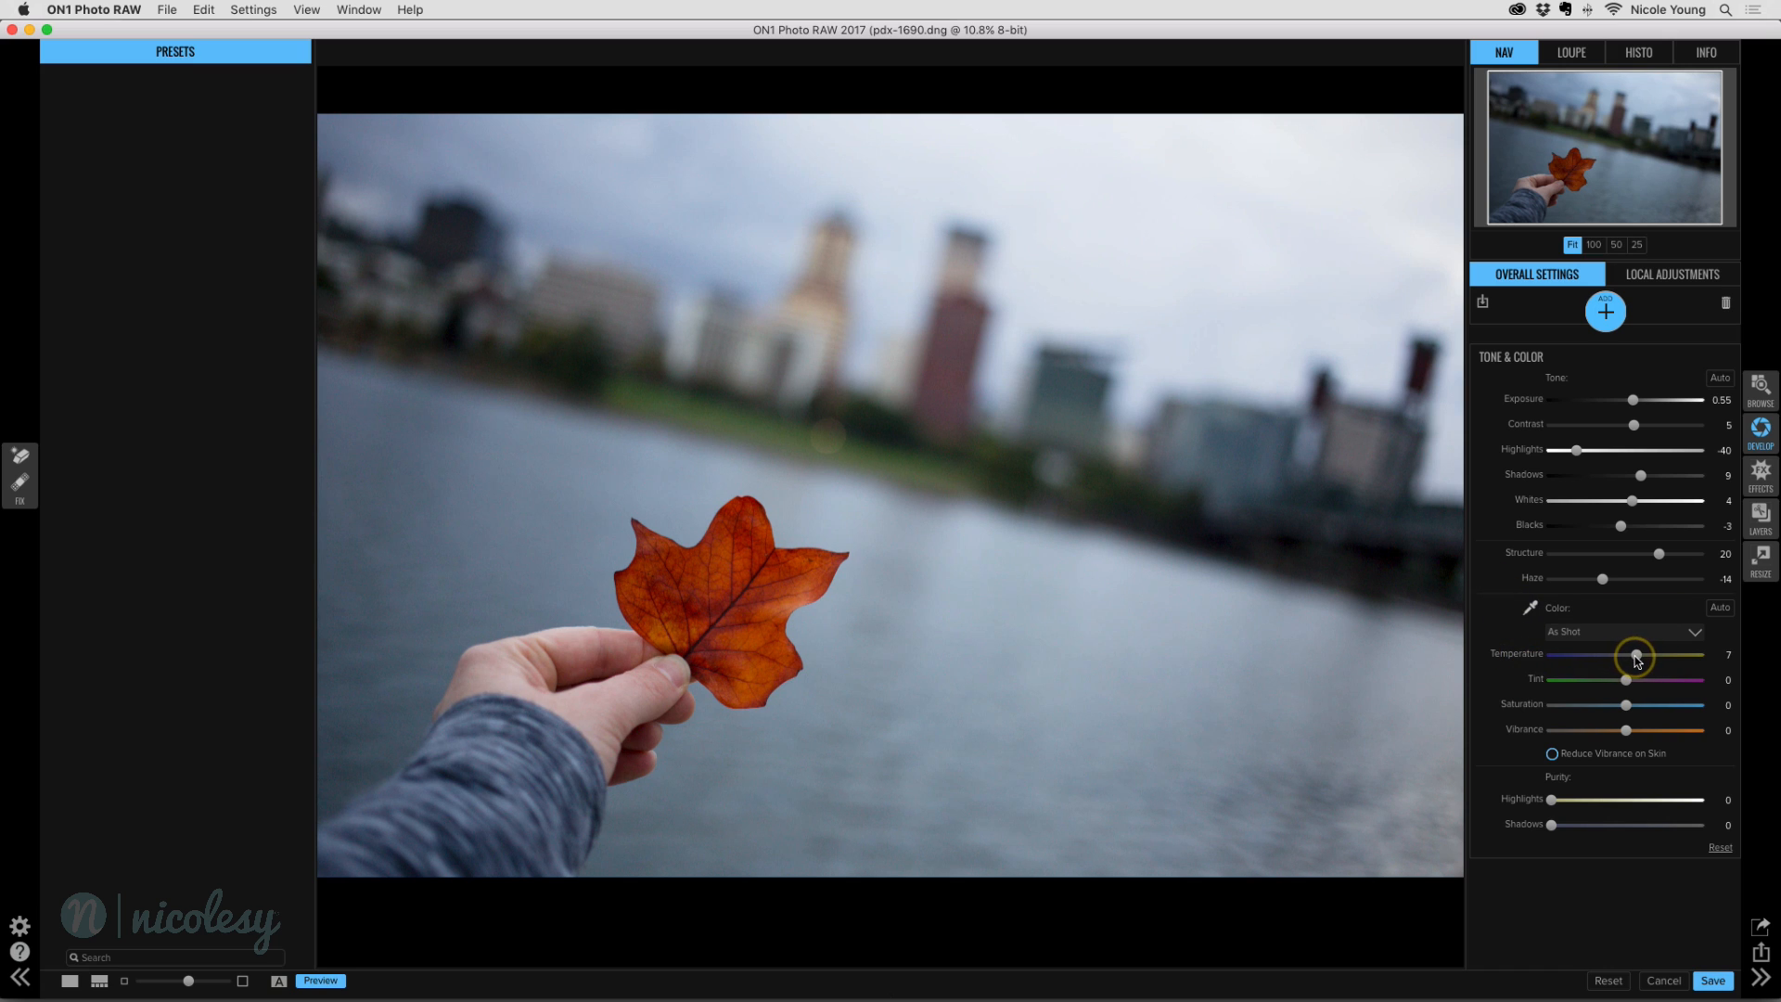
left_click_drag(1635, 657, 1644, 657)
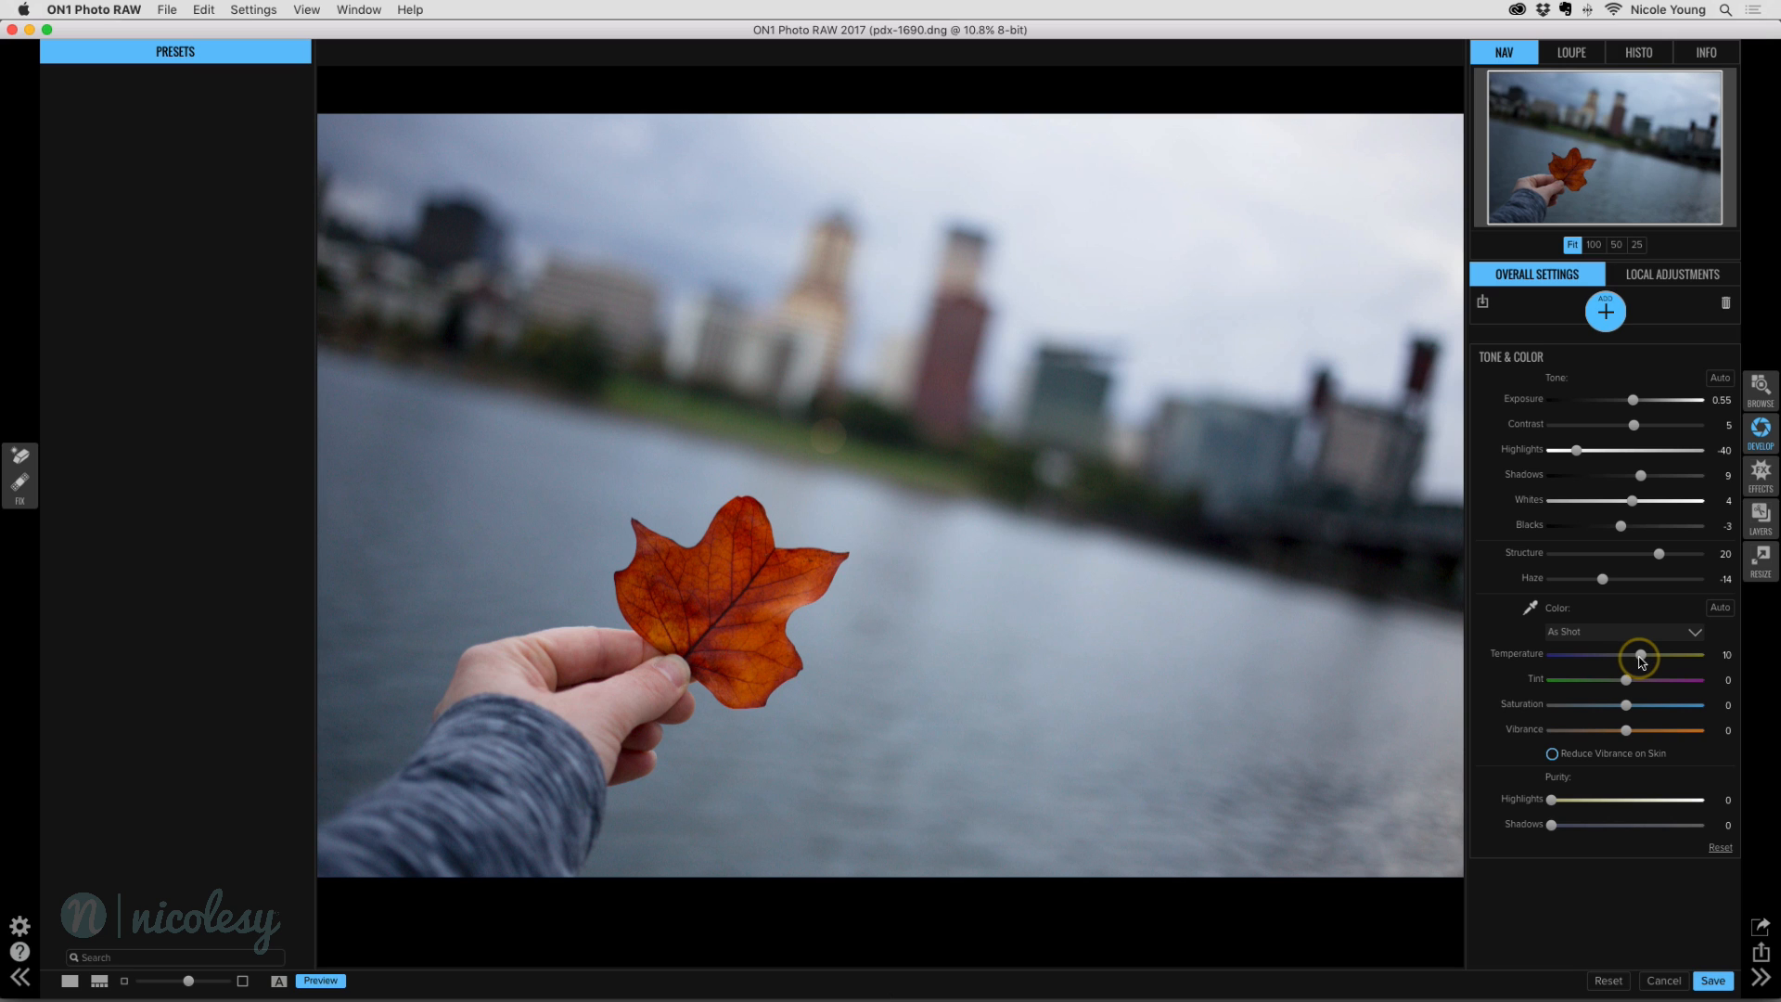
left_click_drag(1641, 654, 1645, 654)
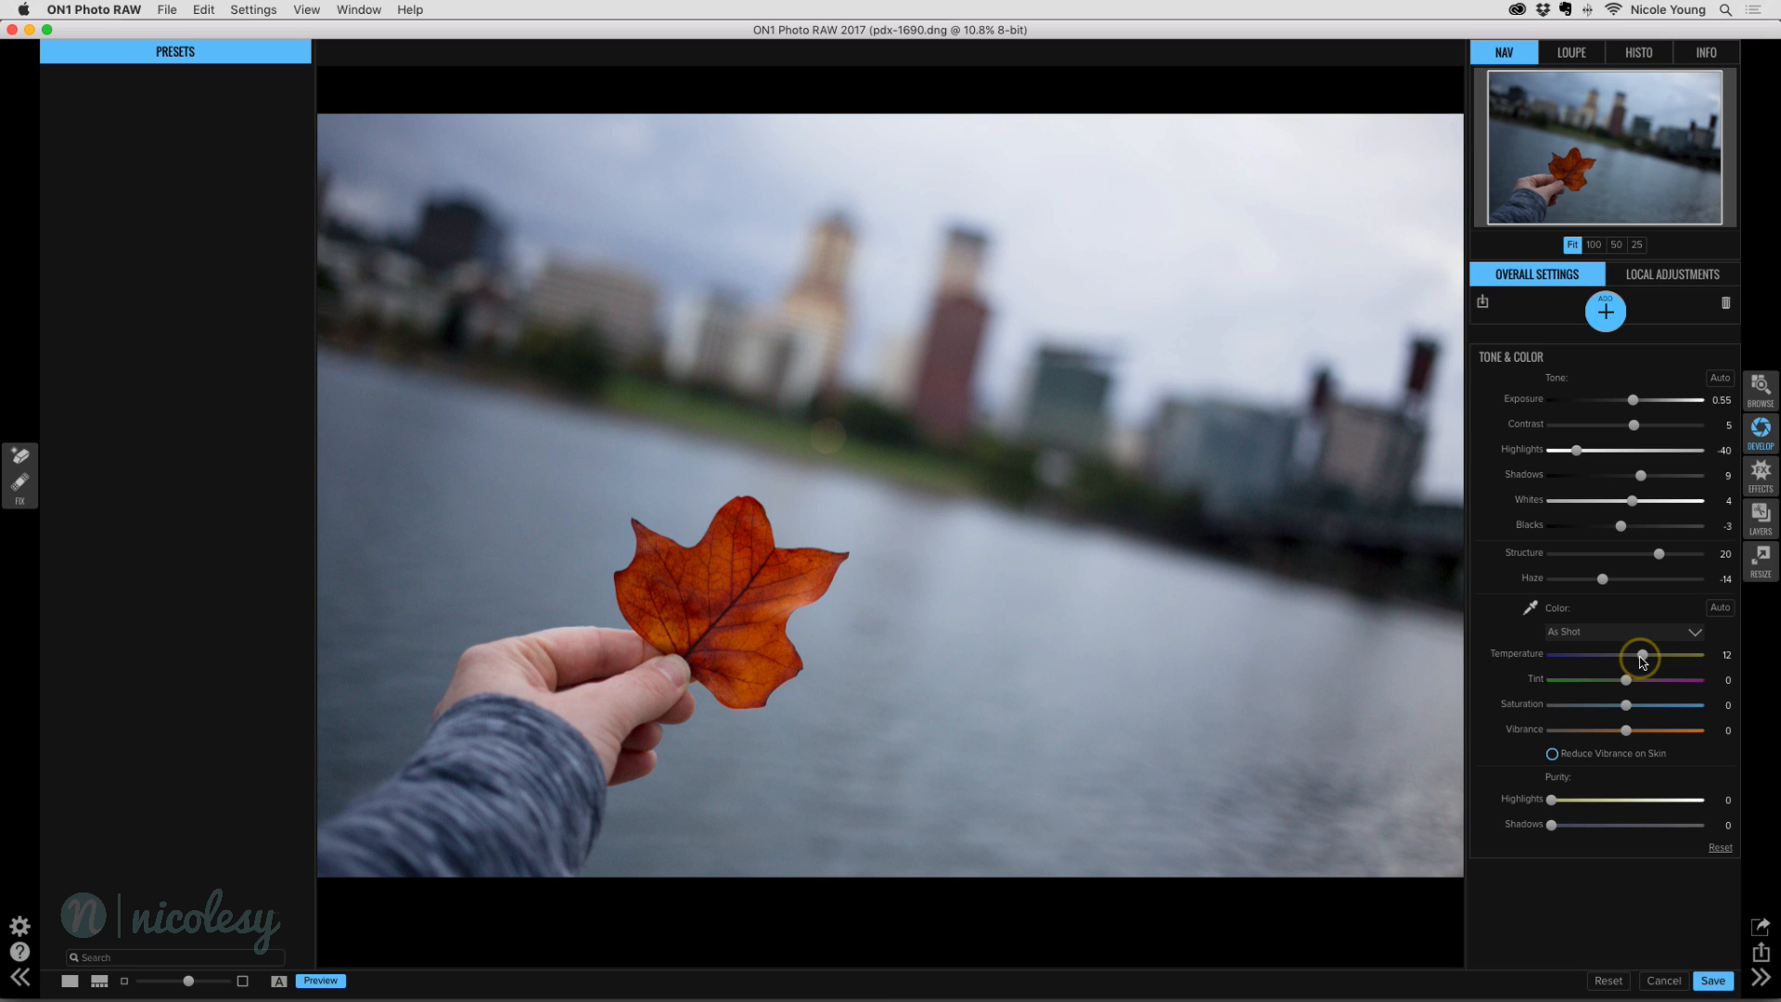
left_click_drag(1640, 656, 1647, 656)
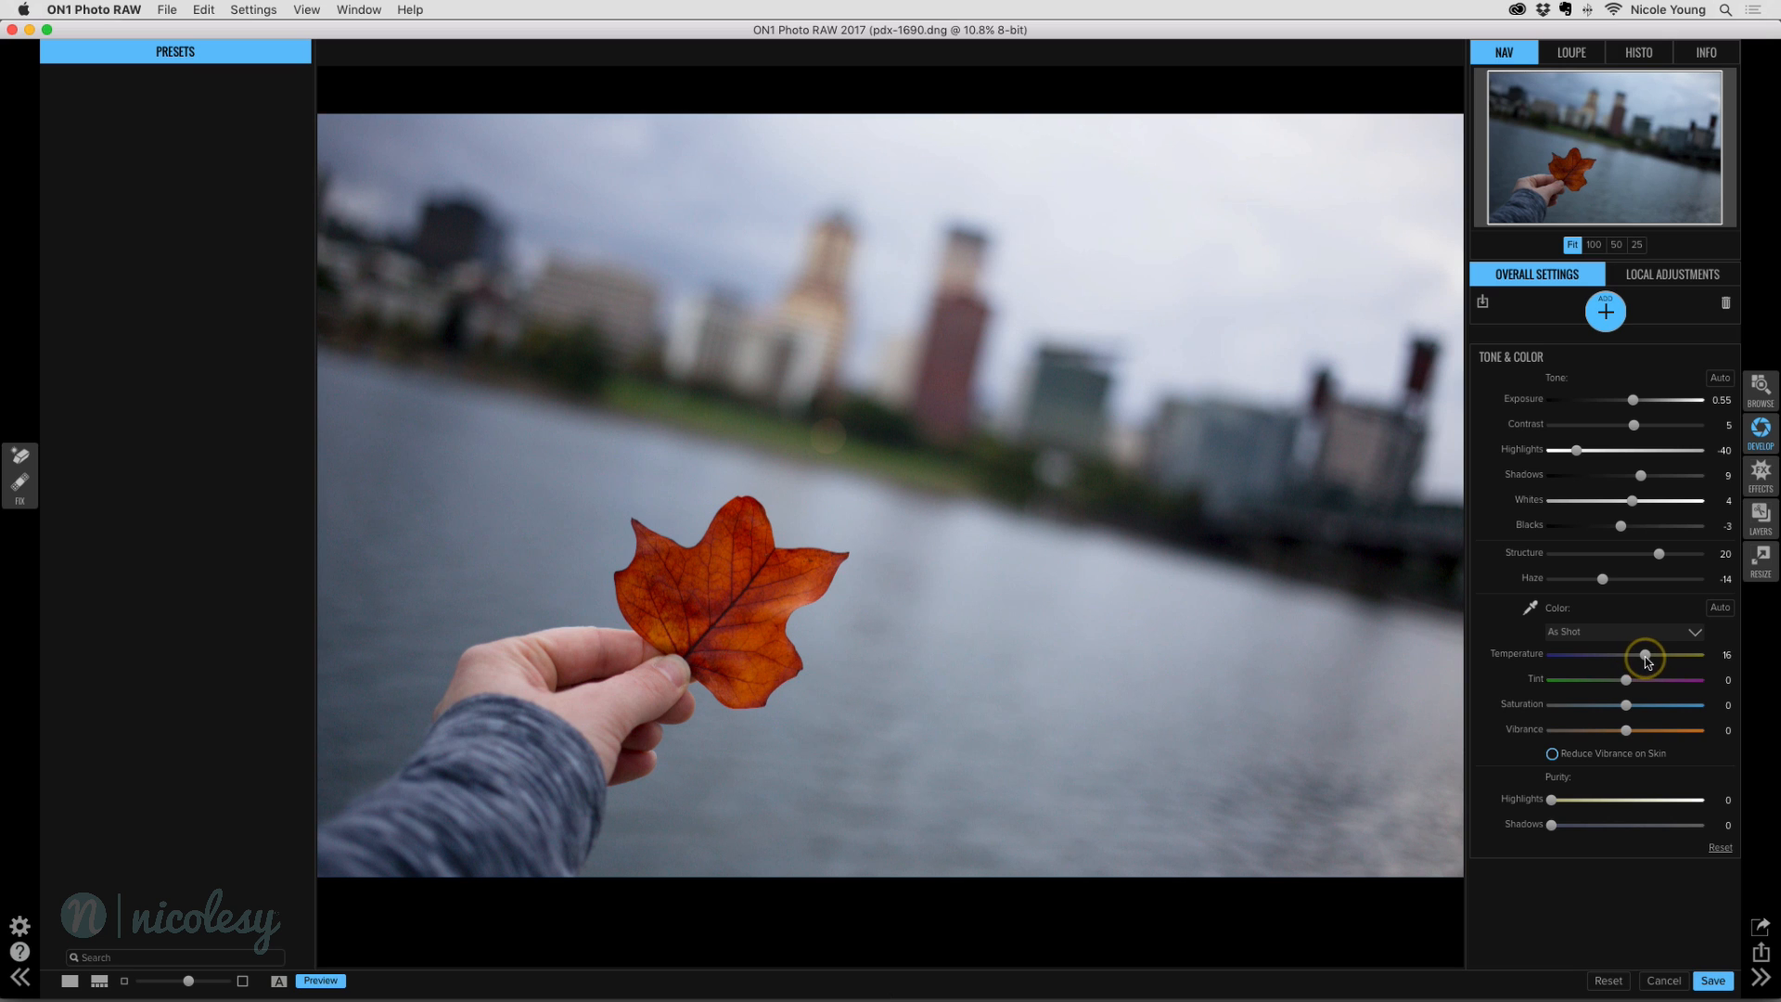
left_click_drag(1648, 657, 1642, 657)
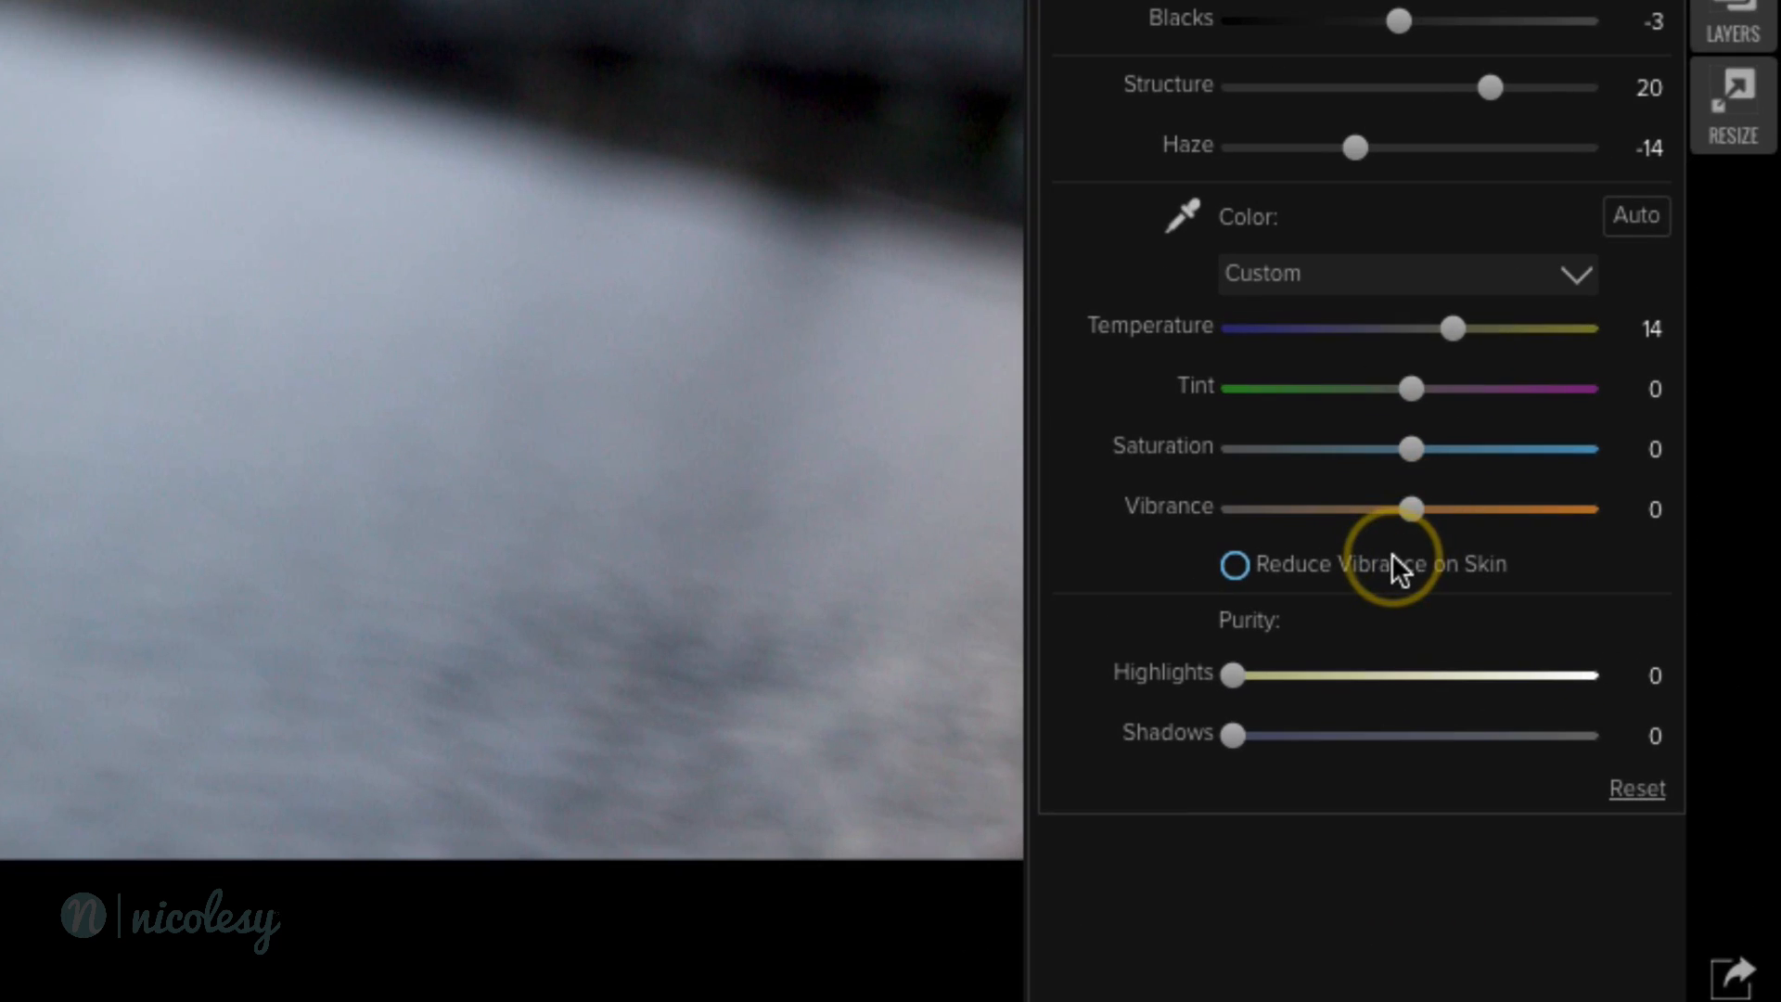
mouse_move(1242, 581)
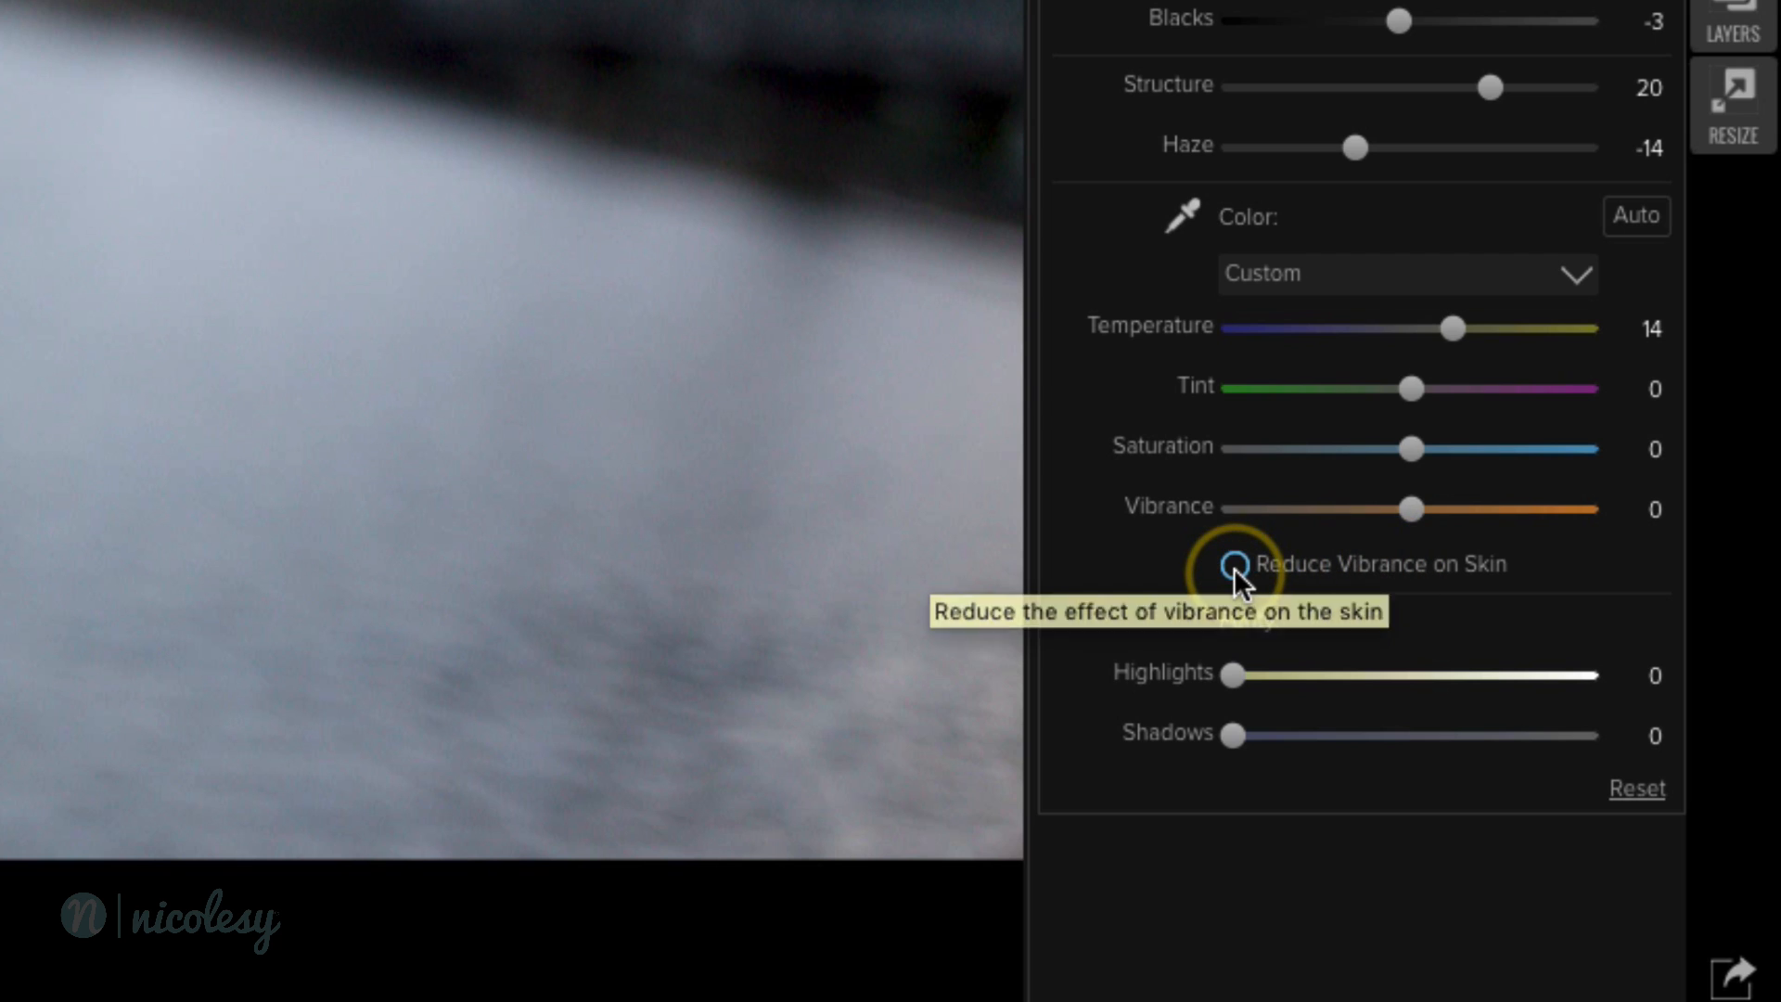
left_click(1233, 565)
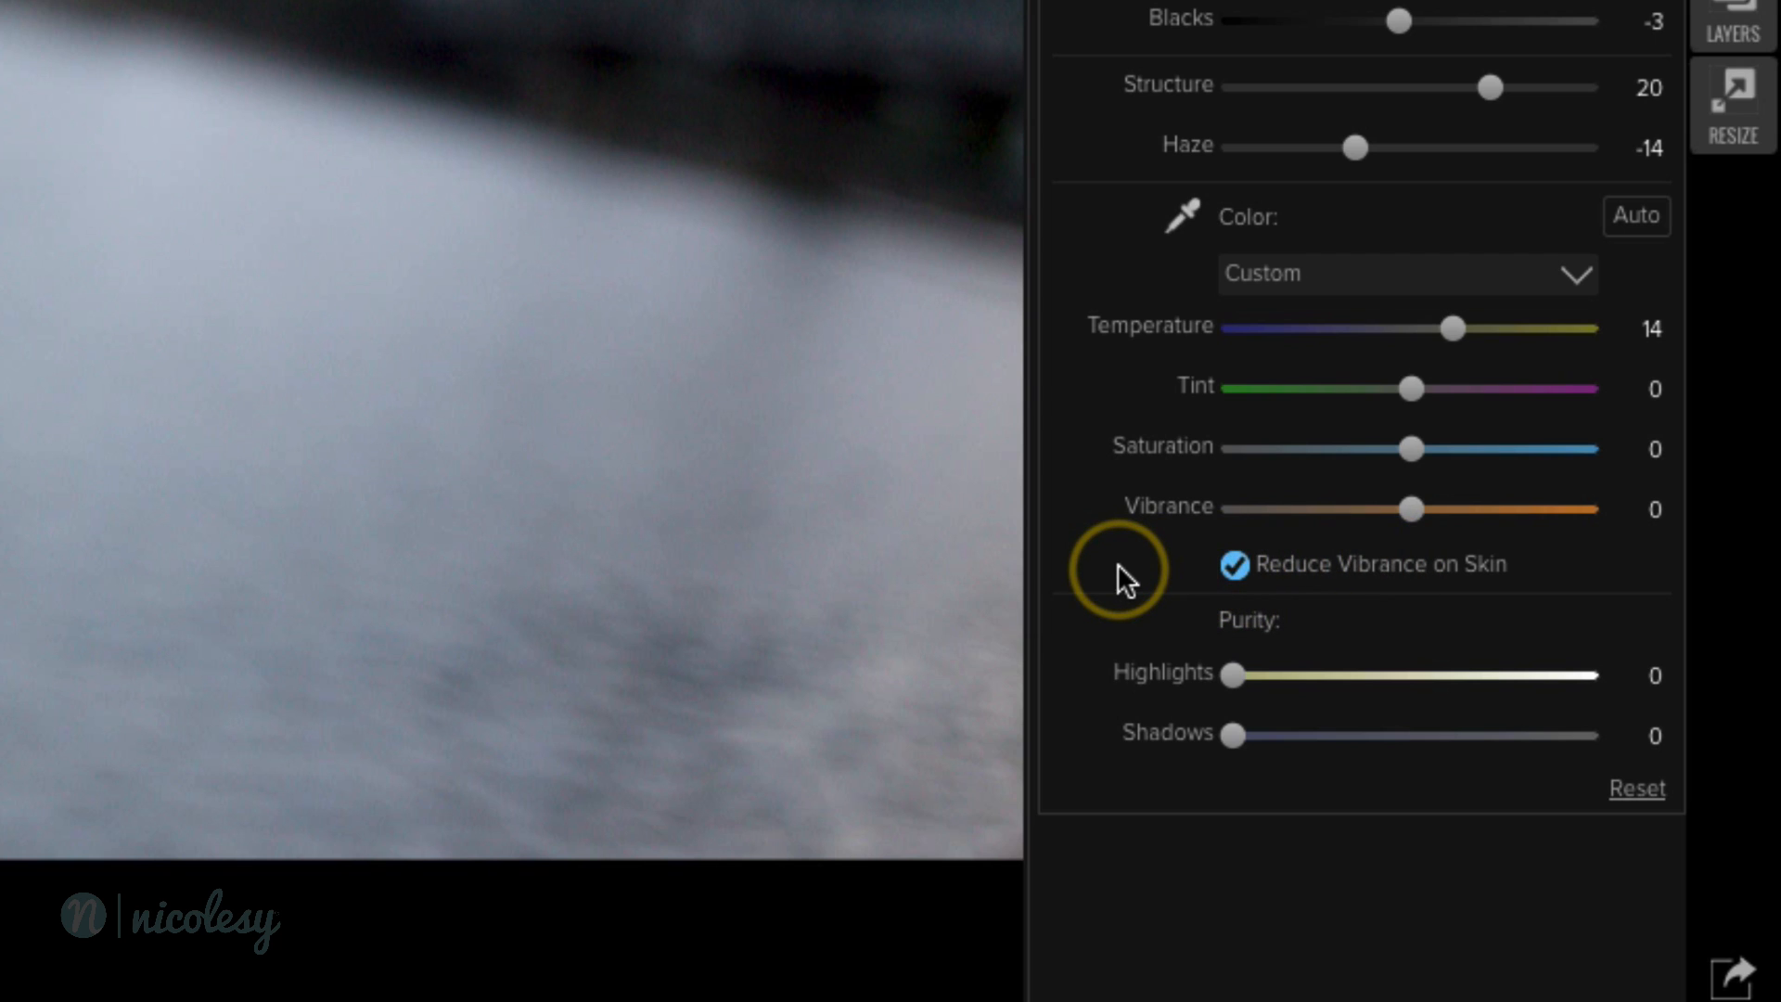
mouse_move(1235, 573)
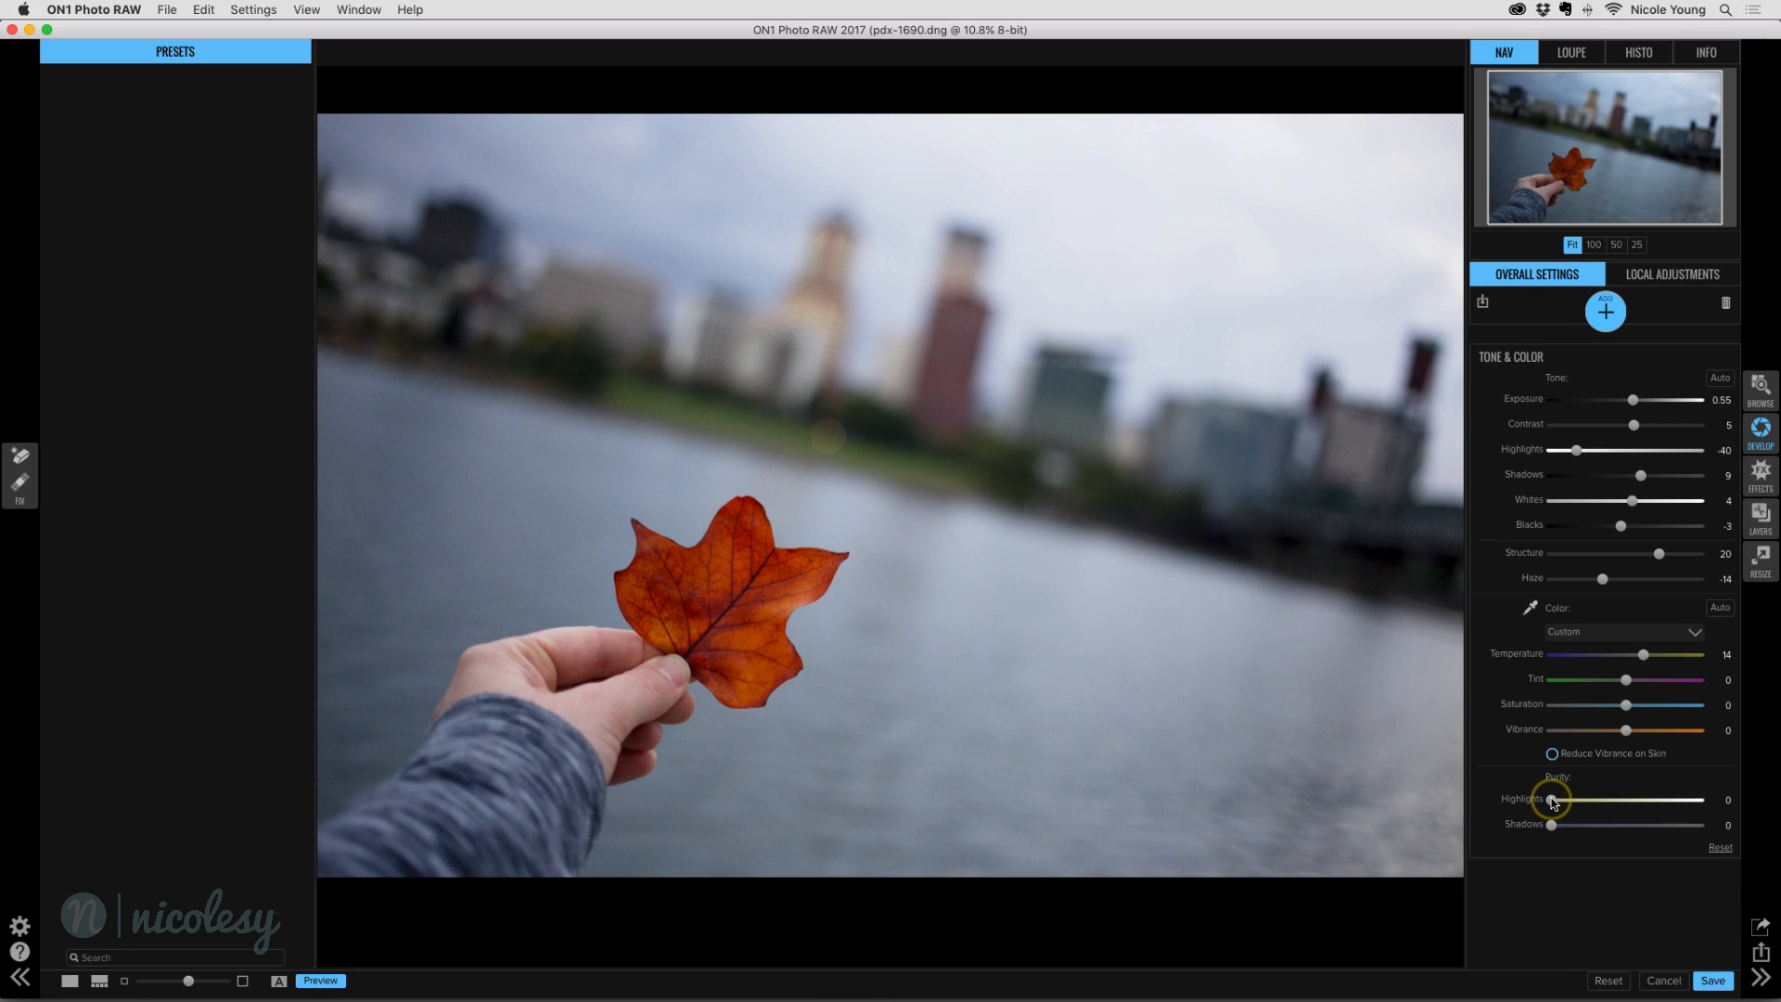
Step: Set Purity Highlights to 20 and Purity Shadows to about 15
left_click_drag(1554, 799, 1679, 799)
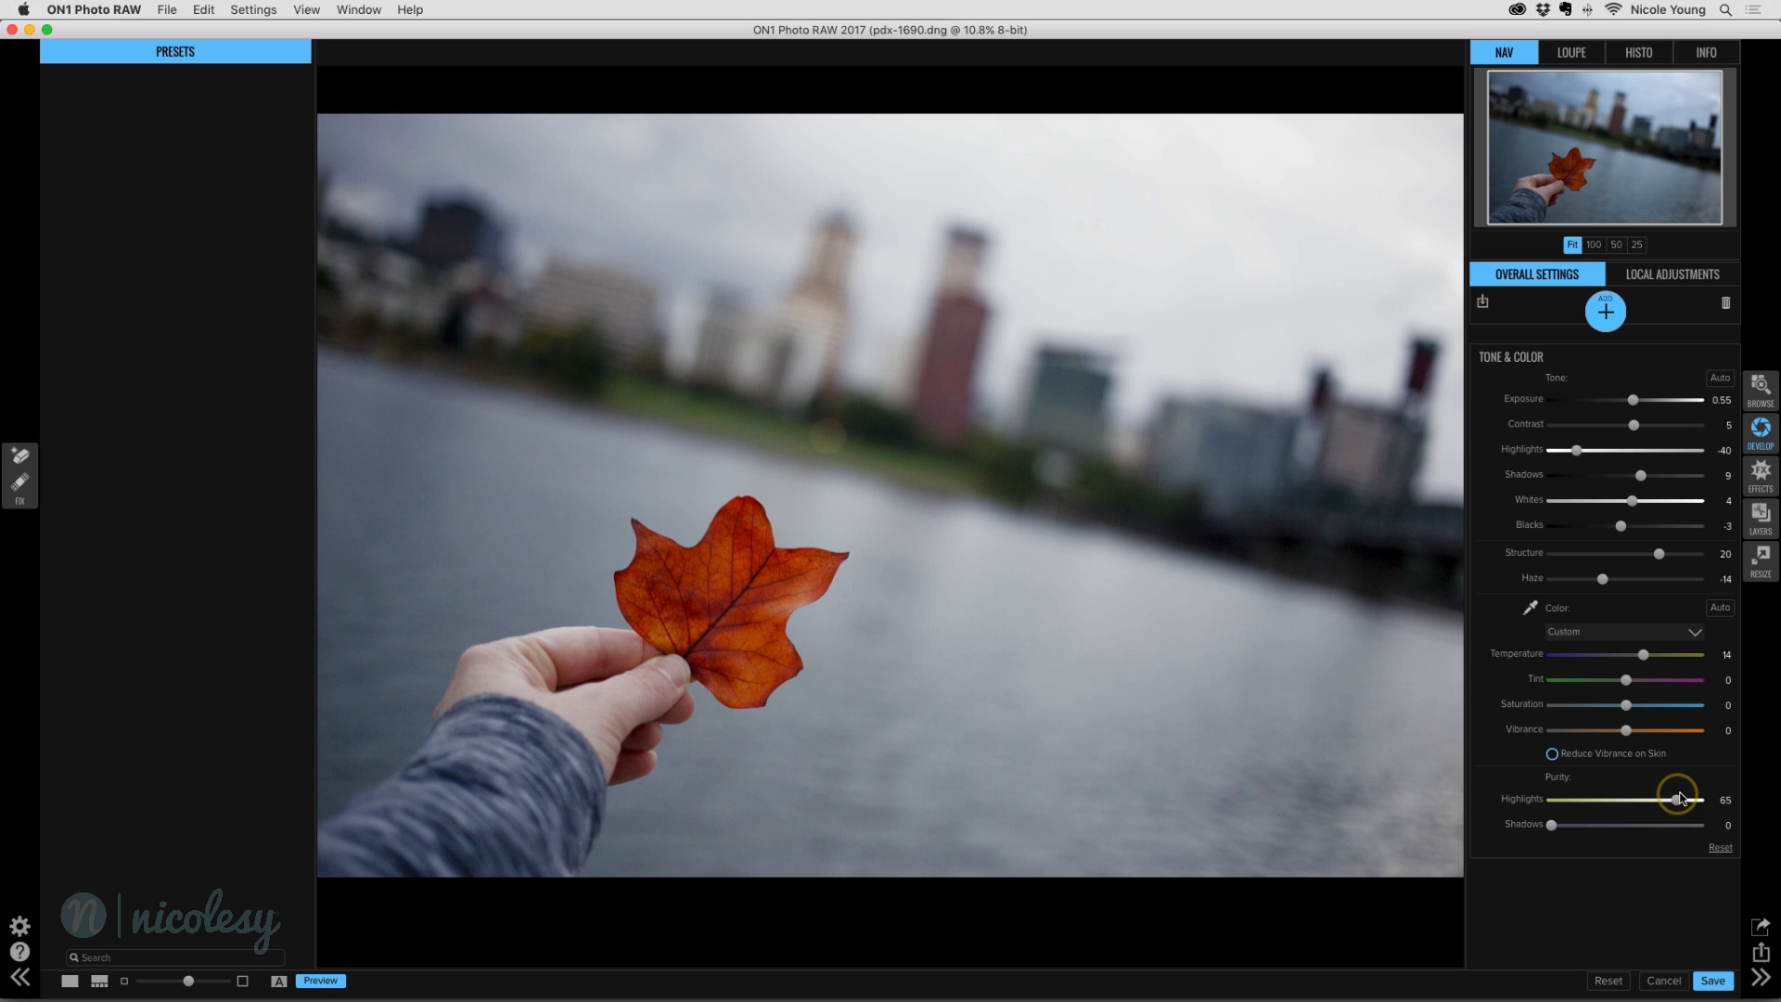
left_click_drag(1679, 798, 1692, 798)
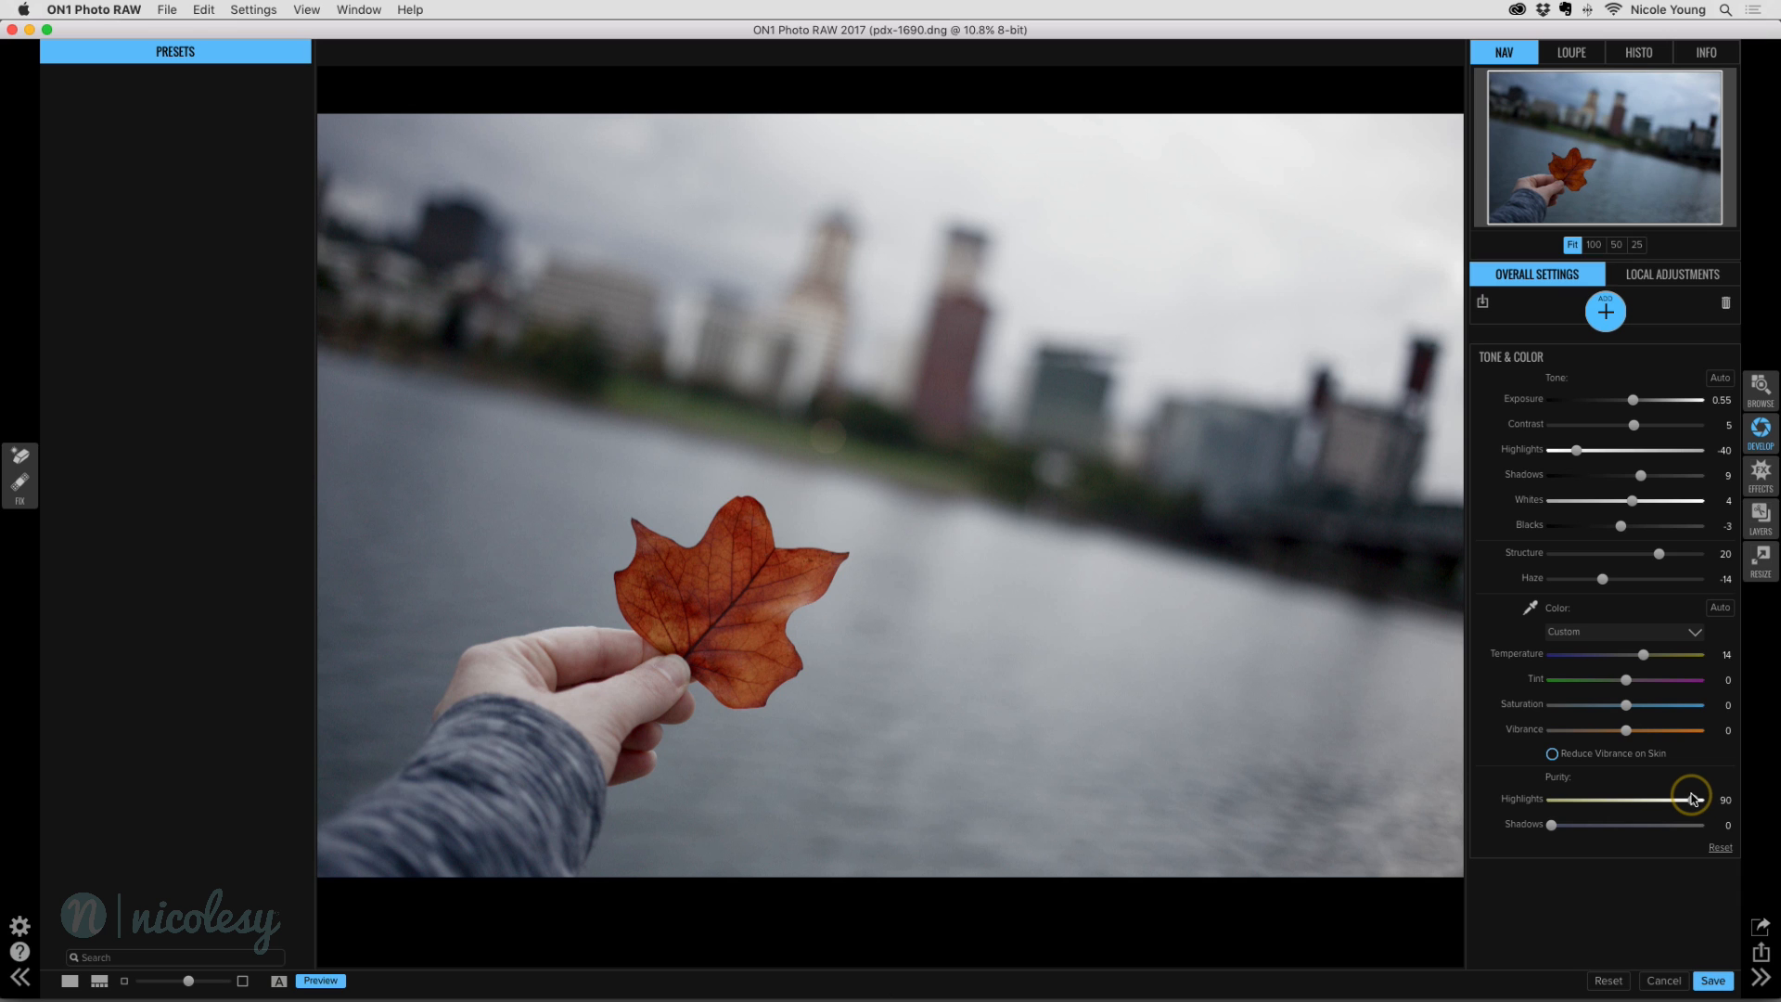
left_click_drag(1693, 798, 1642, 797)
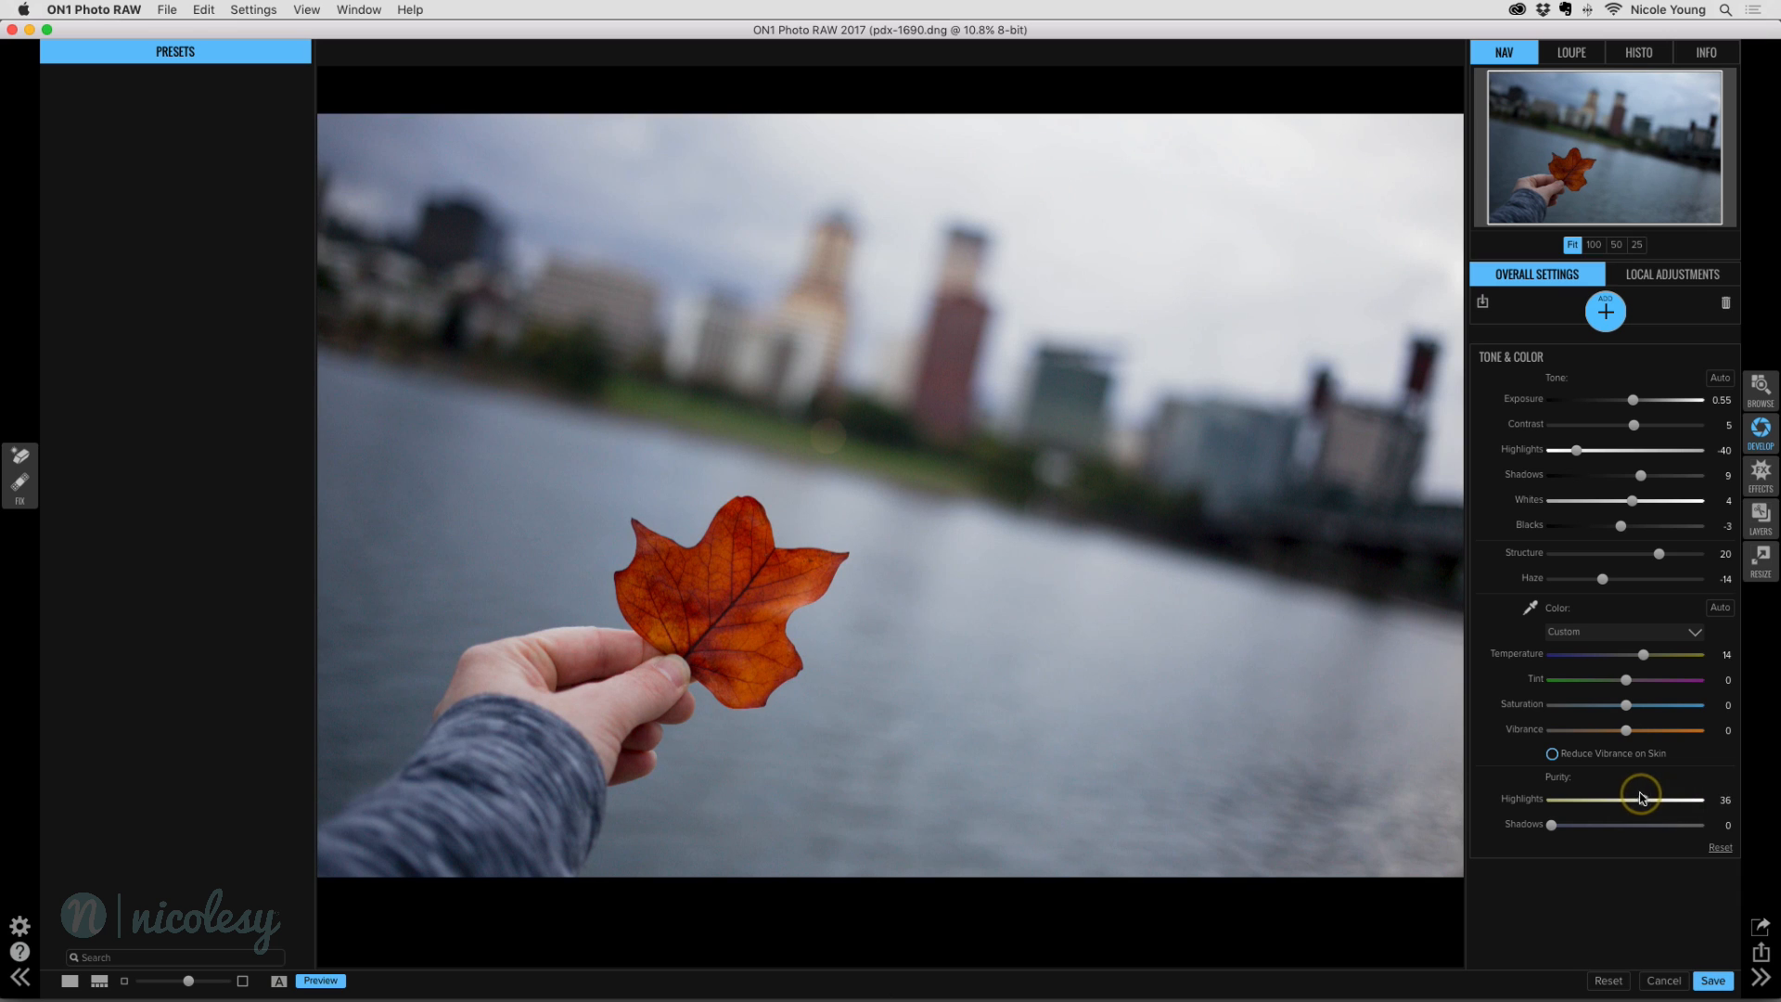
left_click_drag(1654, 800, 1619, 800)
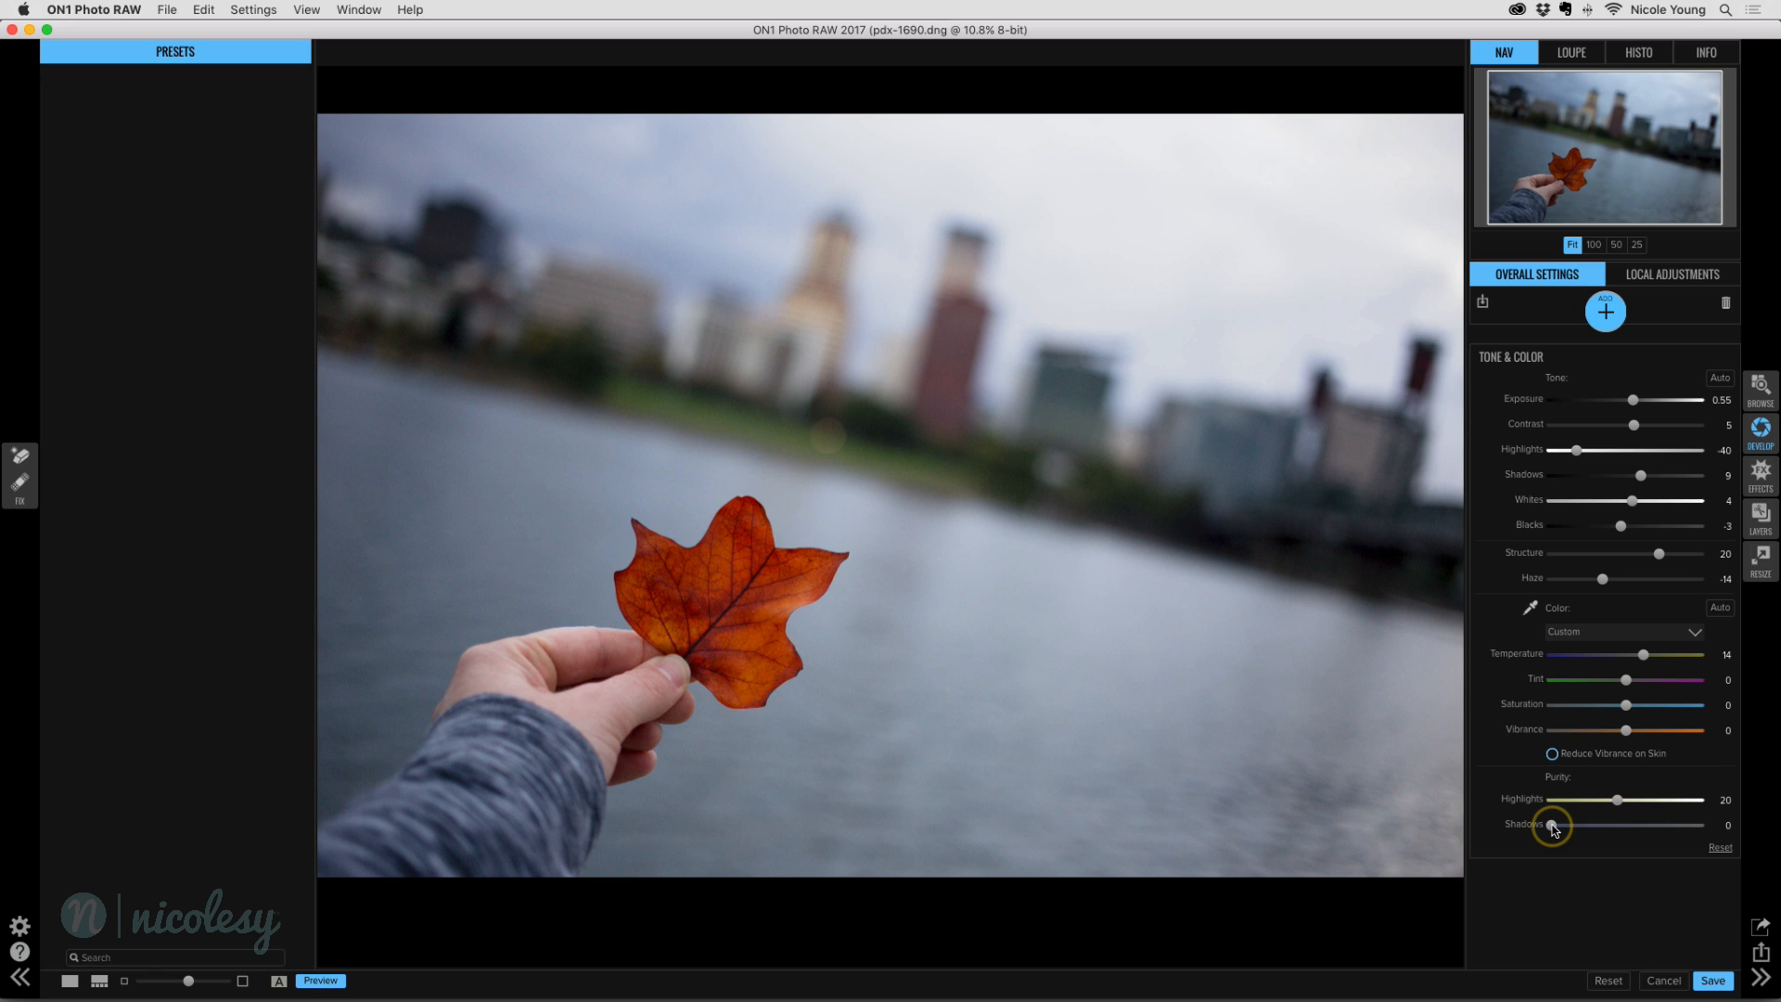
left_click_drag(1552, 825, 1598, 824)
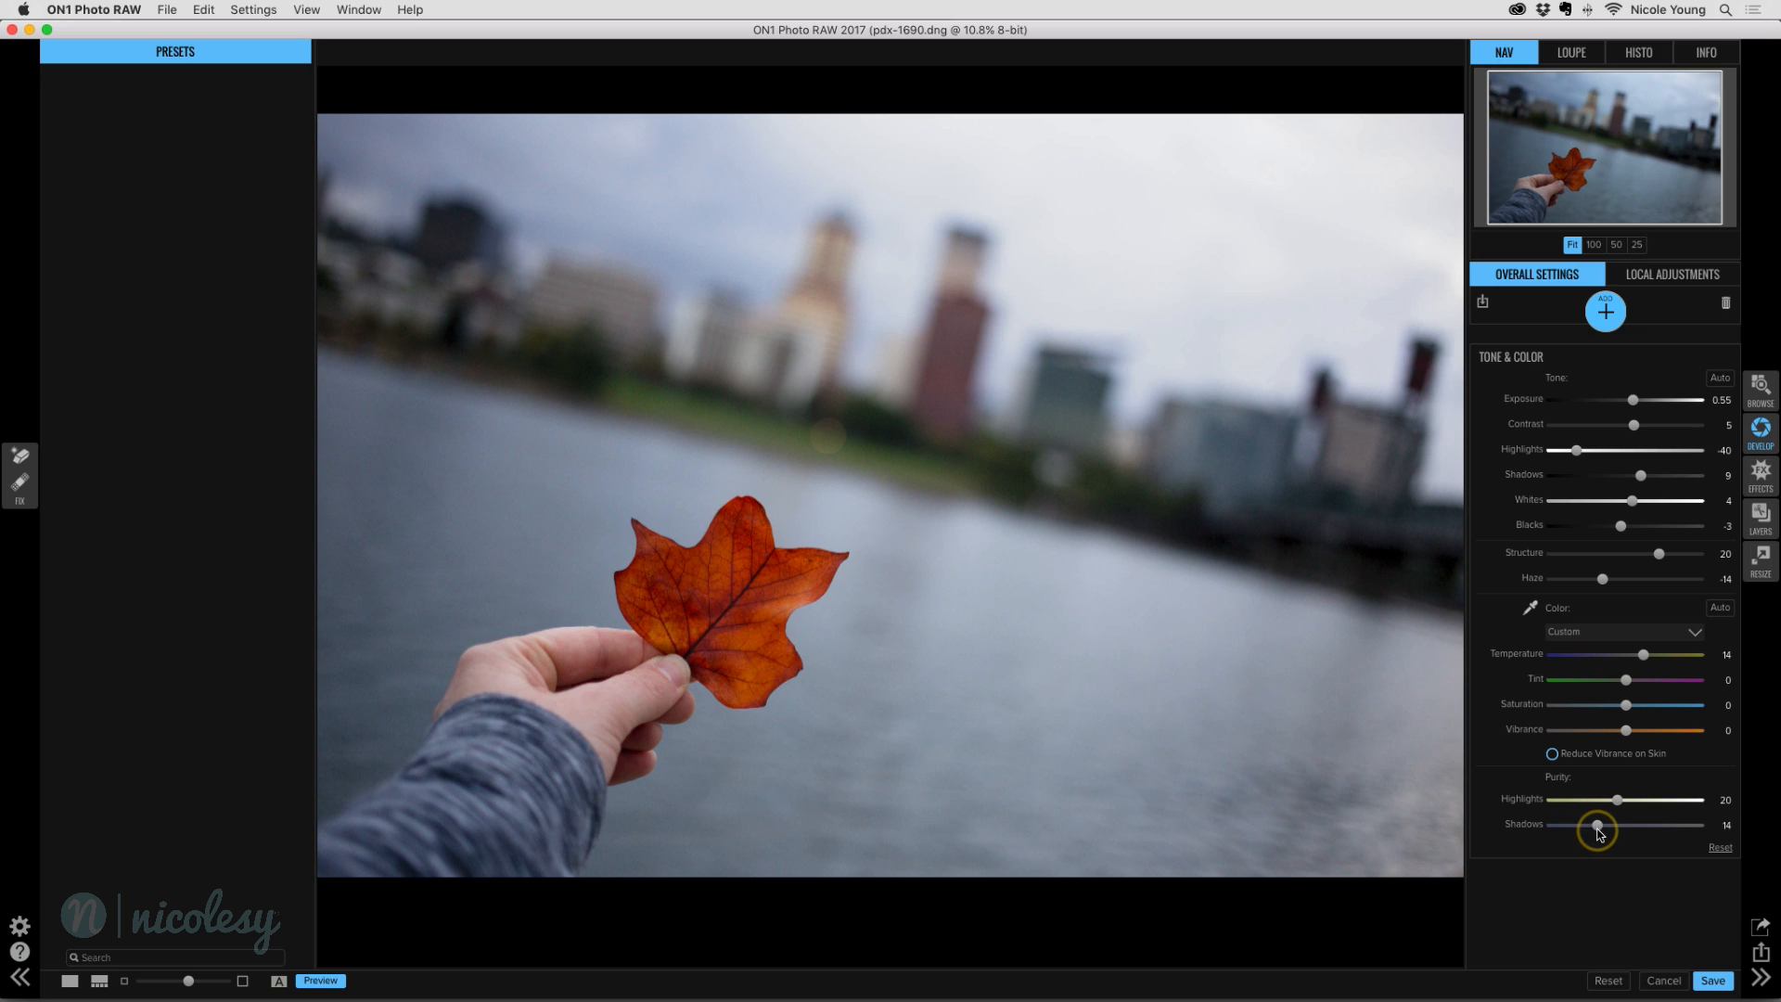
left_click_drag(1594, 827, 1602, 827)
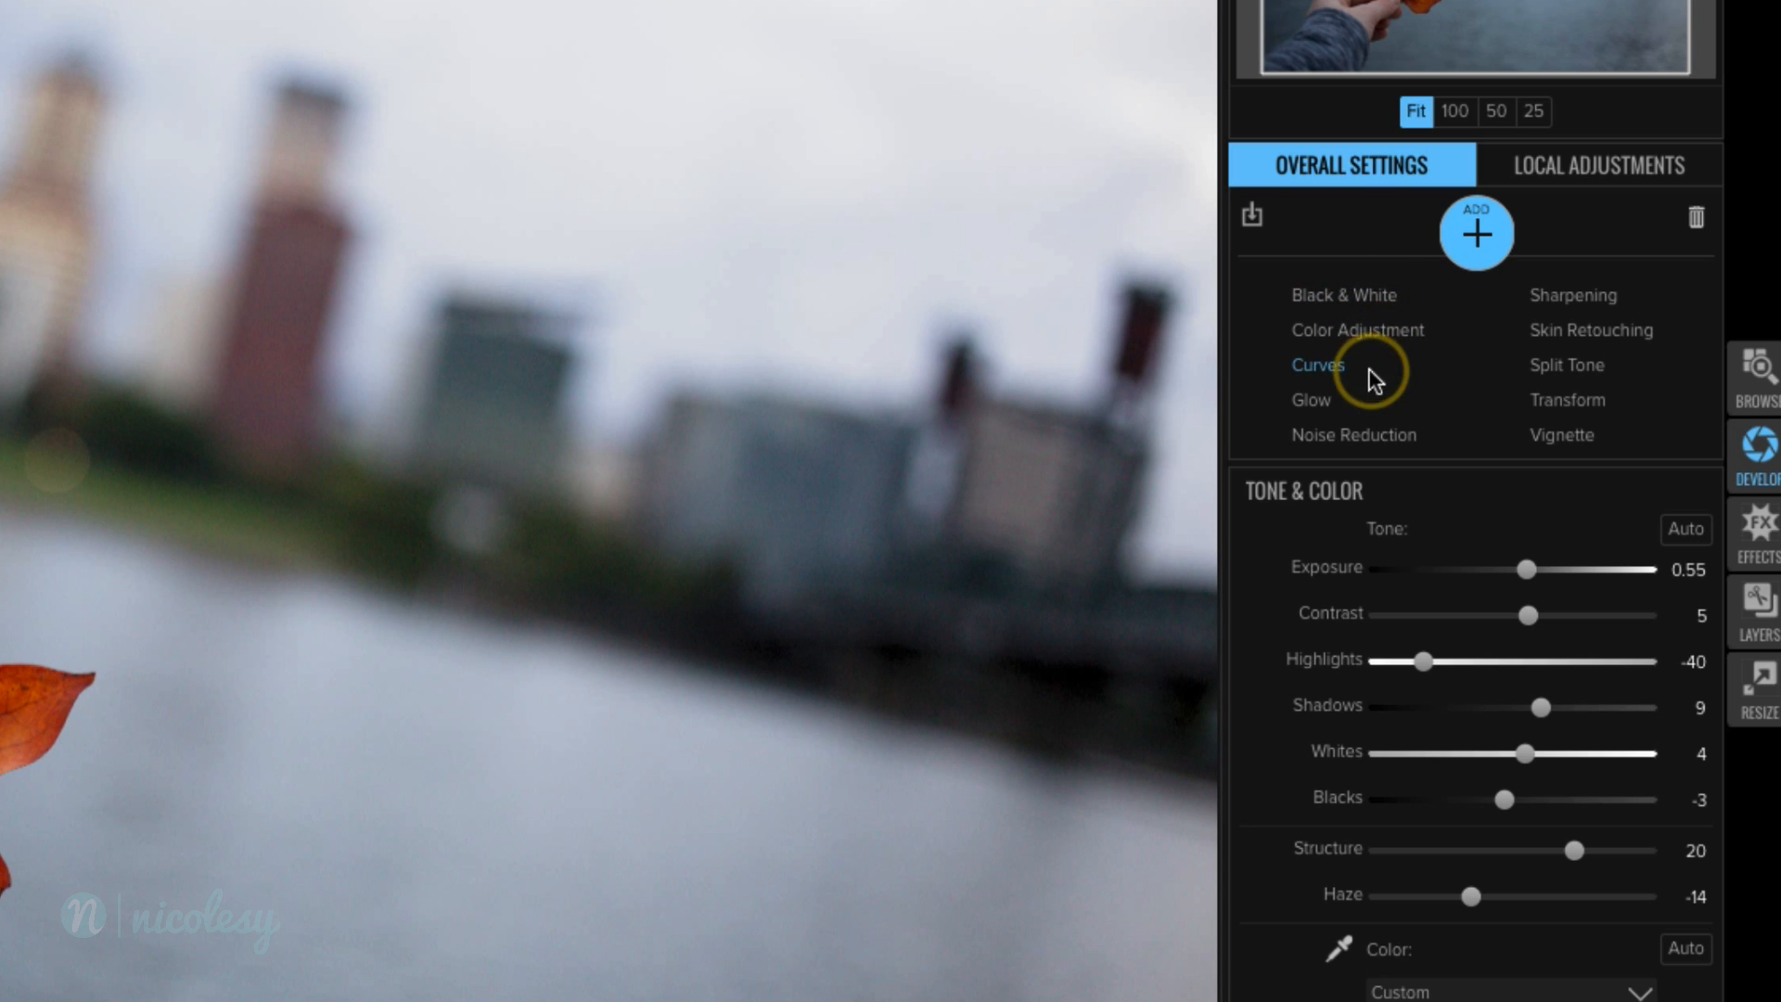
mouse_move(1376, 414)
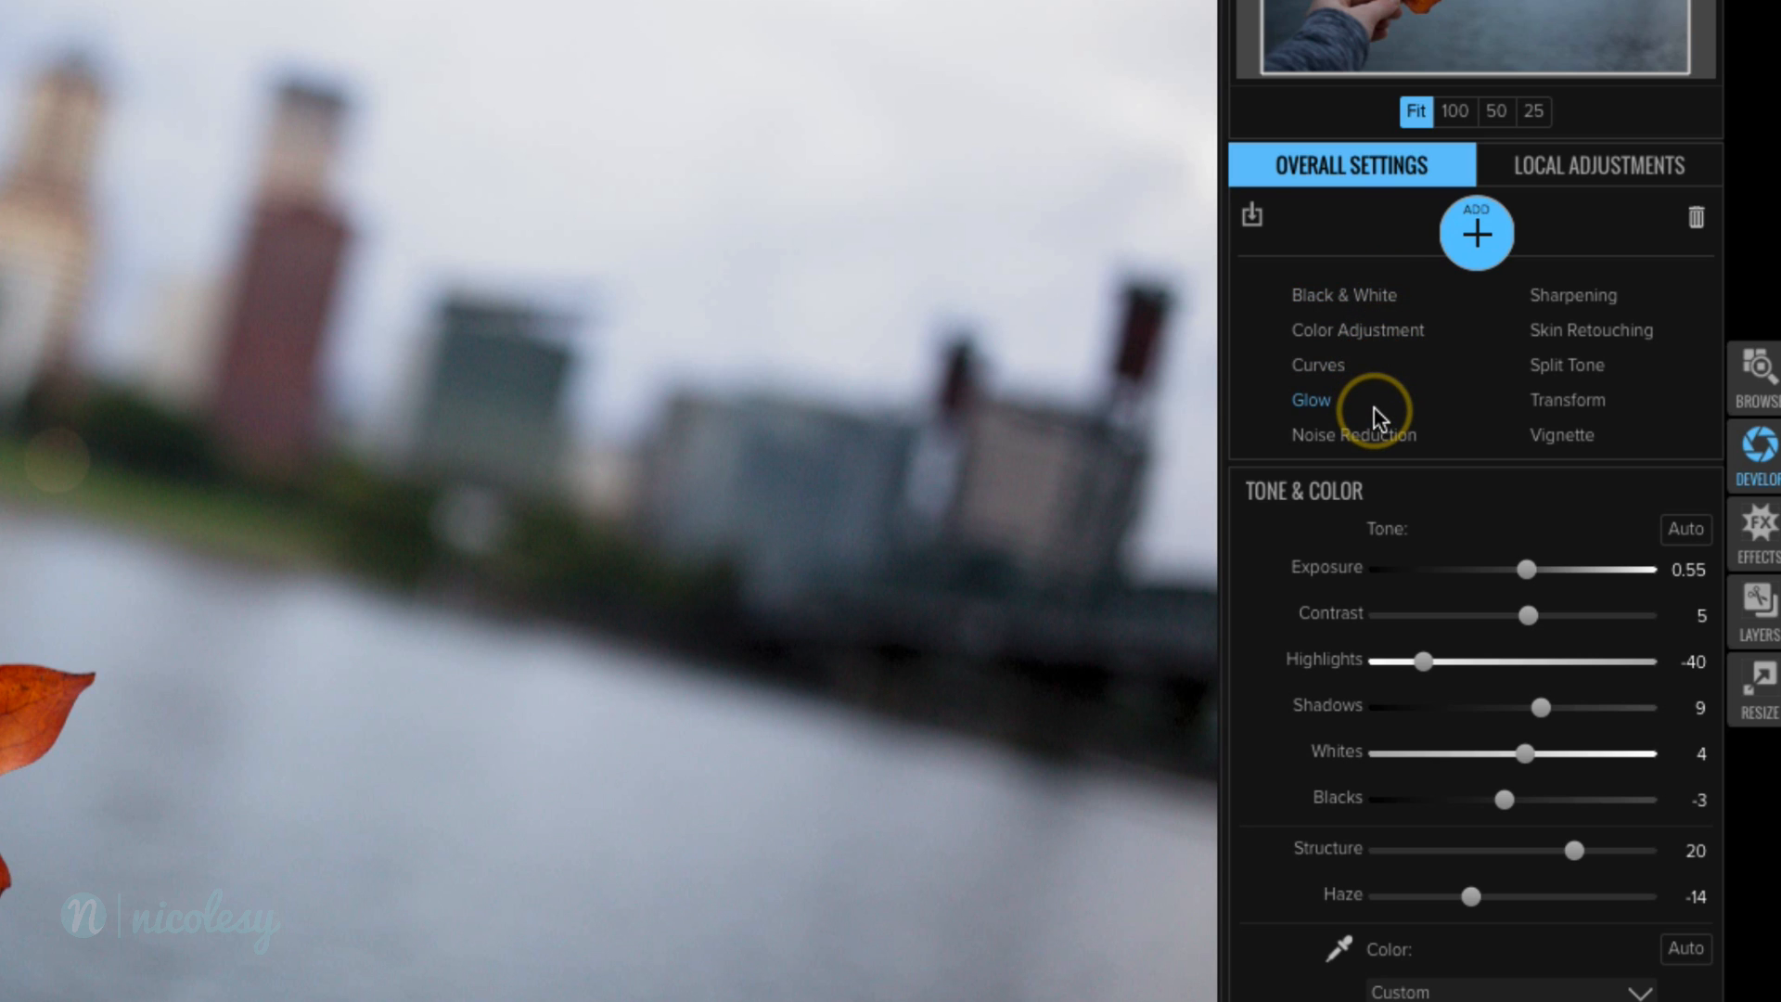
Step: Reshape the Curves tone curve into a gentle S by lifting highlights and lowering shadows
scroll("down", 3)
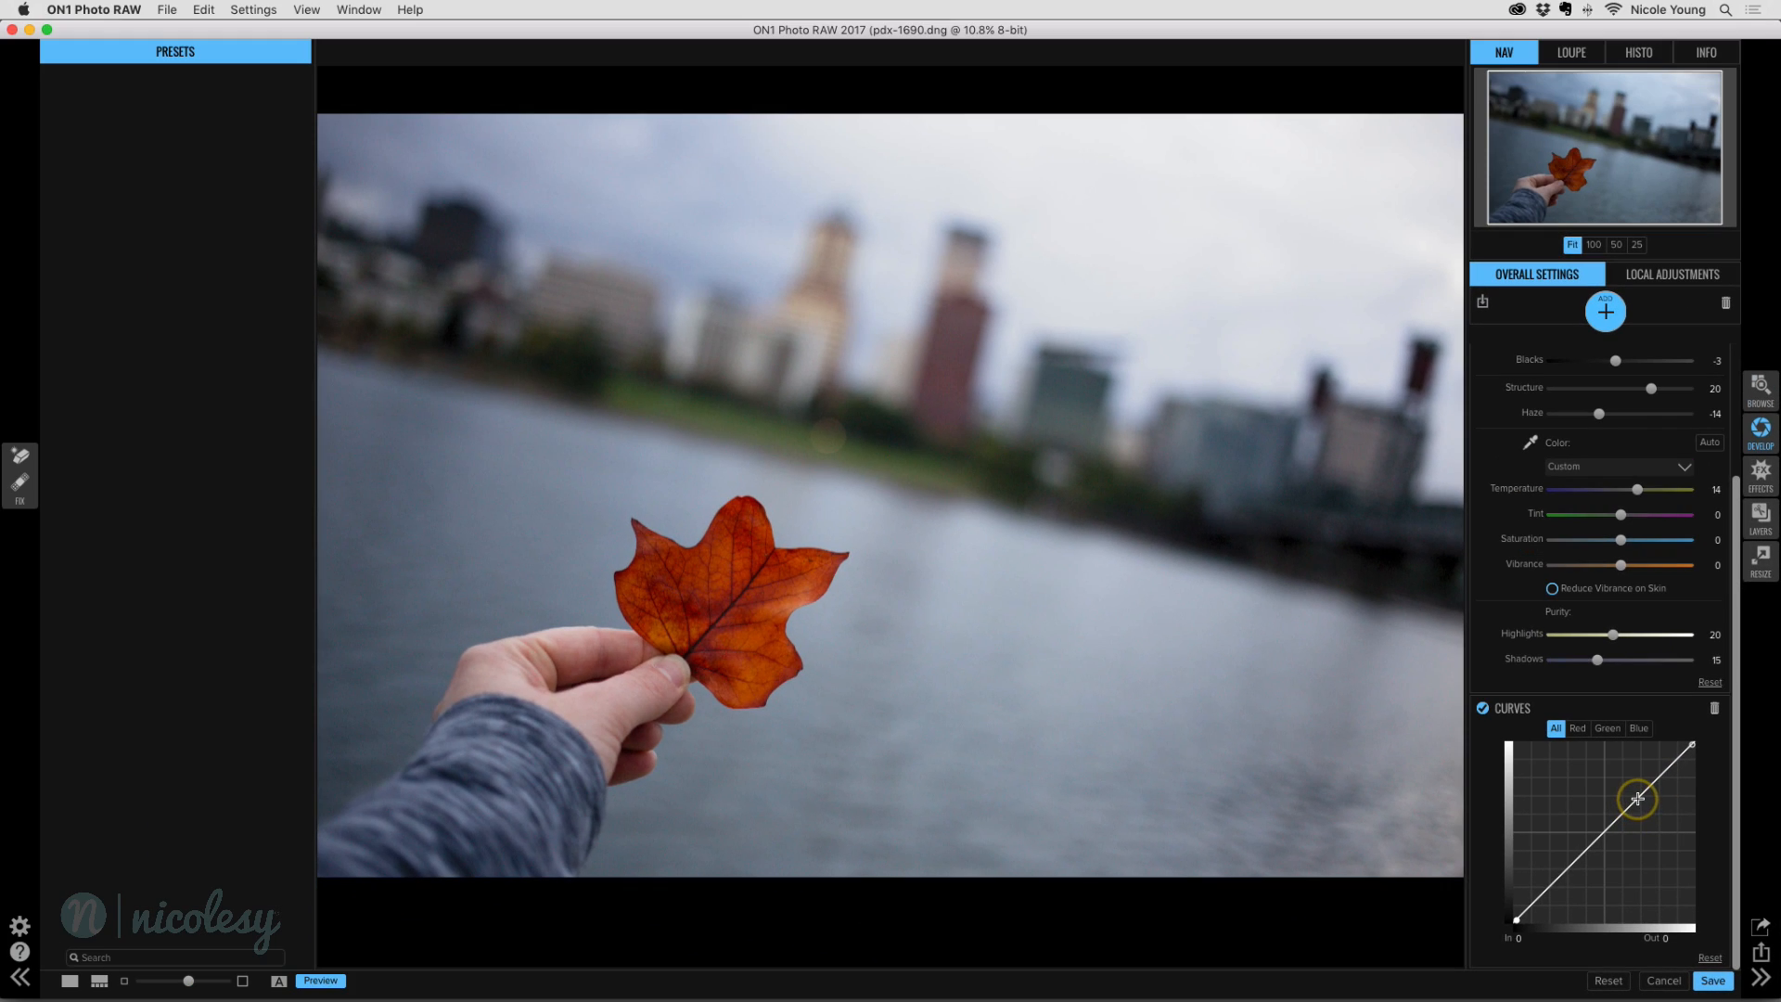
left_click_drag(1639, 799, 1570, 867)
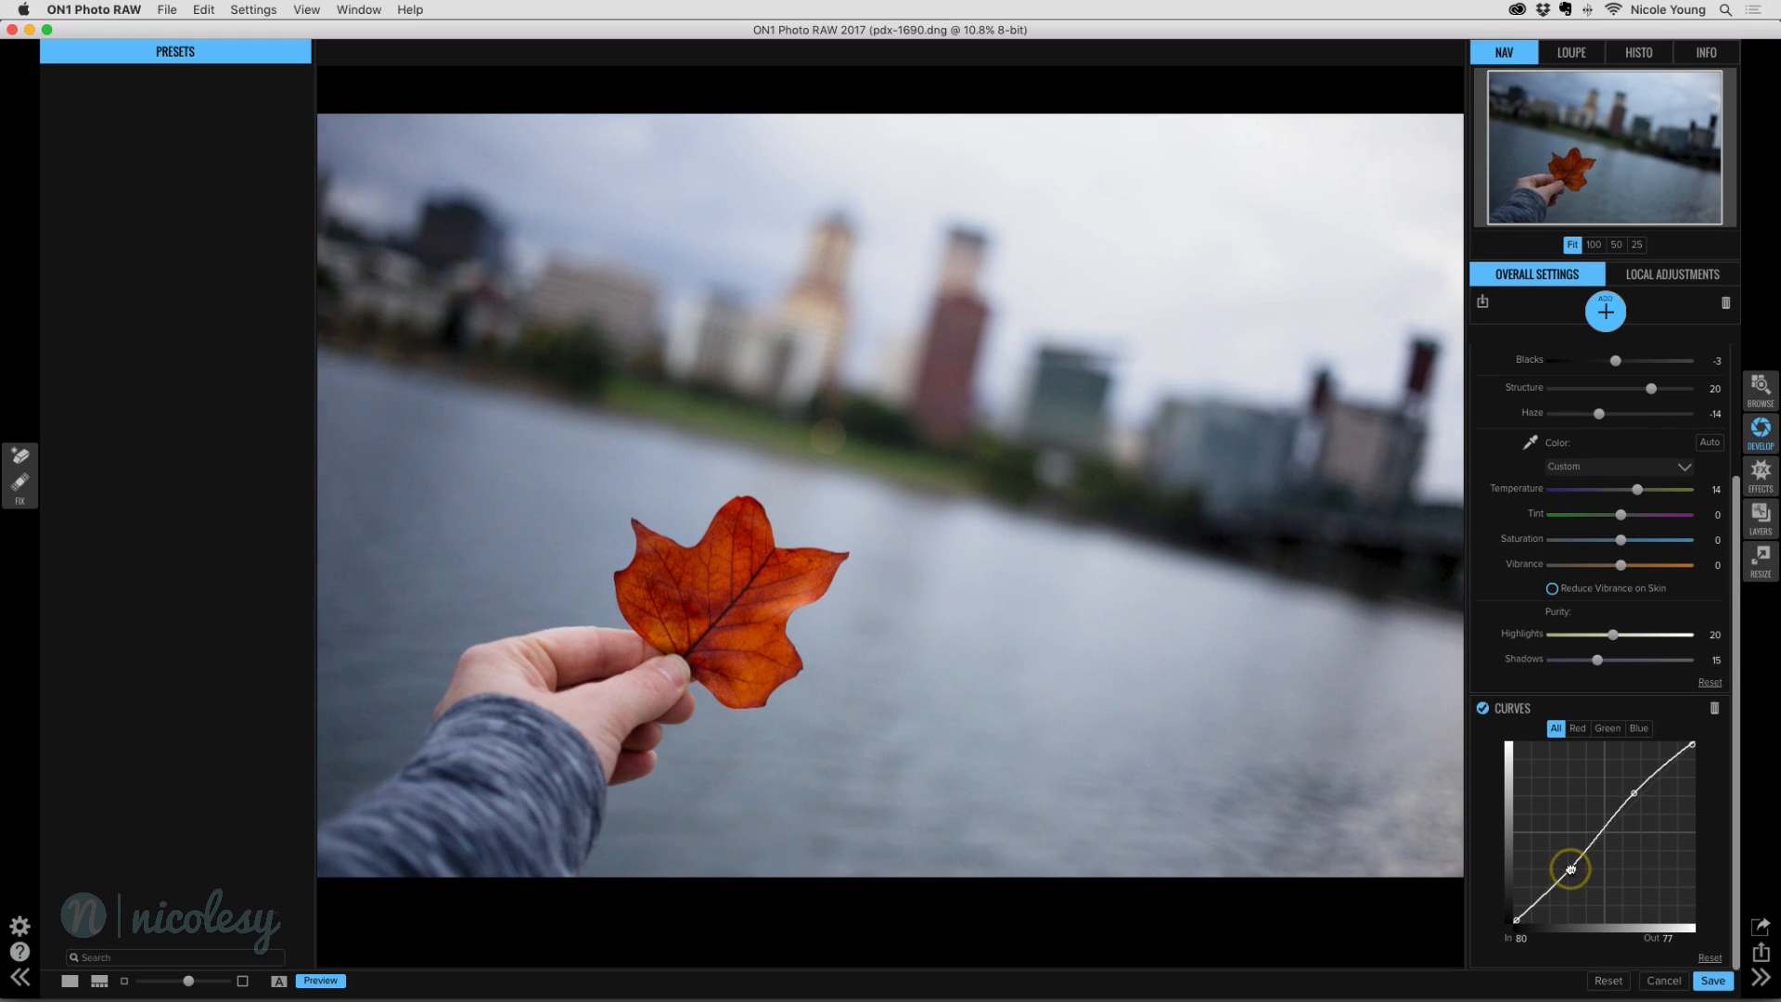
left_click_drag(1570, 869, 1570, 864)
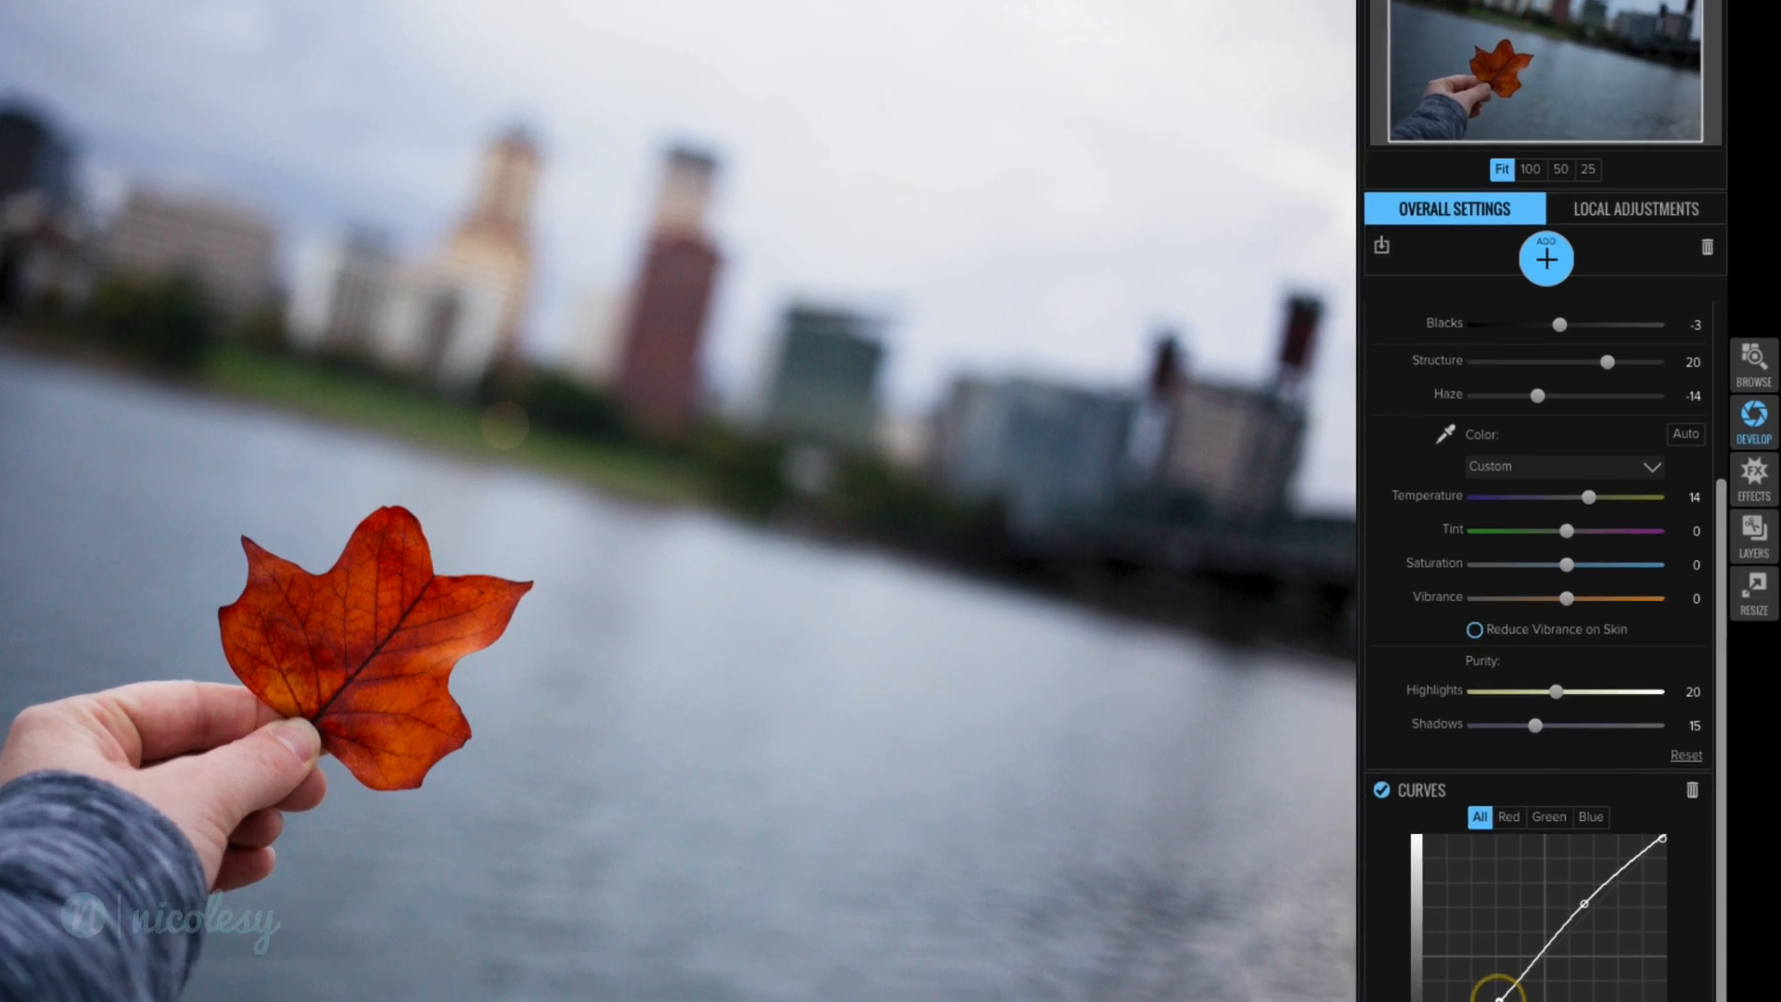
Step: Add a Split Tone adjustment and try its Teal preset
left_click(1547, 258)
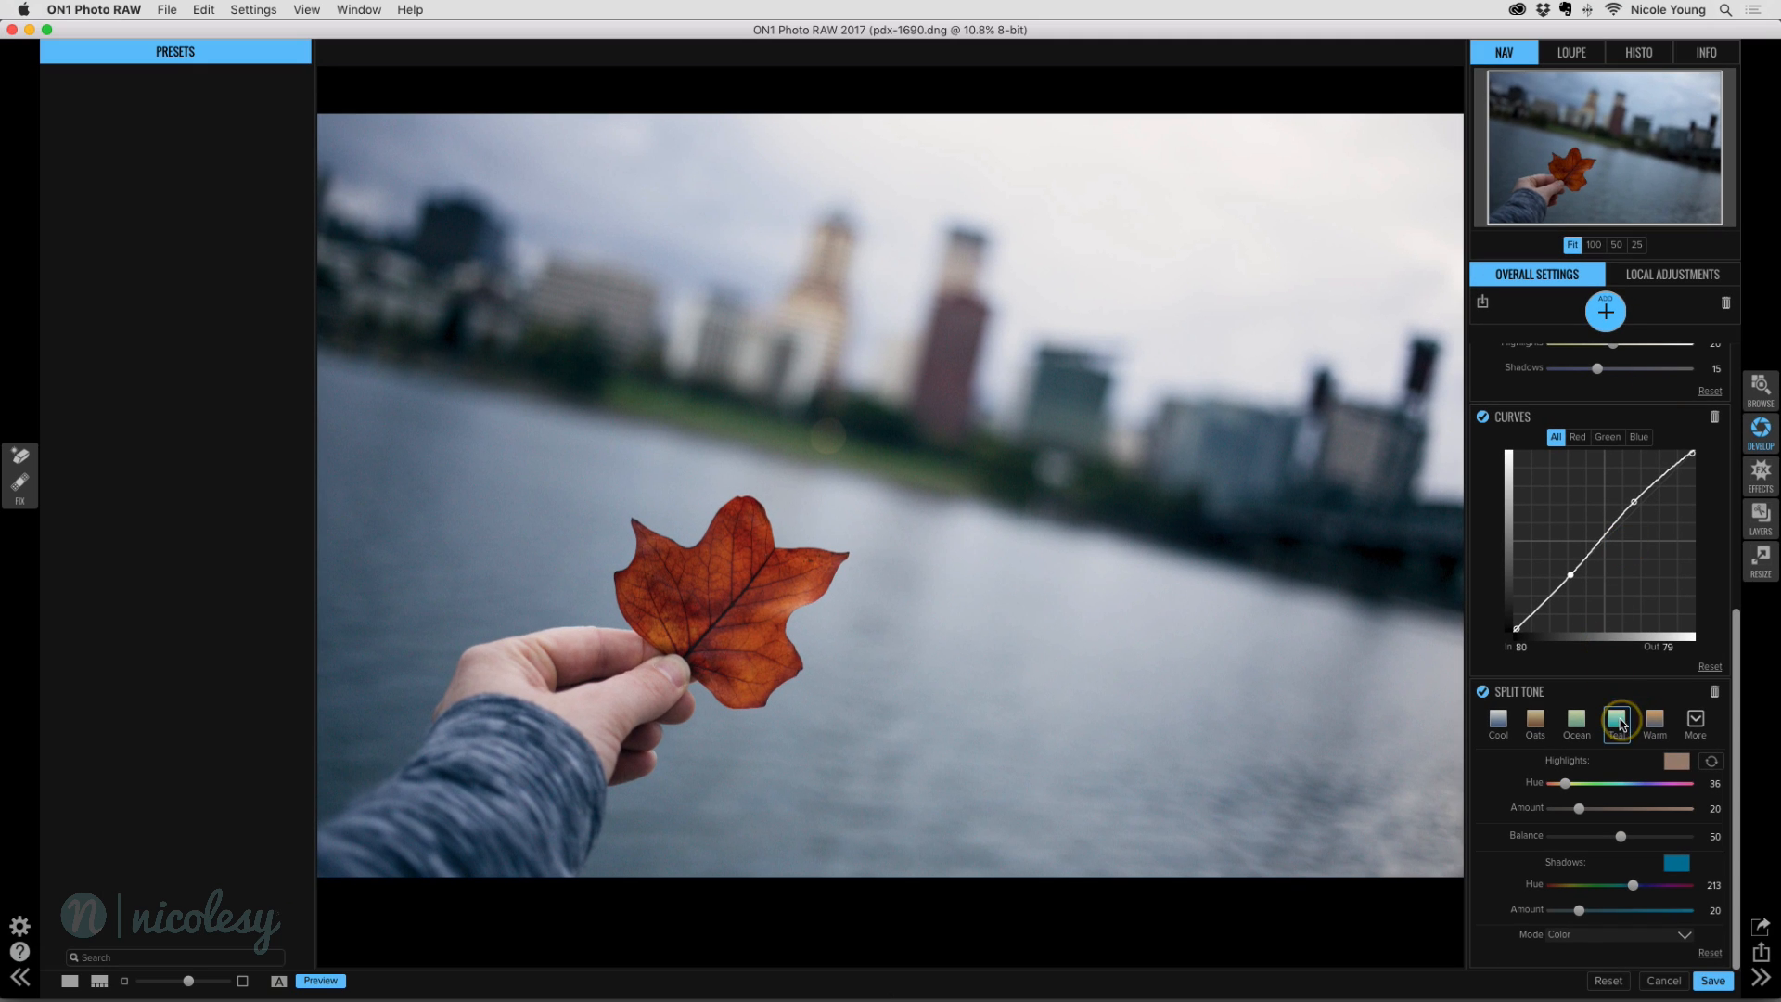
left_click(1653, 723)
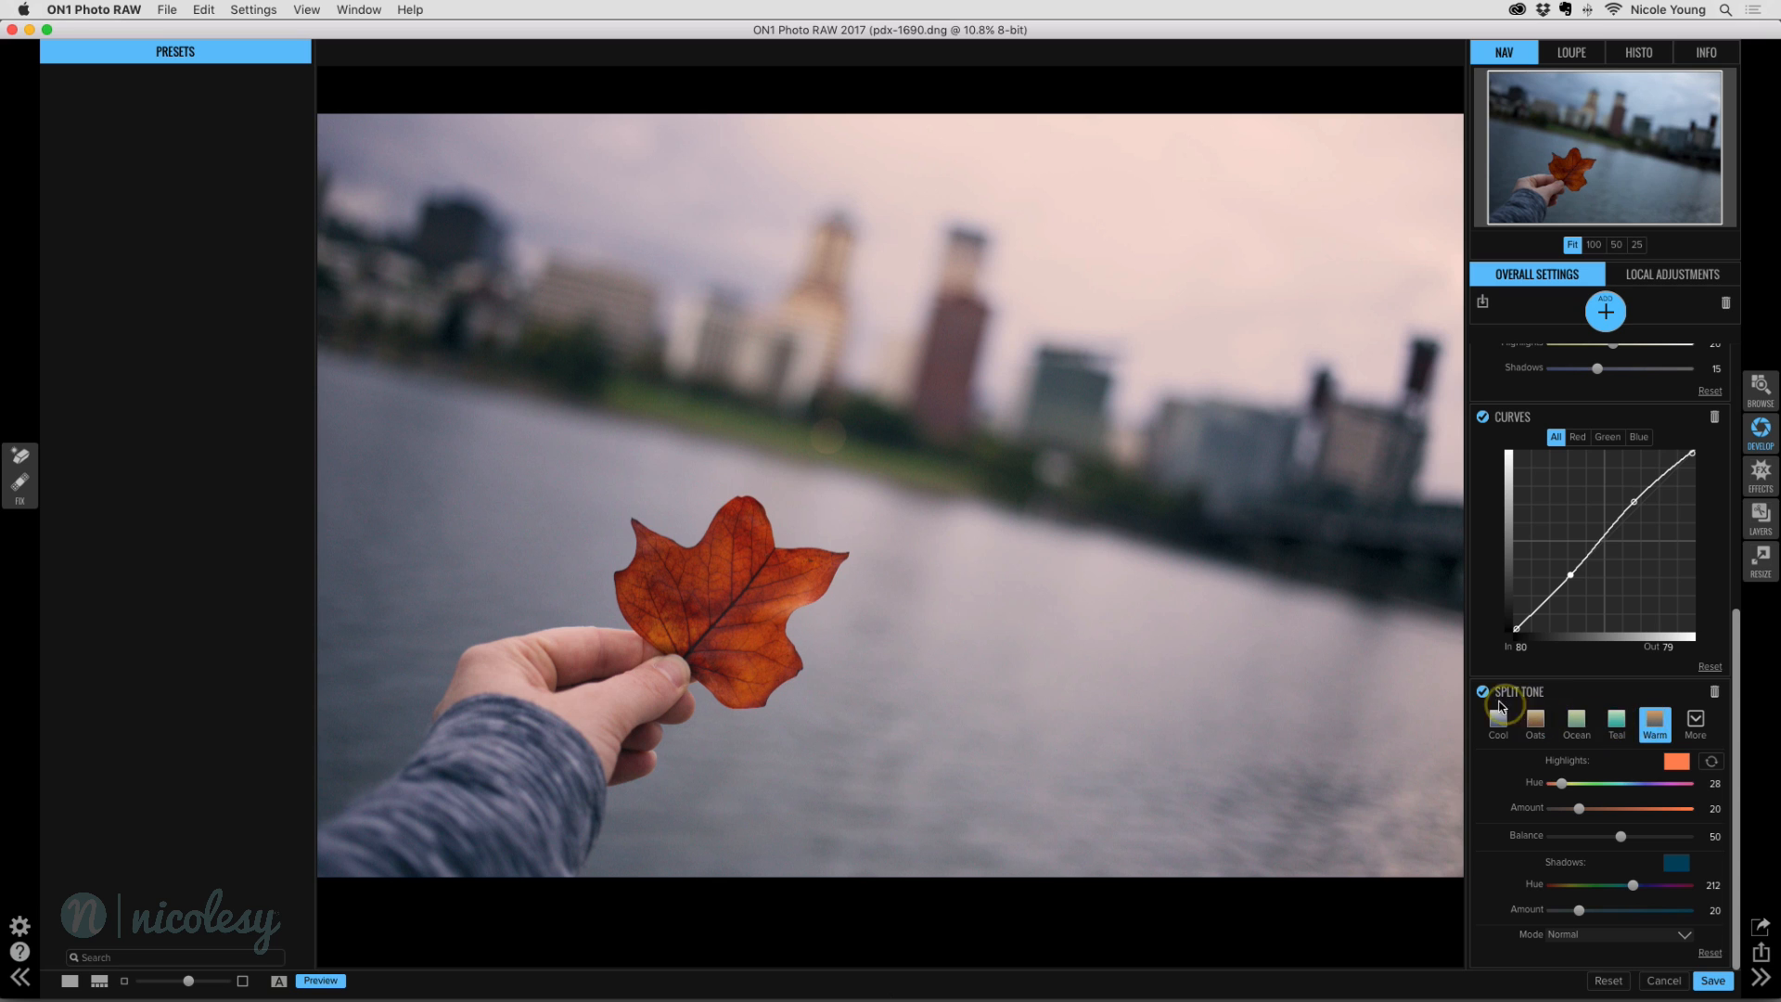
mouse_move(1669, 278)
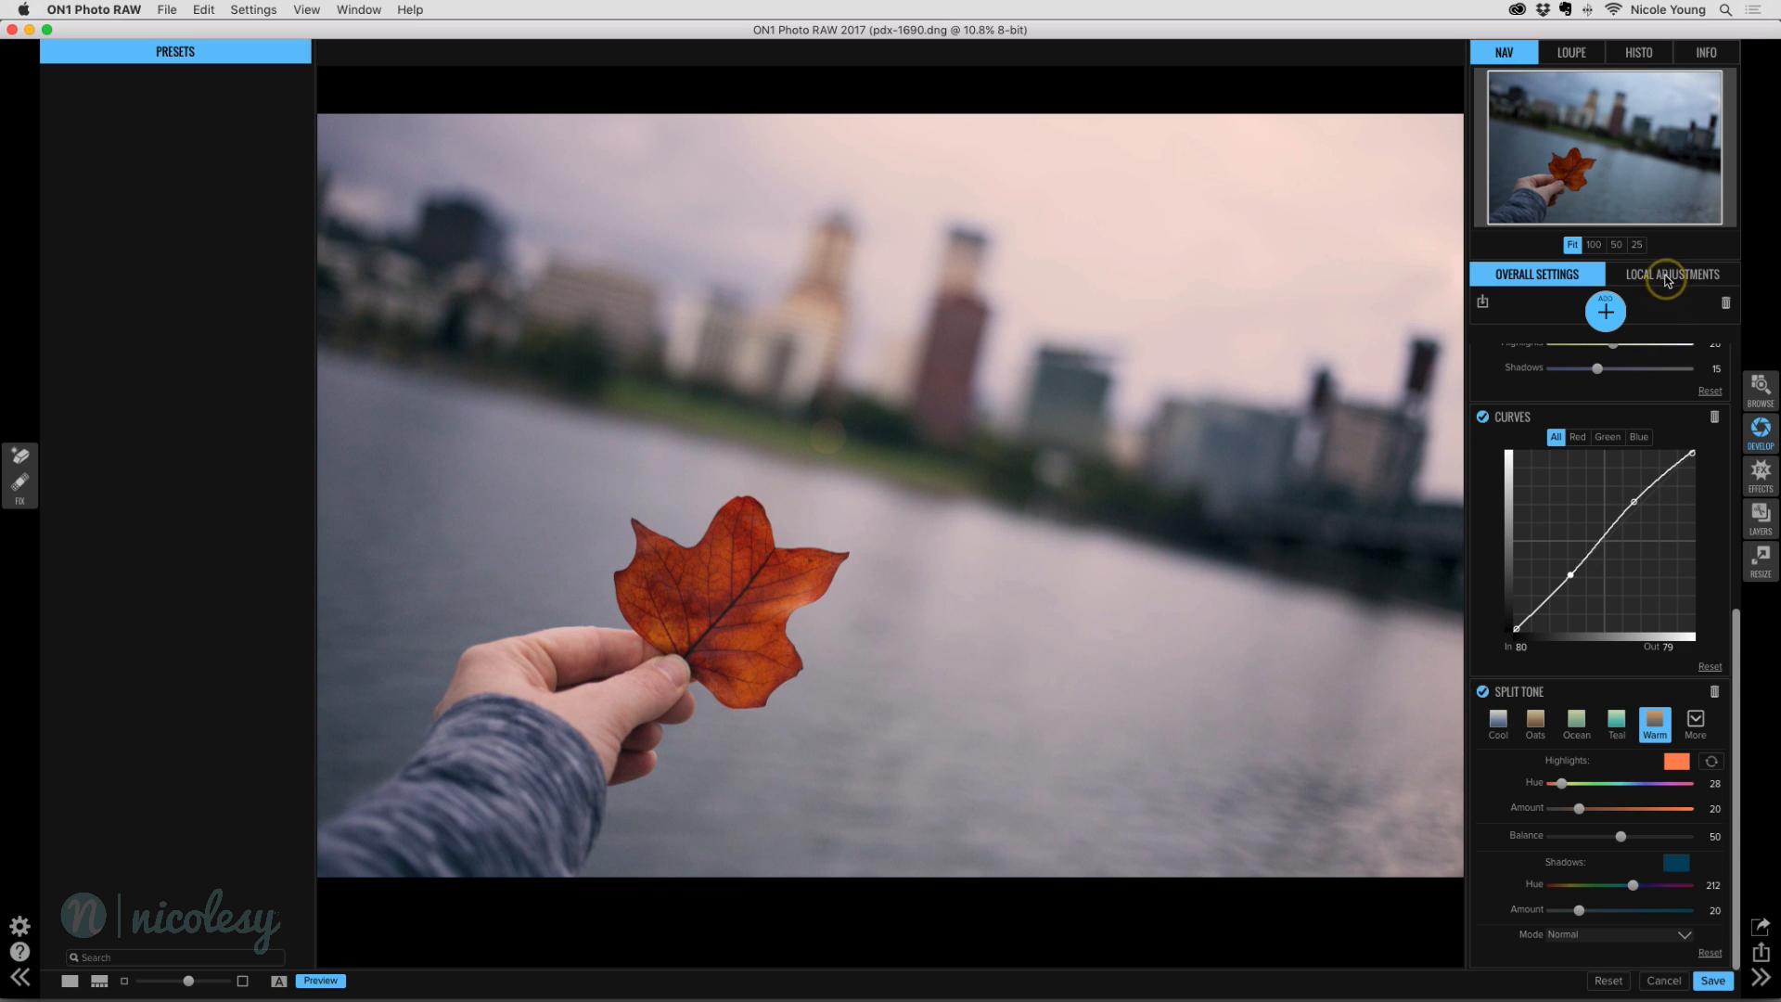
left_click(1673, 274)
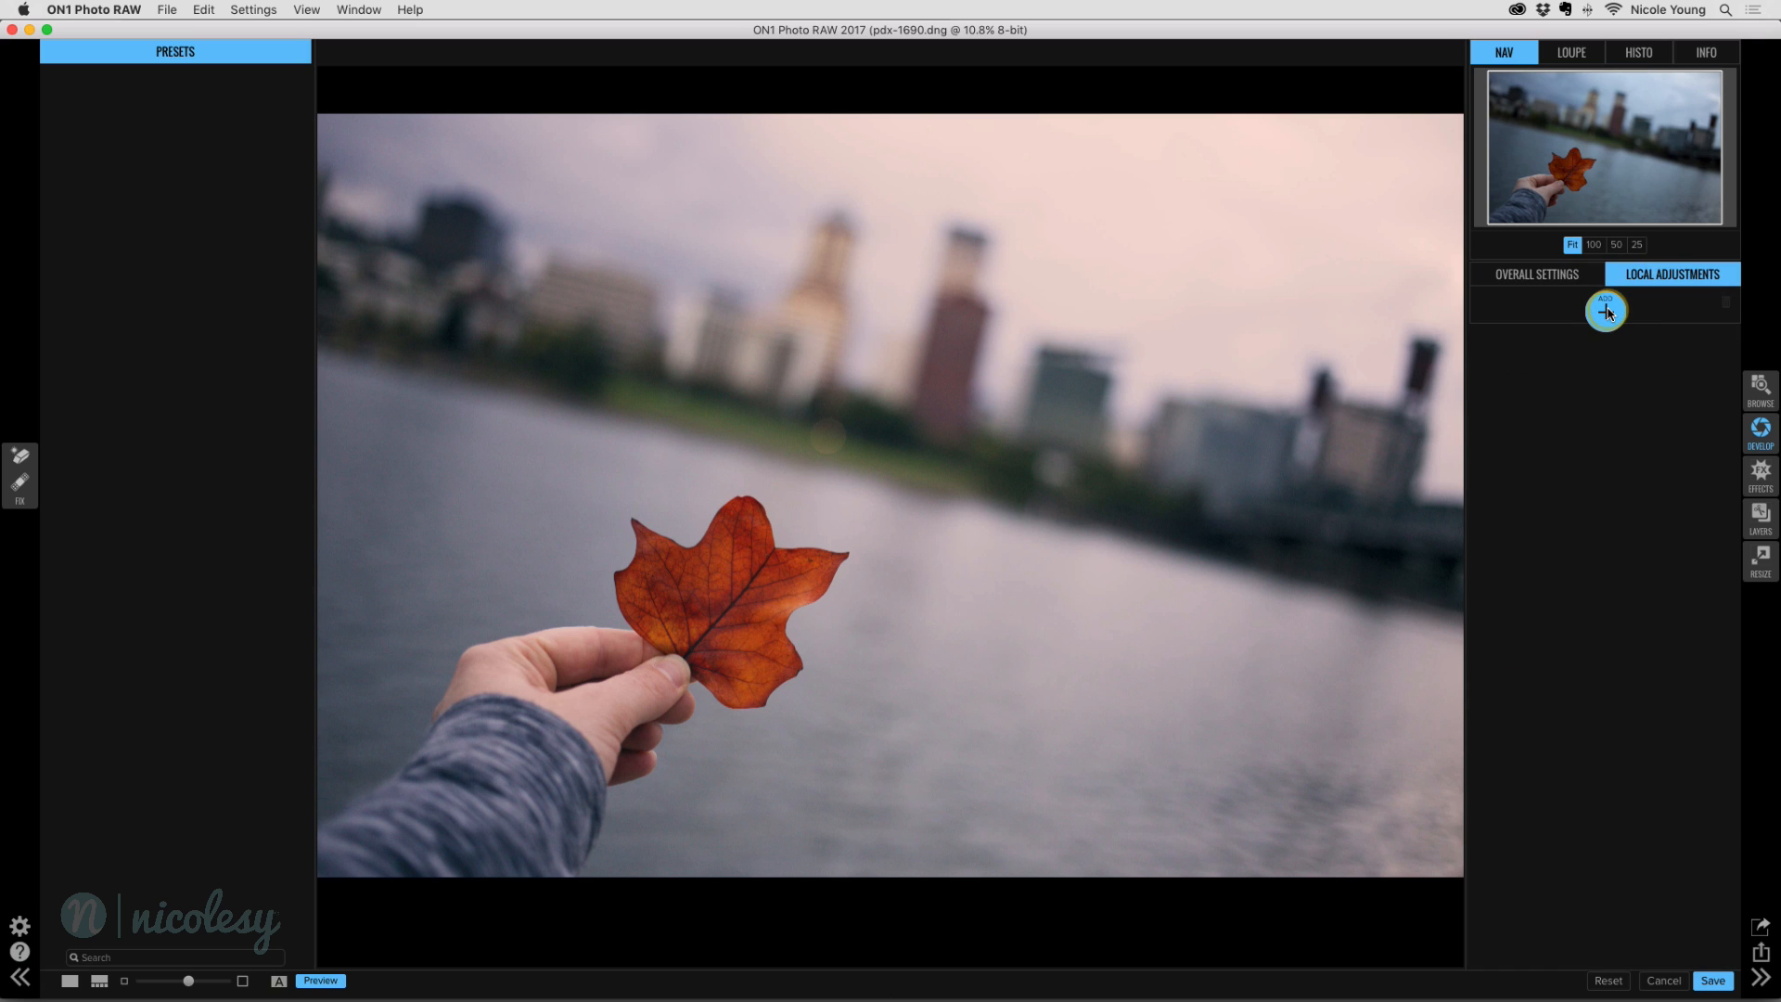
left_click(1605, 310)
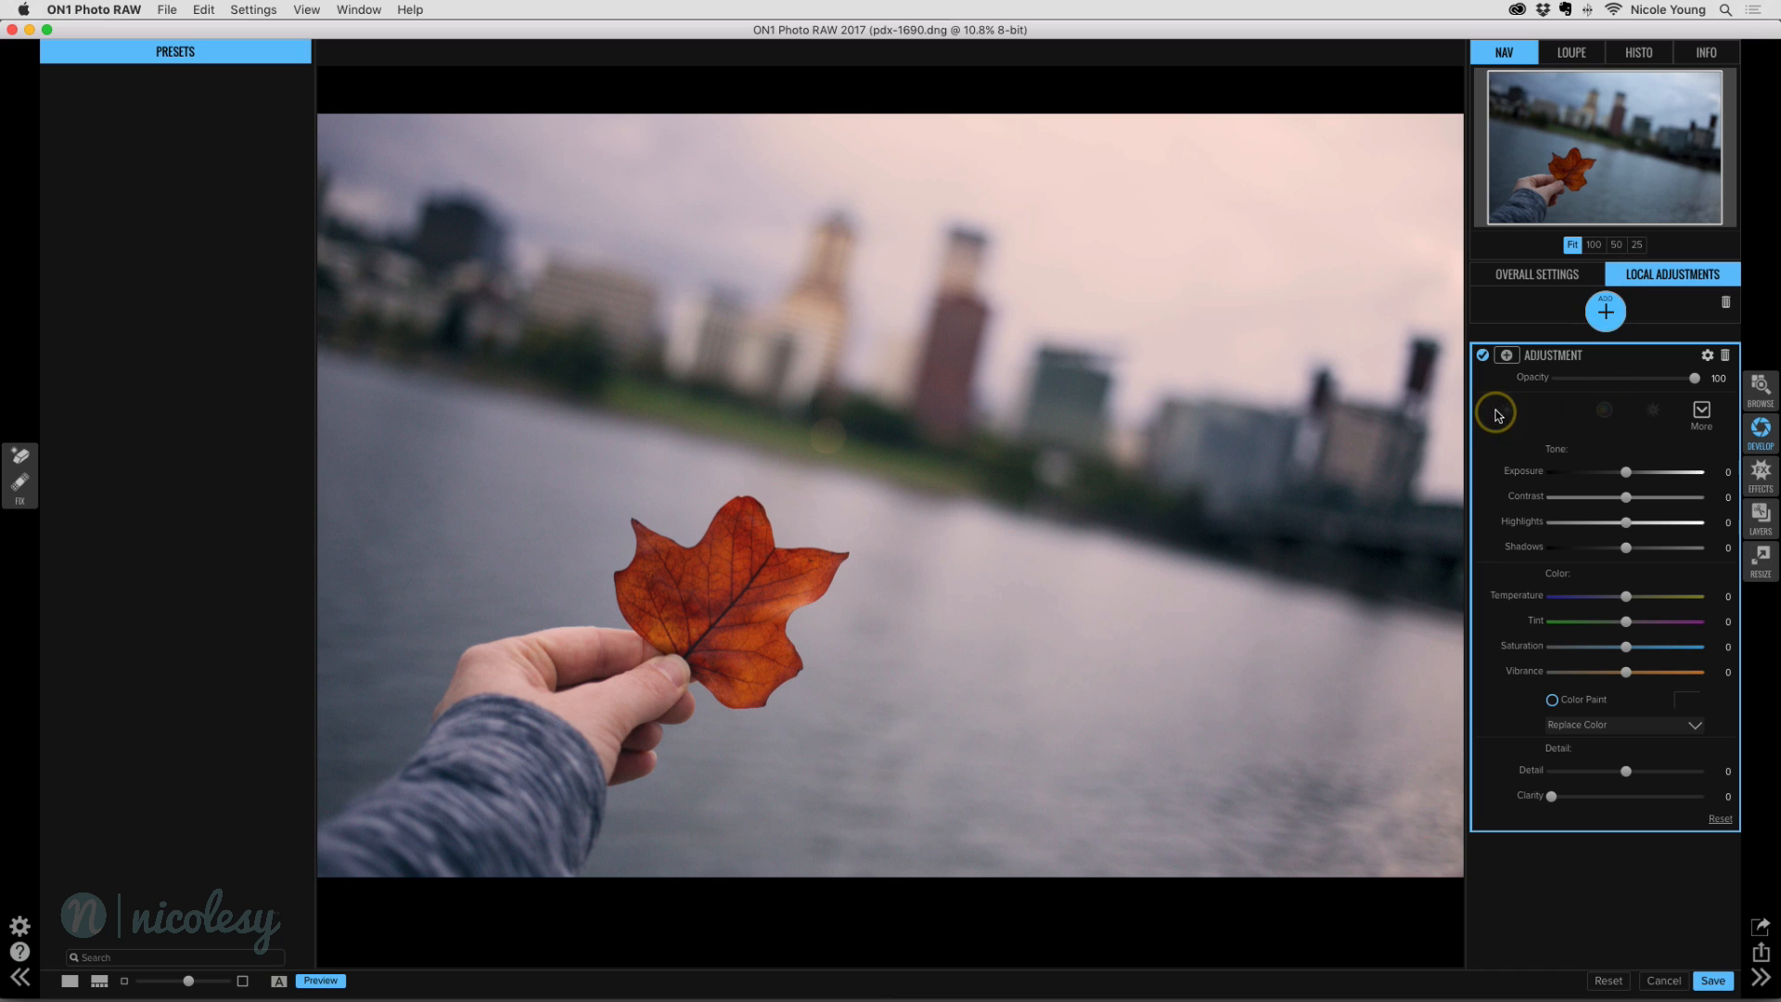
mouse_move(1497, 414)
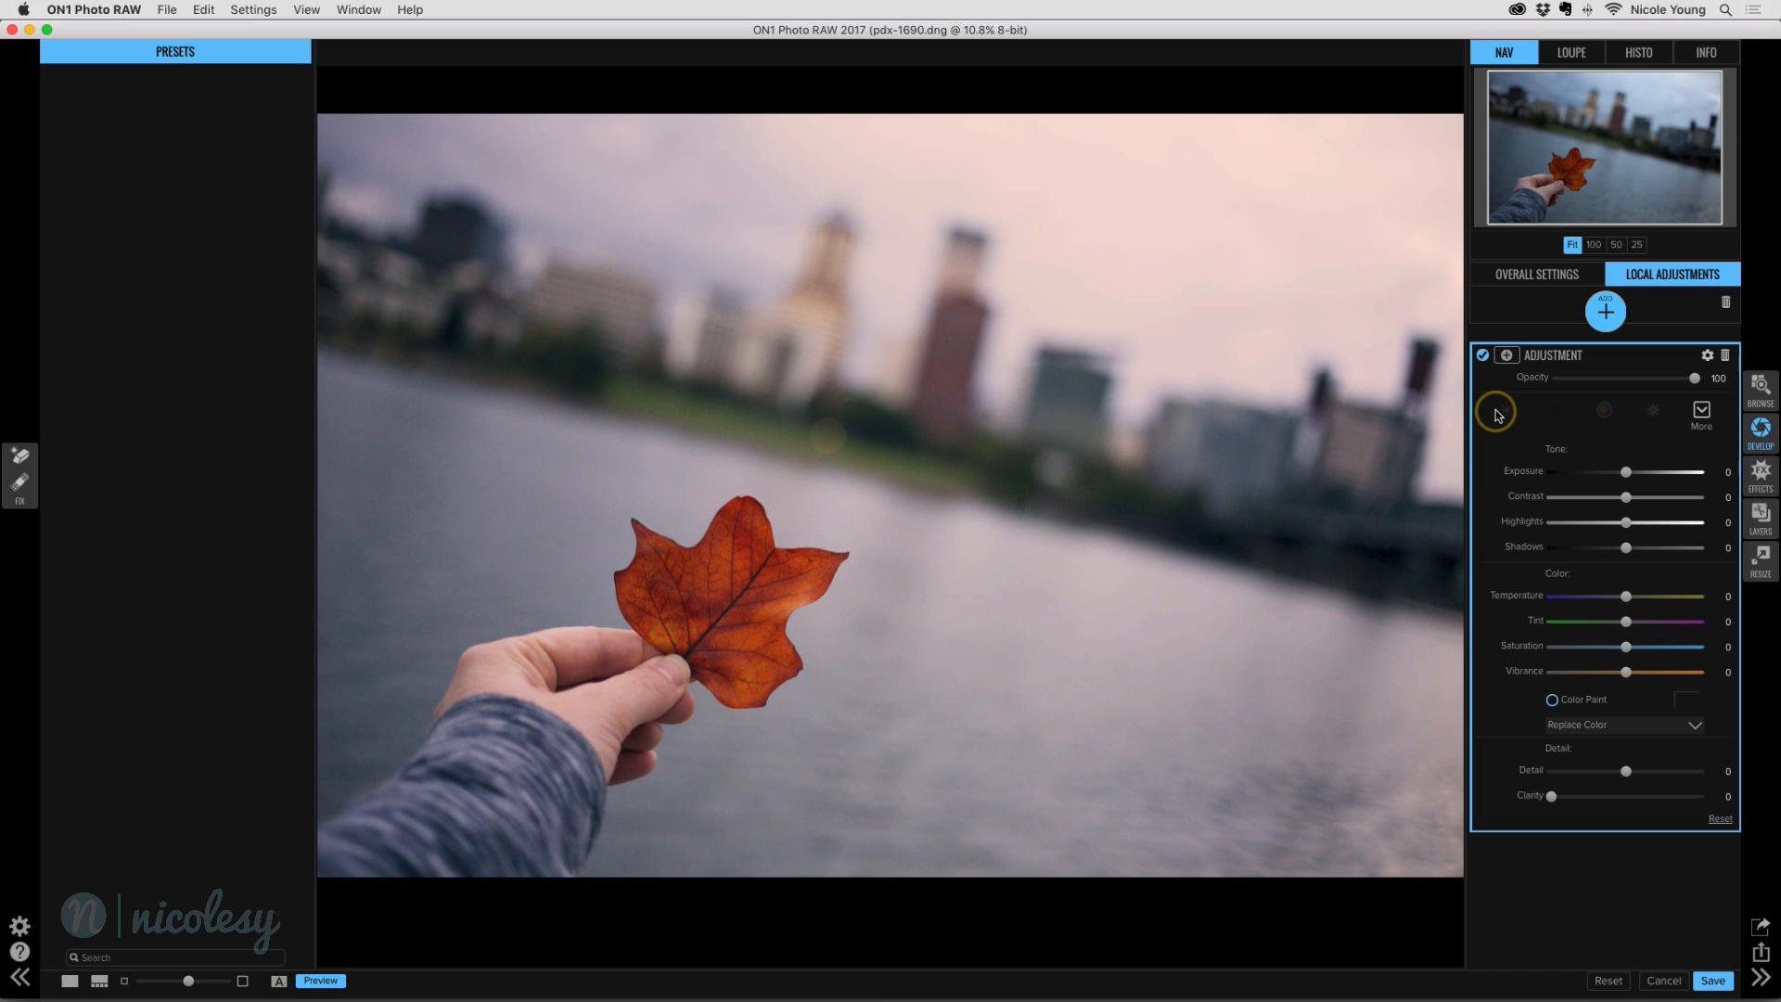
mouse_move(1763, 473)
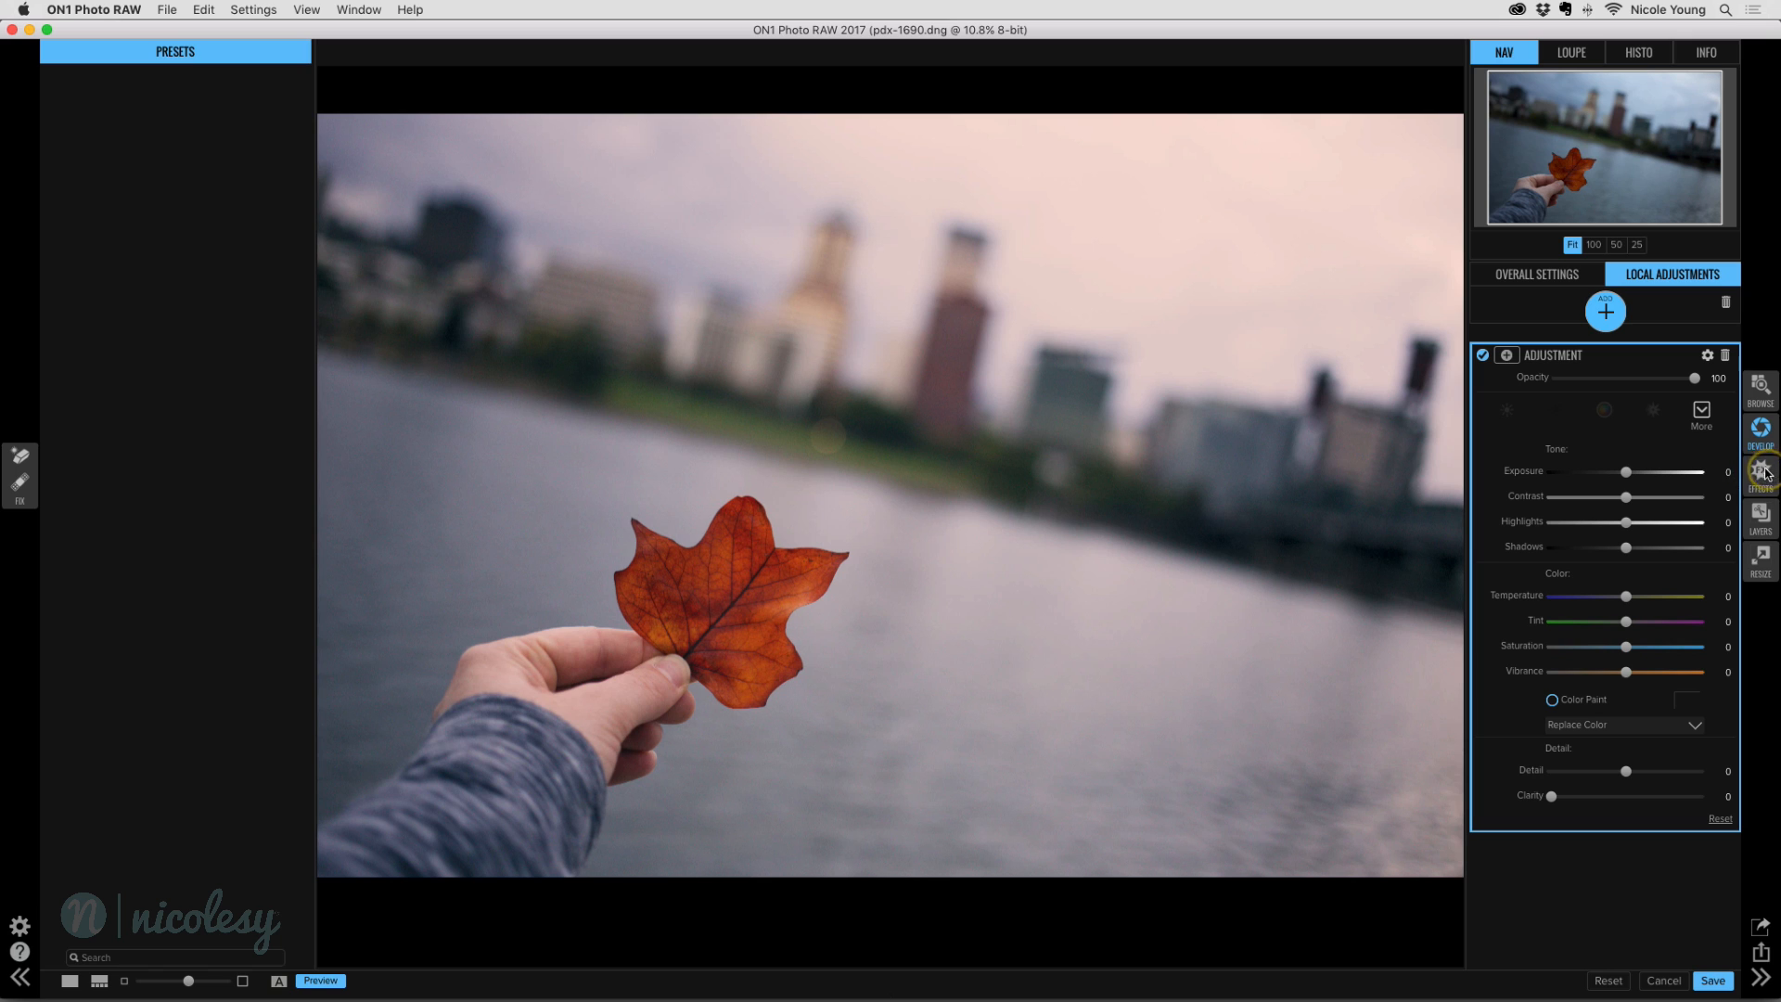
Step: Switch the leaf-and-skyline photo to the Effects module
left_click(1554, 274)
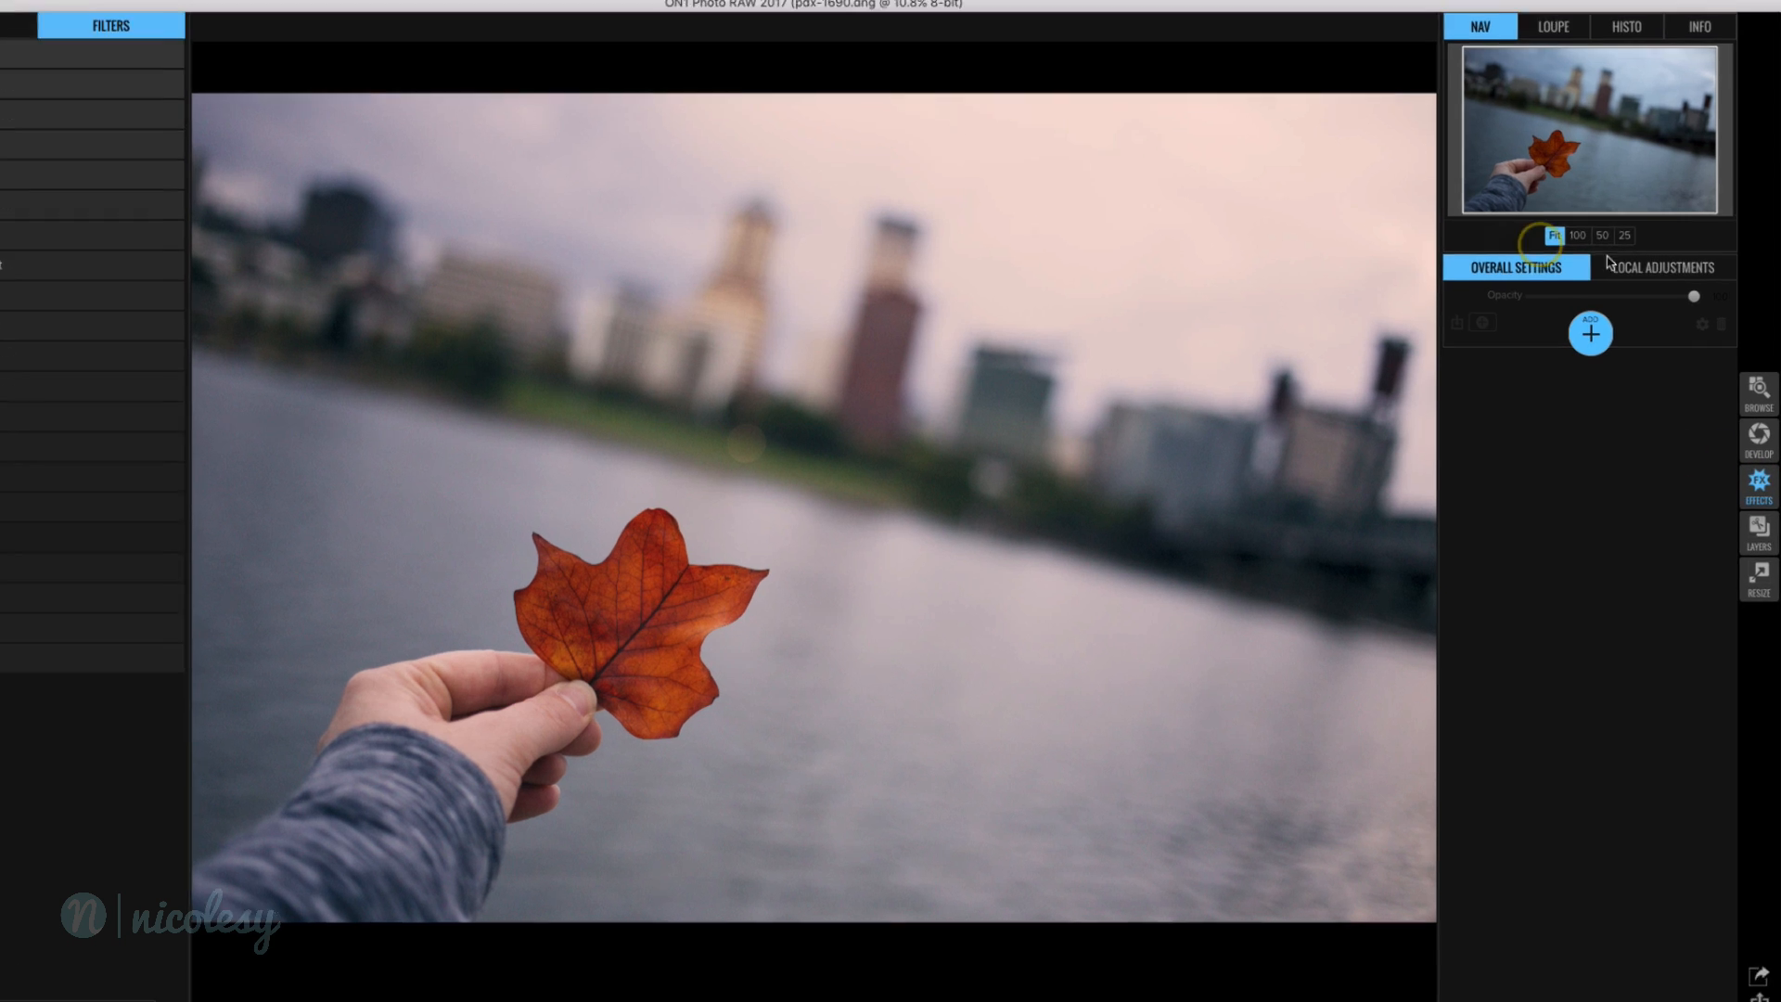
Step: Add a Textures filter set to the Grunge Vignette Light texture
left_click(1591, 332)
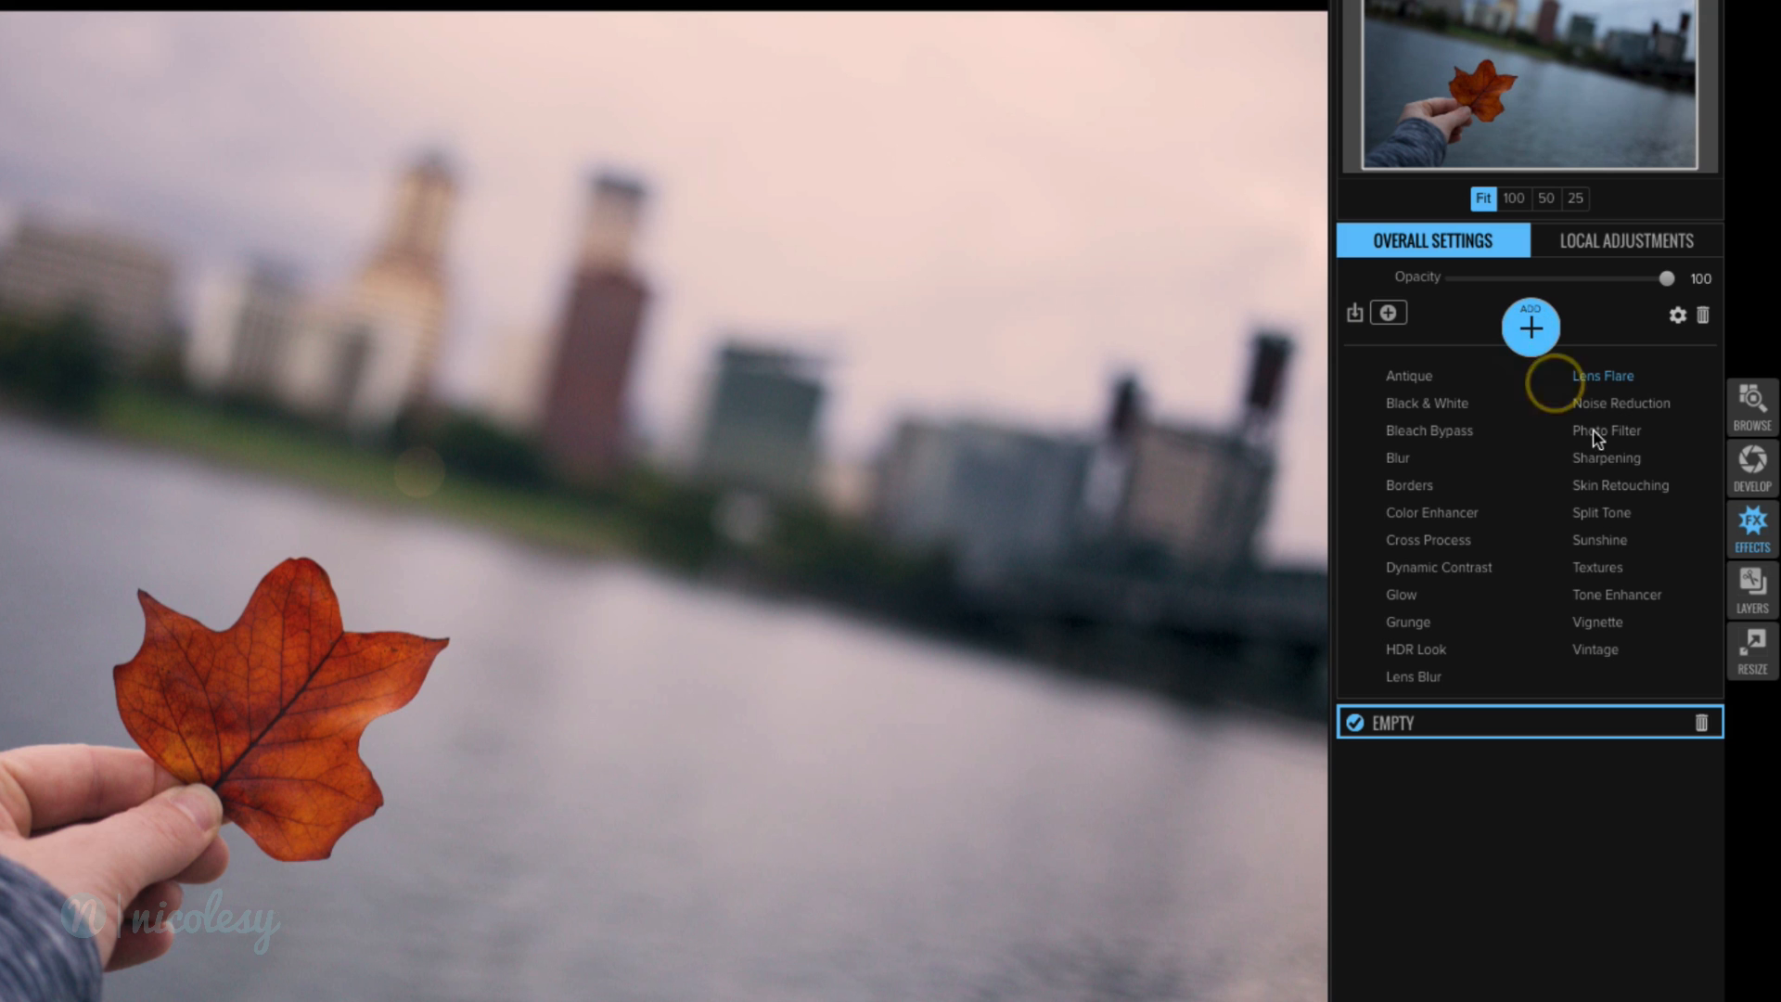
mouse_move(1598, 568)
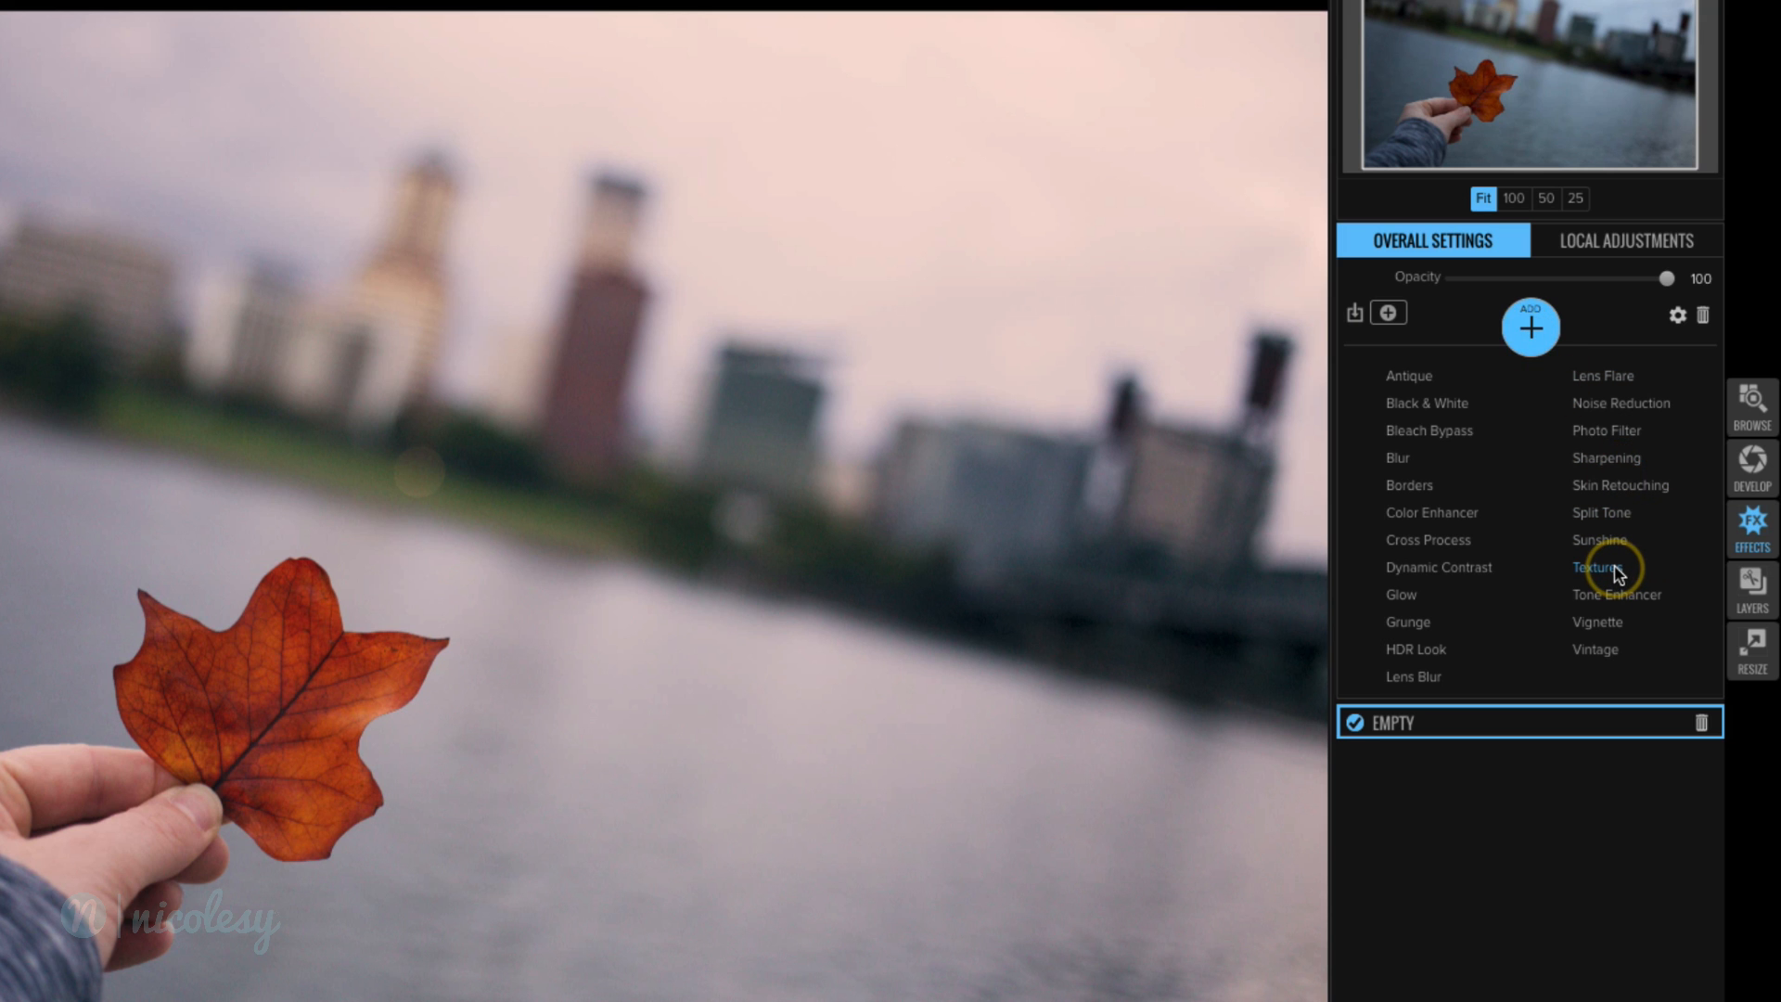
left_click(1597, 567)
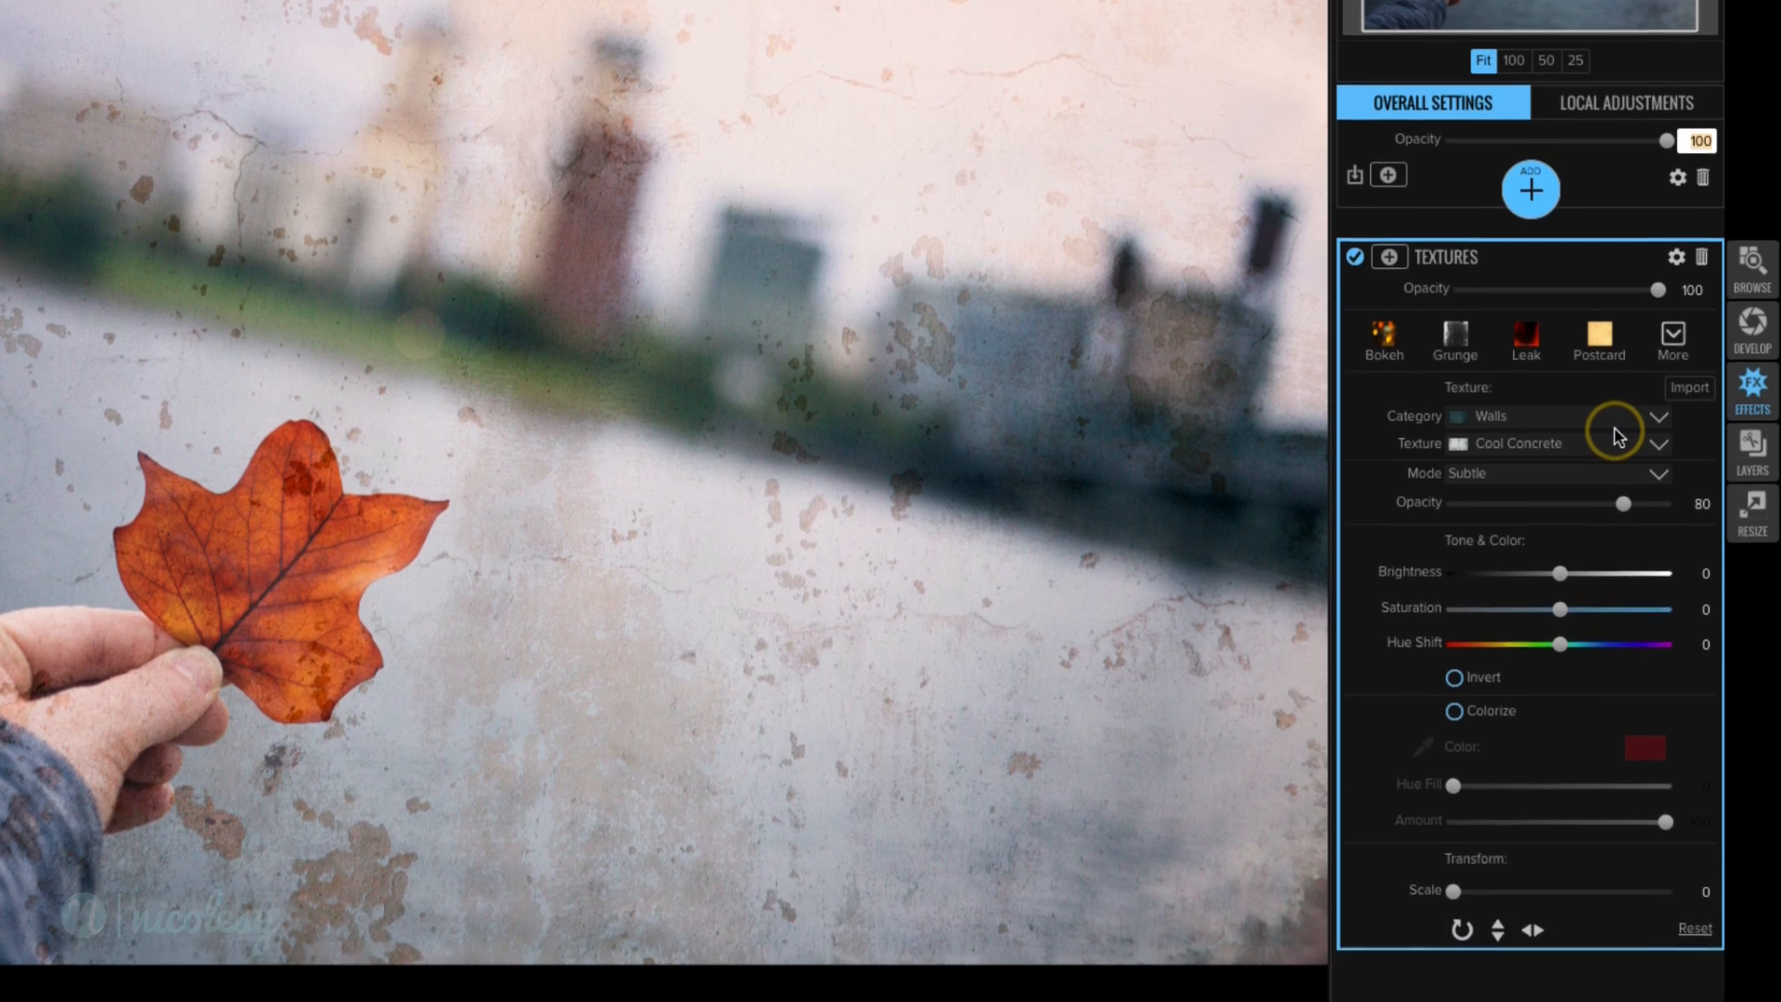
left_click(1659, 443)
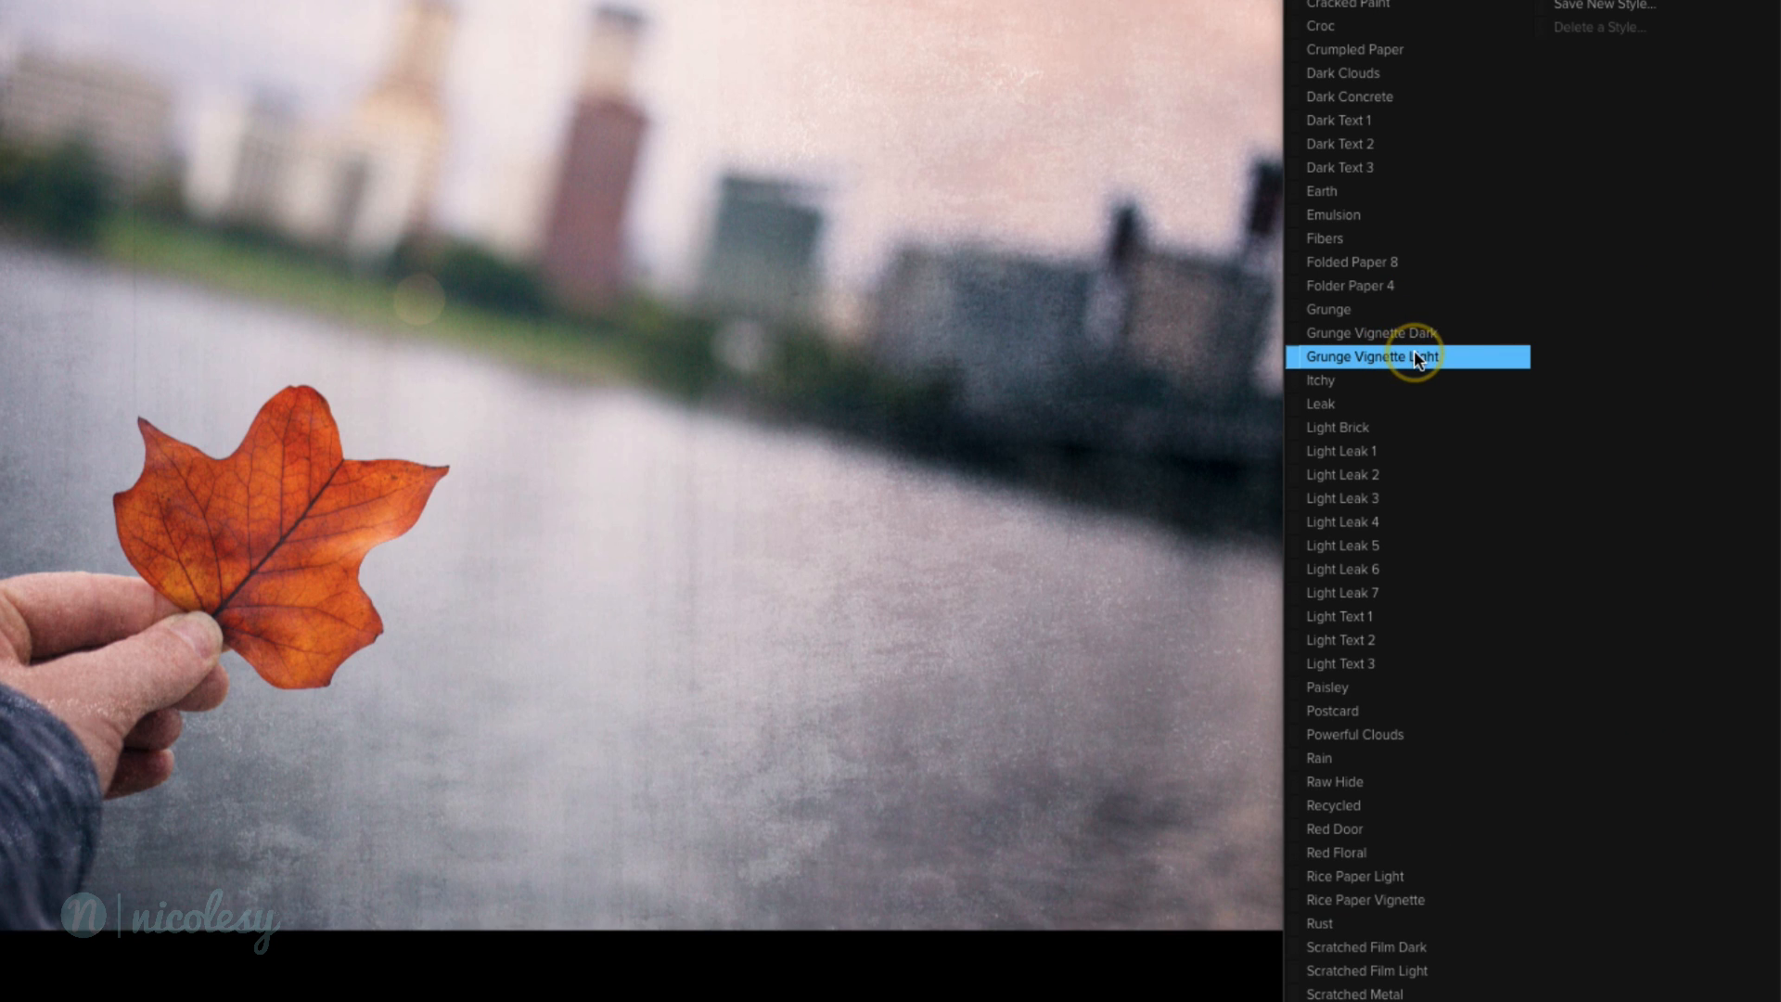
left_click(1409, 356)
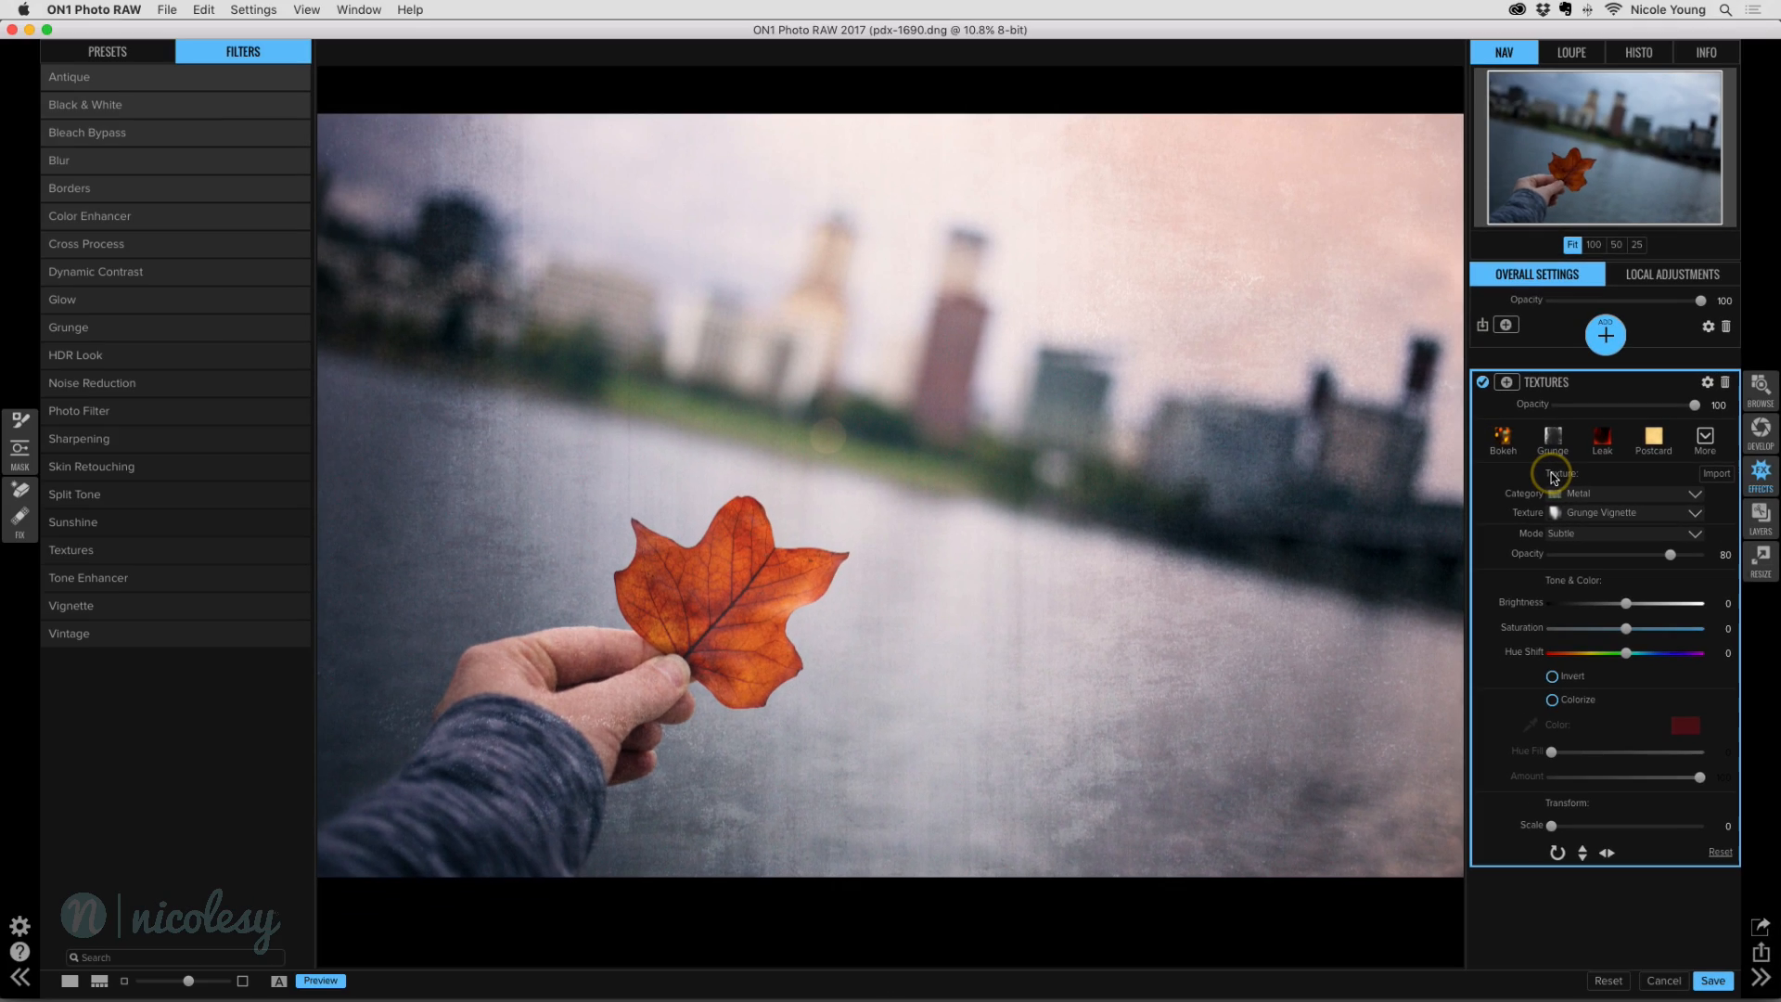
left_click(1605, 334)
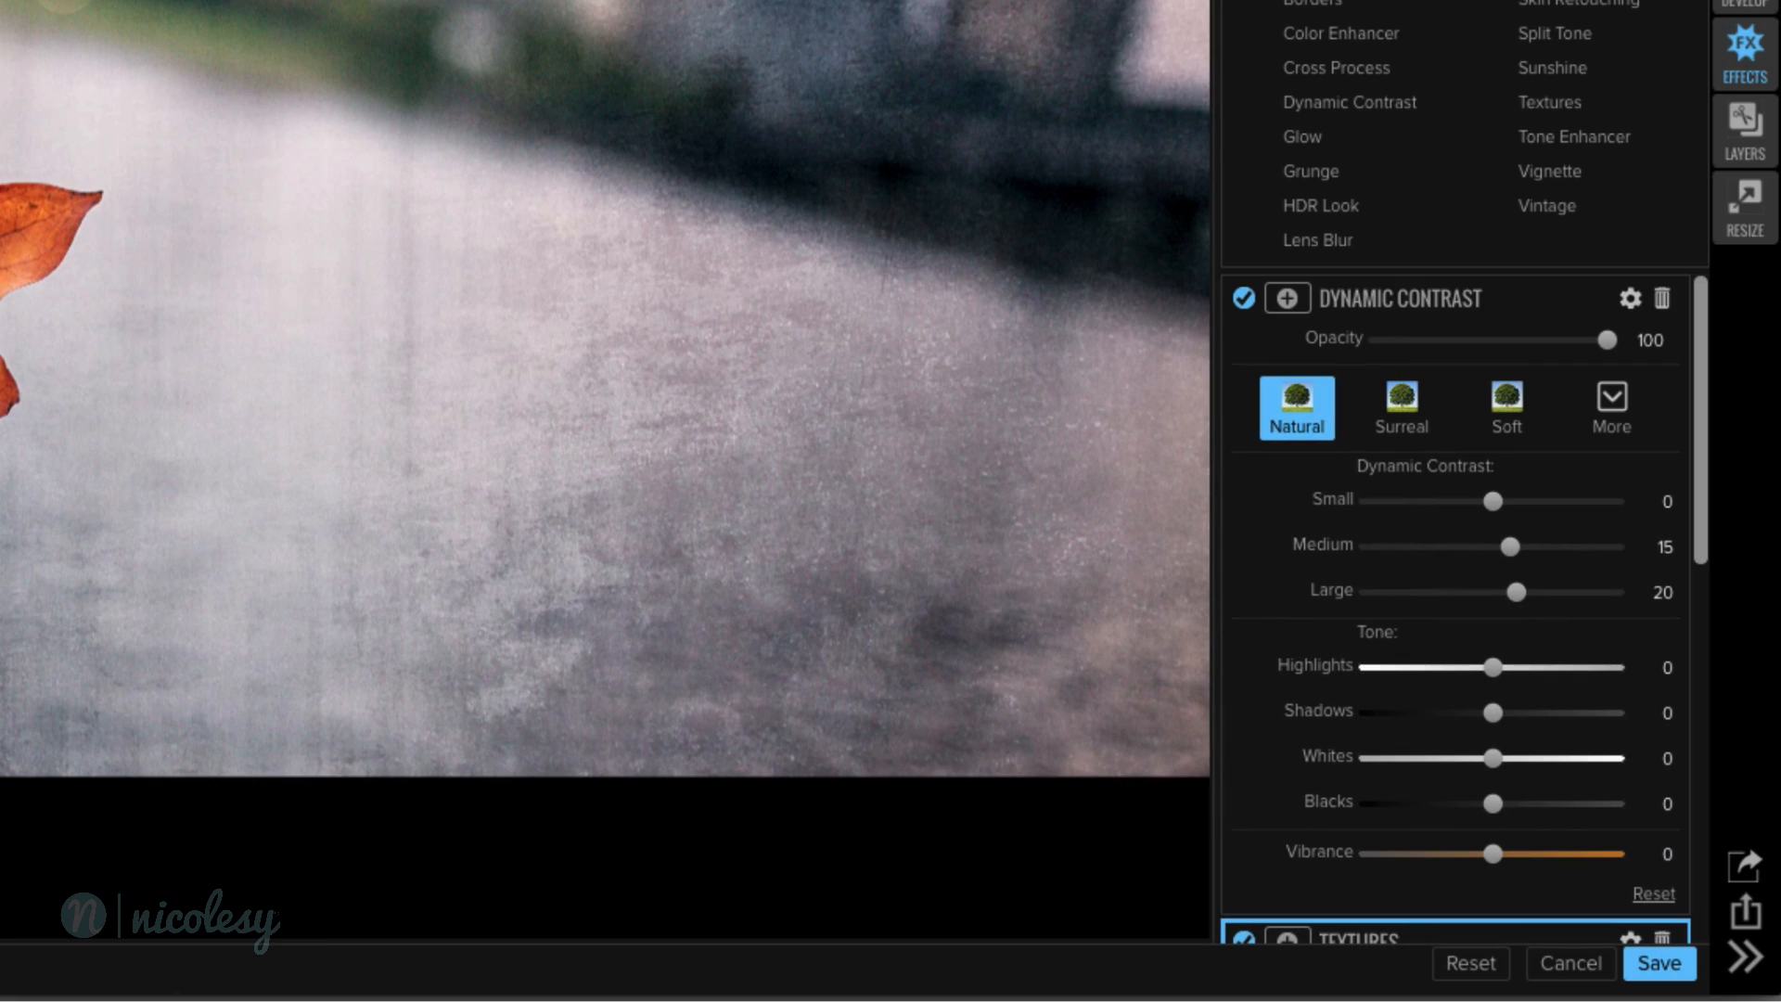
Step: Lower the Natural Dynamic Contrast opacity to 47, then save and close the leaf photo
left_click_drag(1635, 339, 1480, 339)
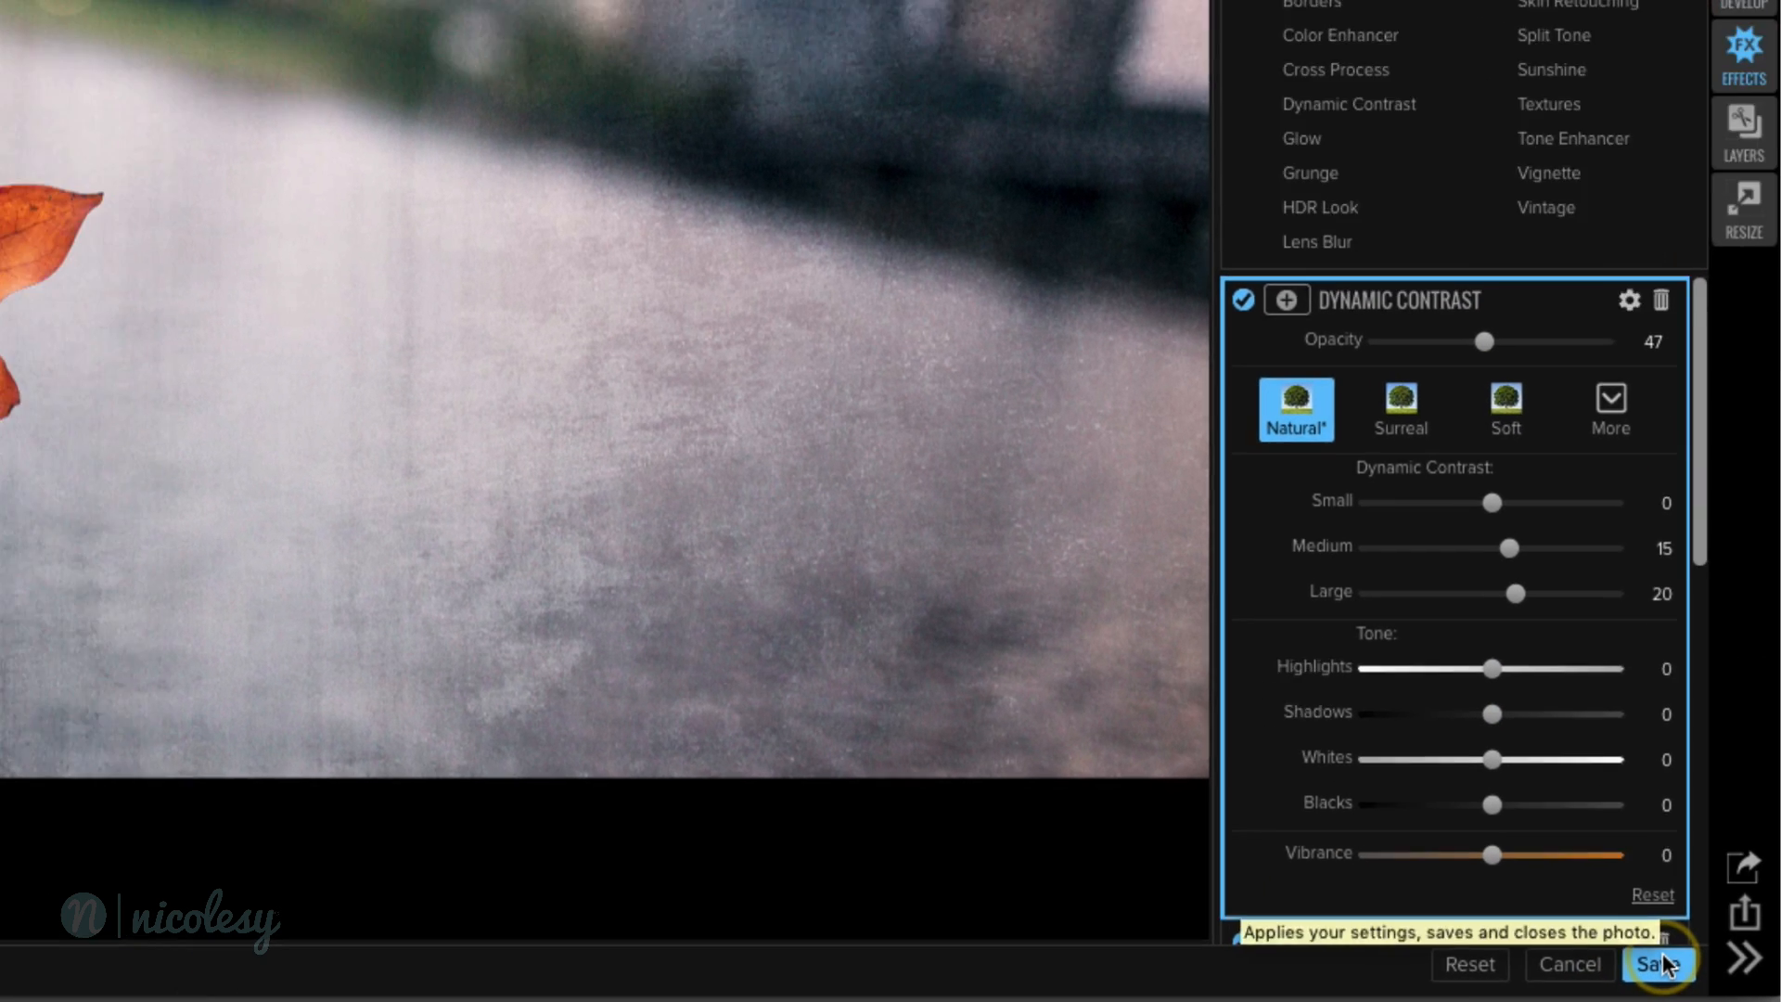
left_click(1659, 965)
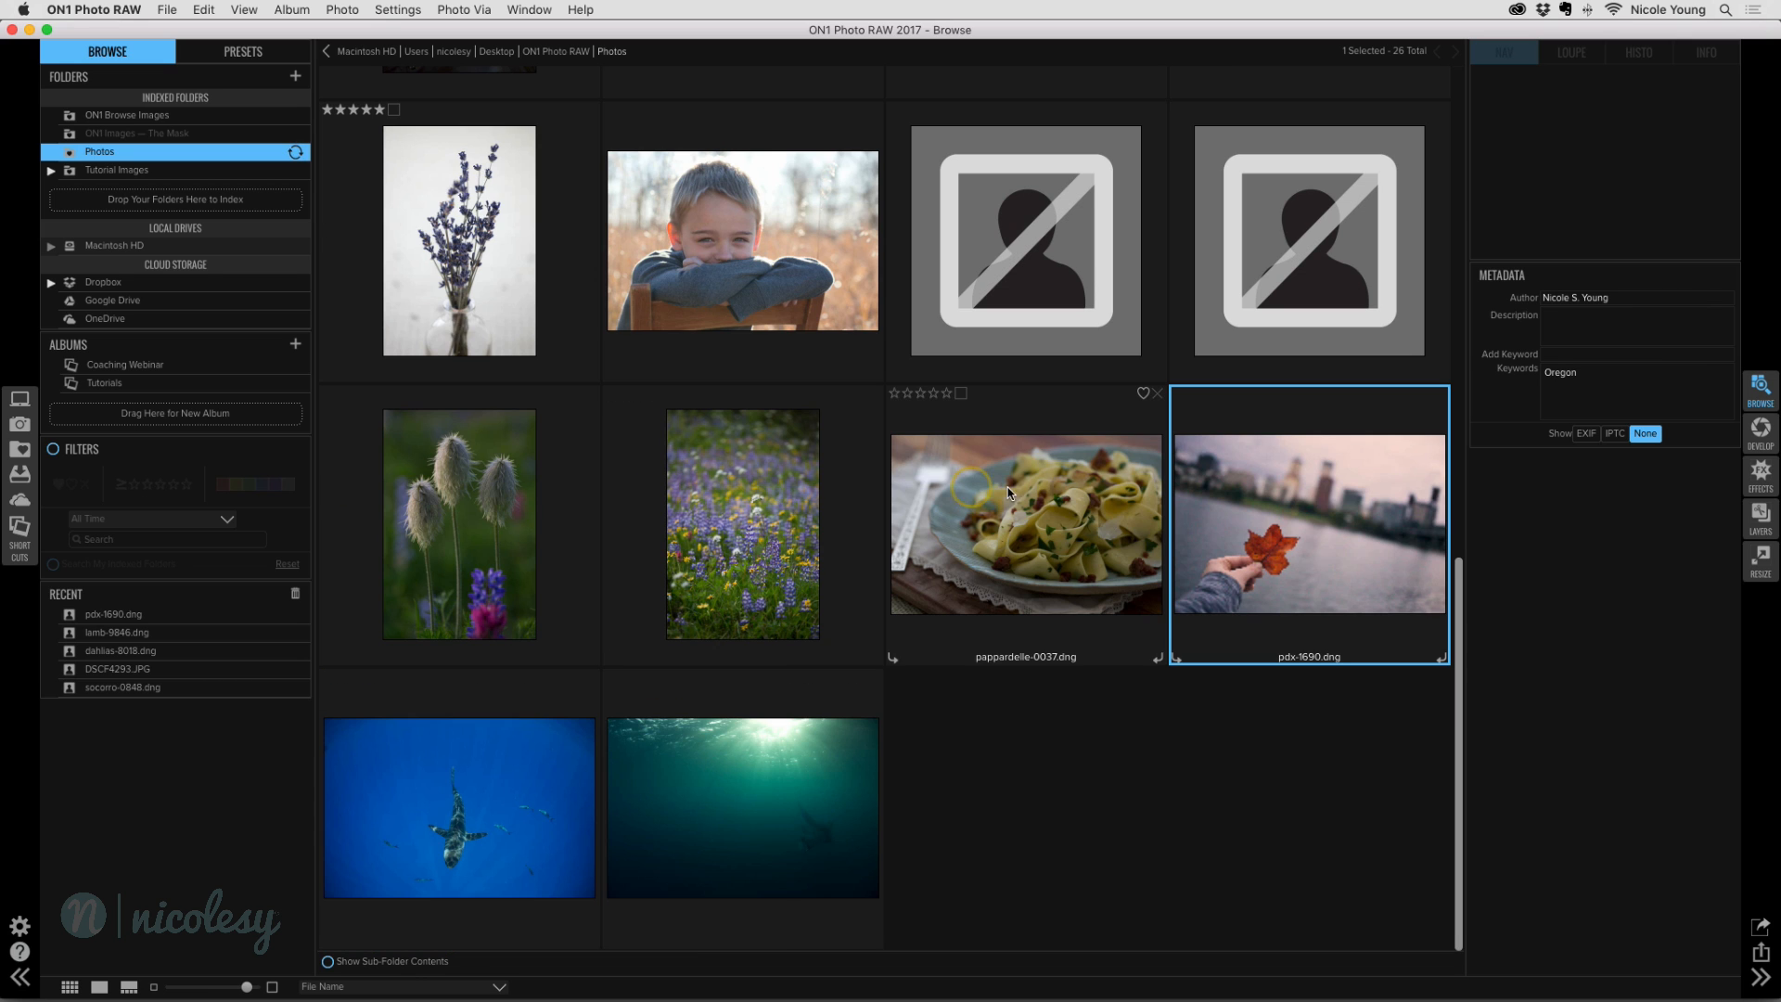
mouse_move(1325, 558)
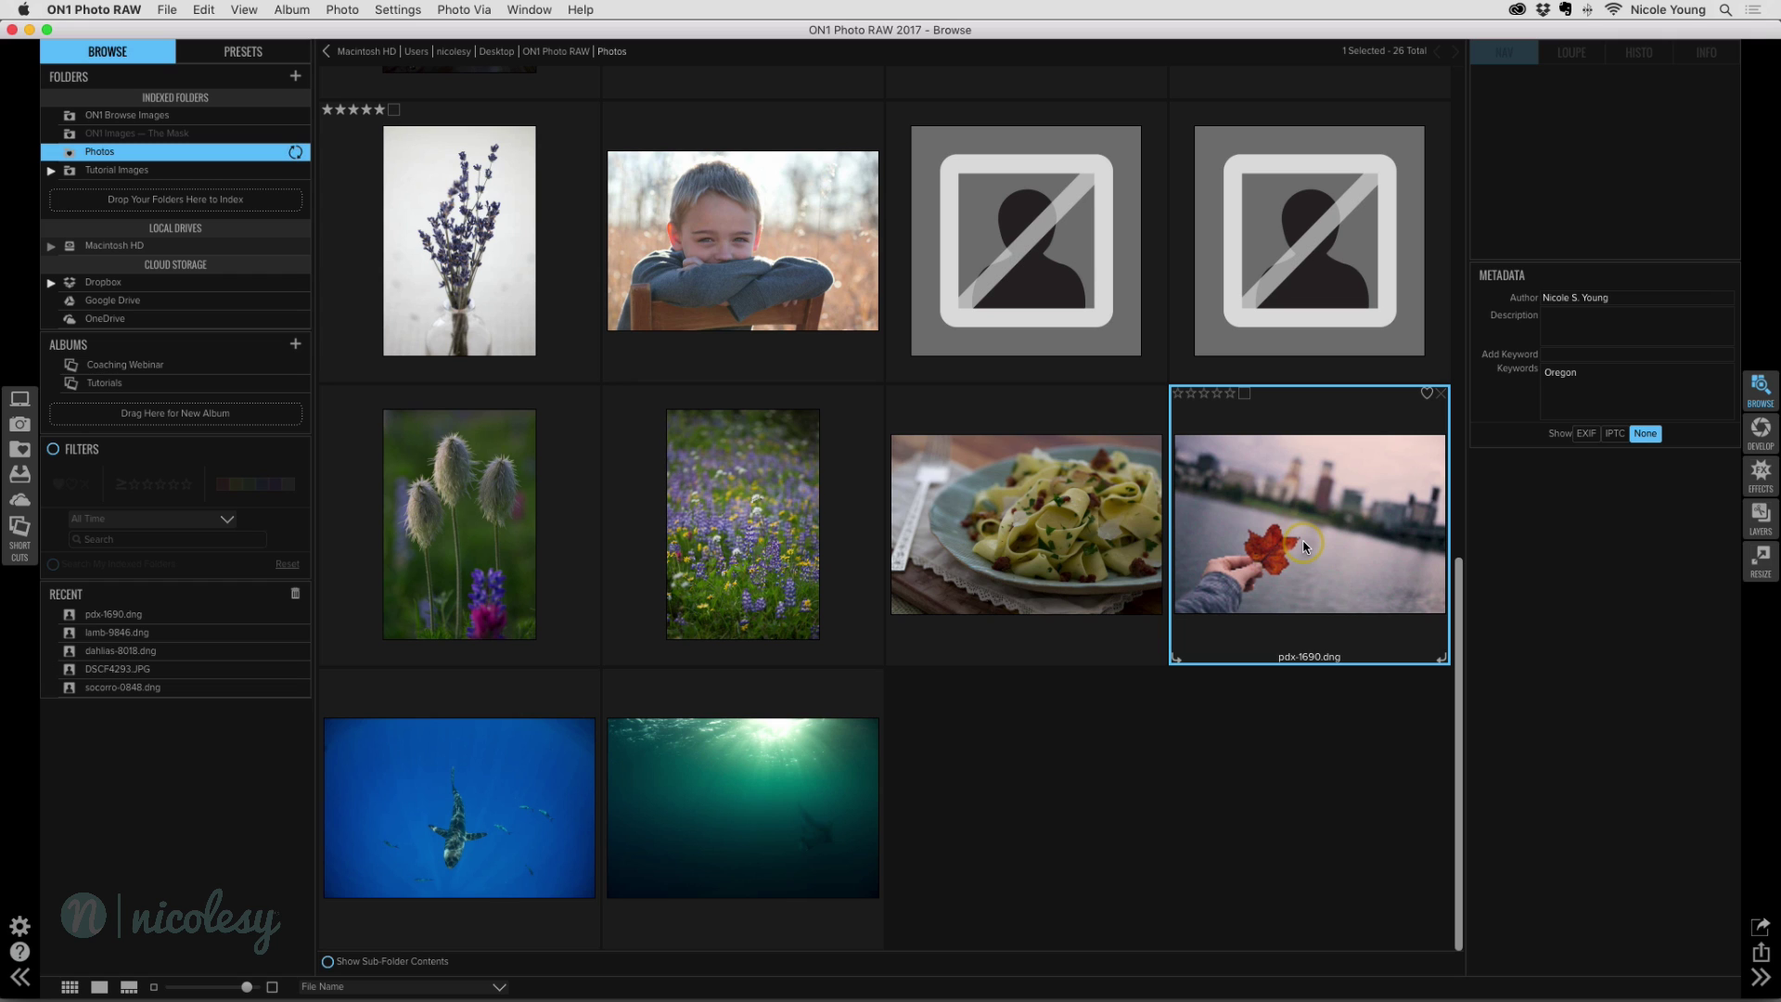
mouse_move(1344, 572)
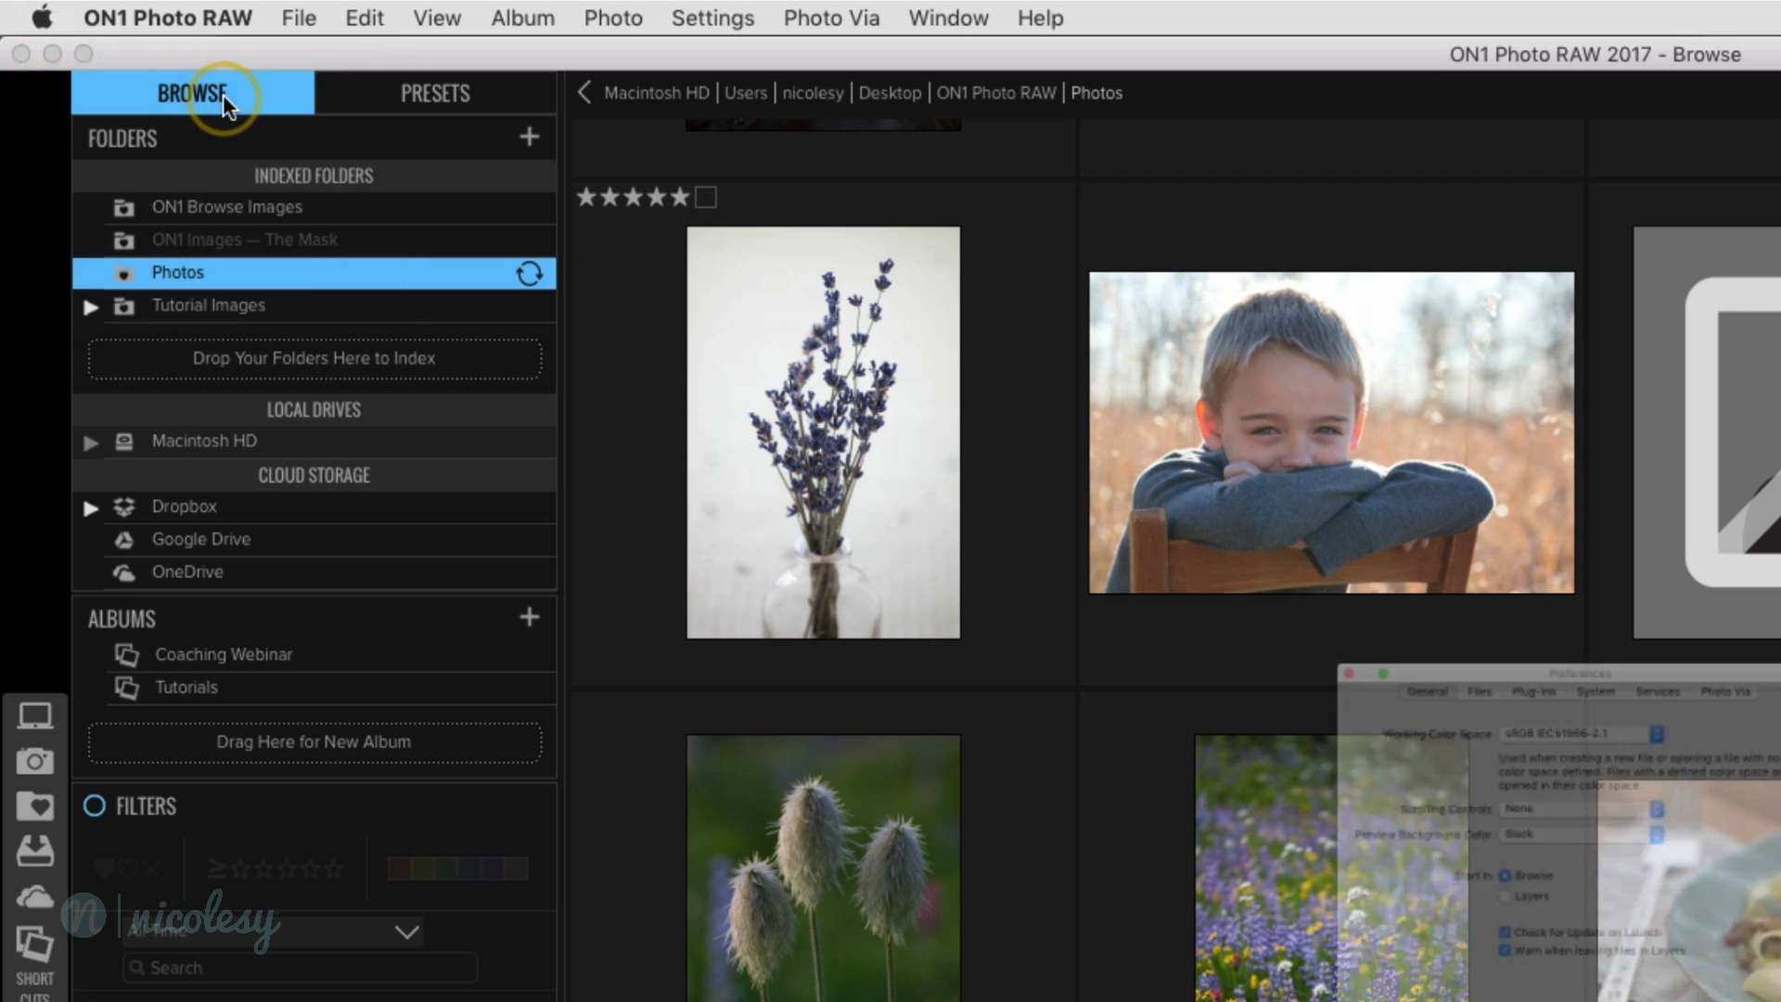
Step: In Preferences' Files section, enable 'Create sidecar files for non-destructive edits' and confirm with OK
left_click(688, 156)
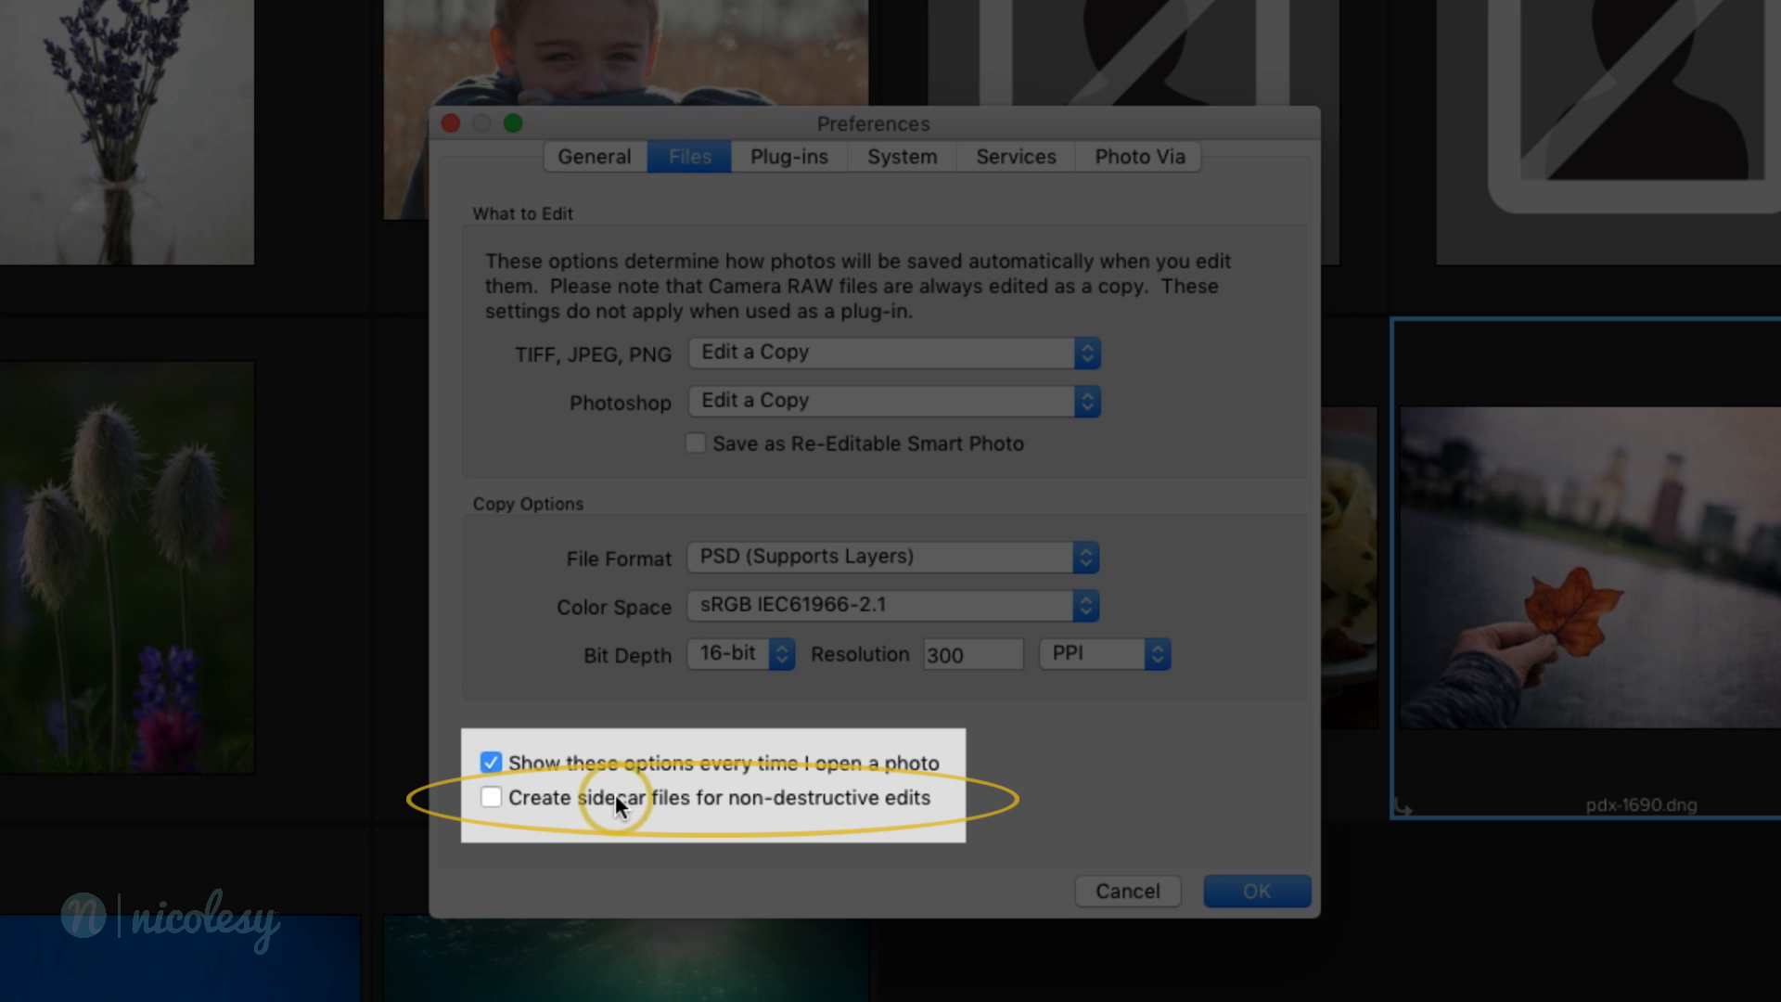
left_click(489, 798)
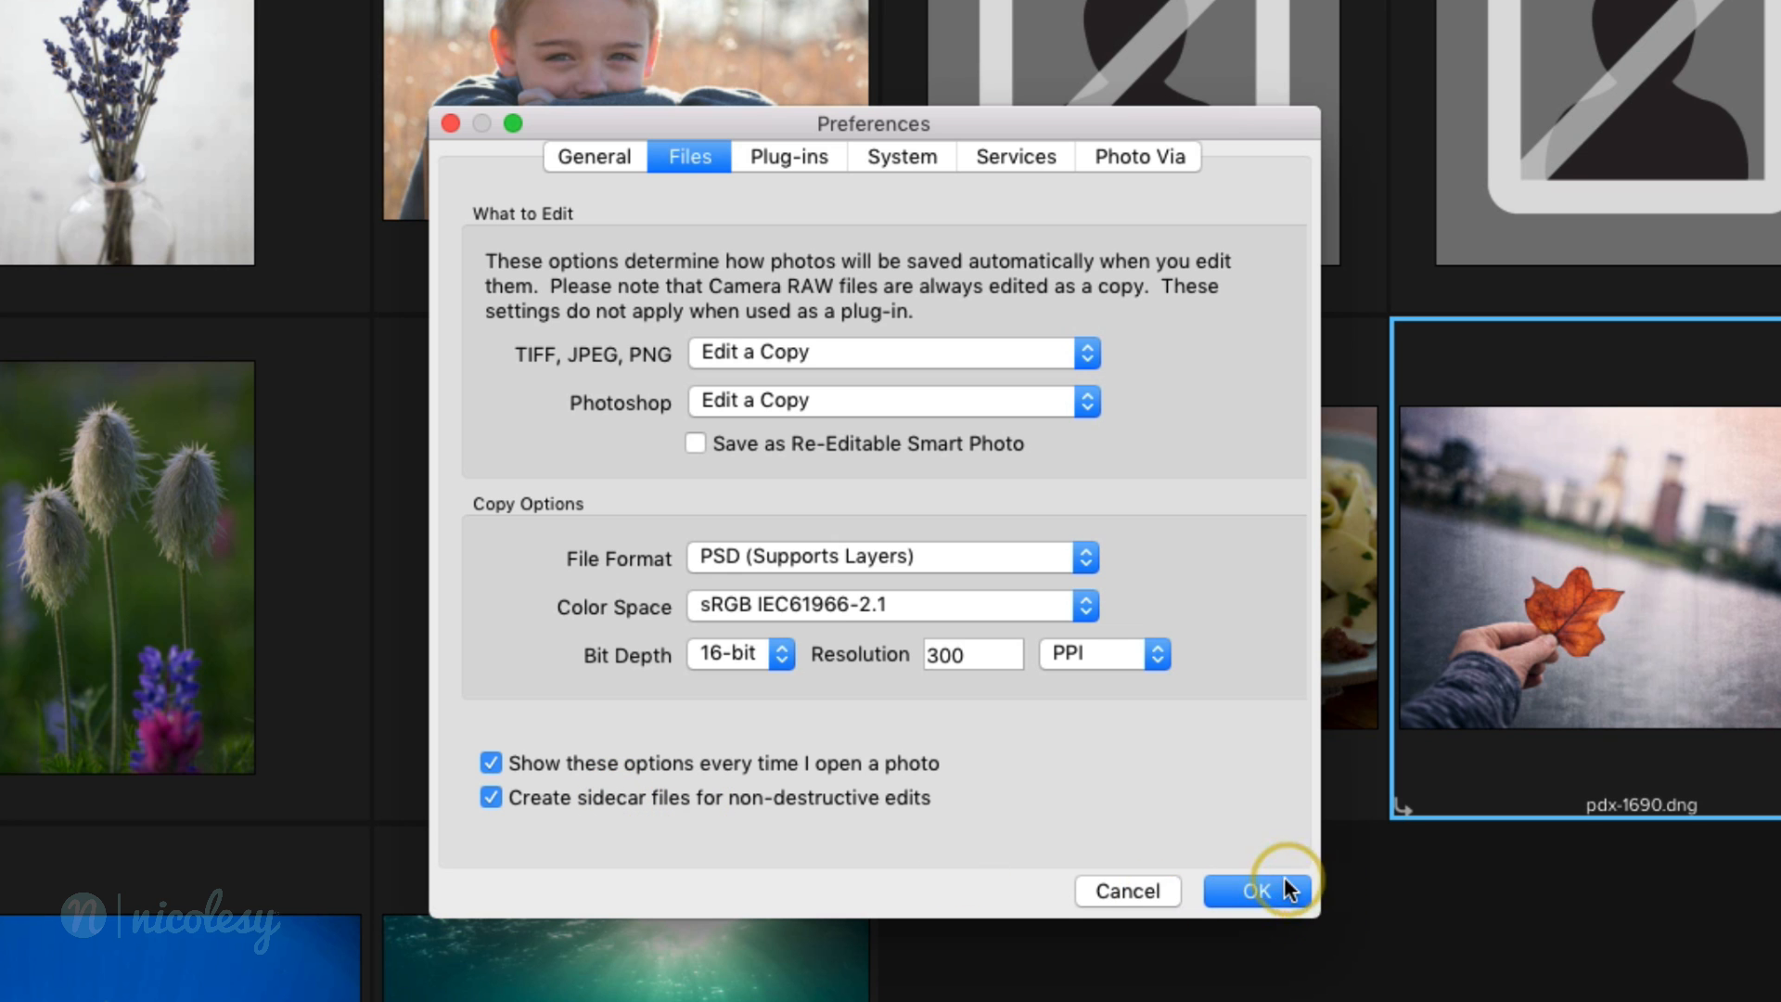
left_click(1258, 891)
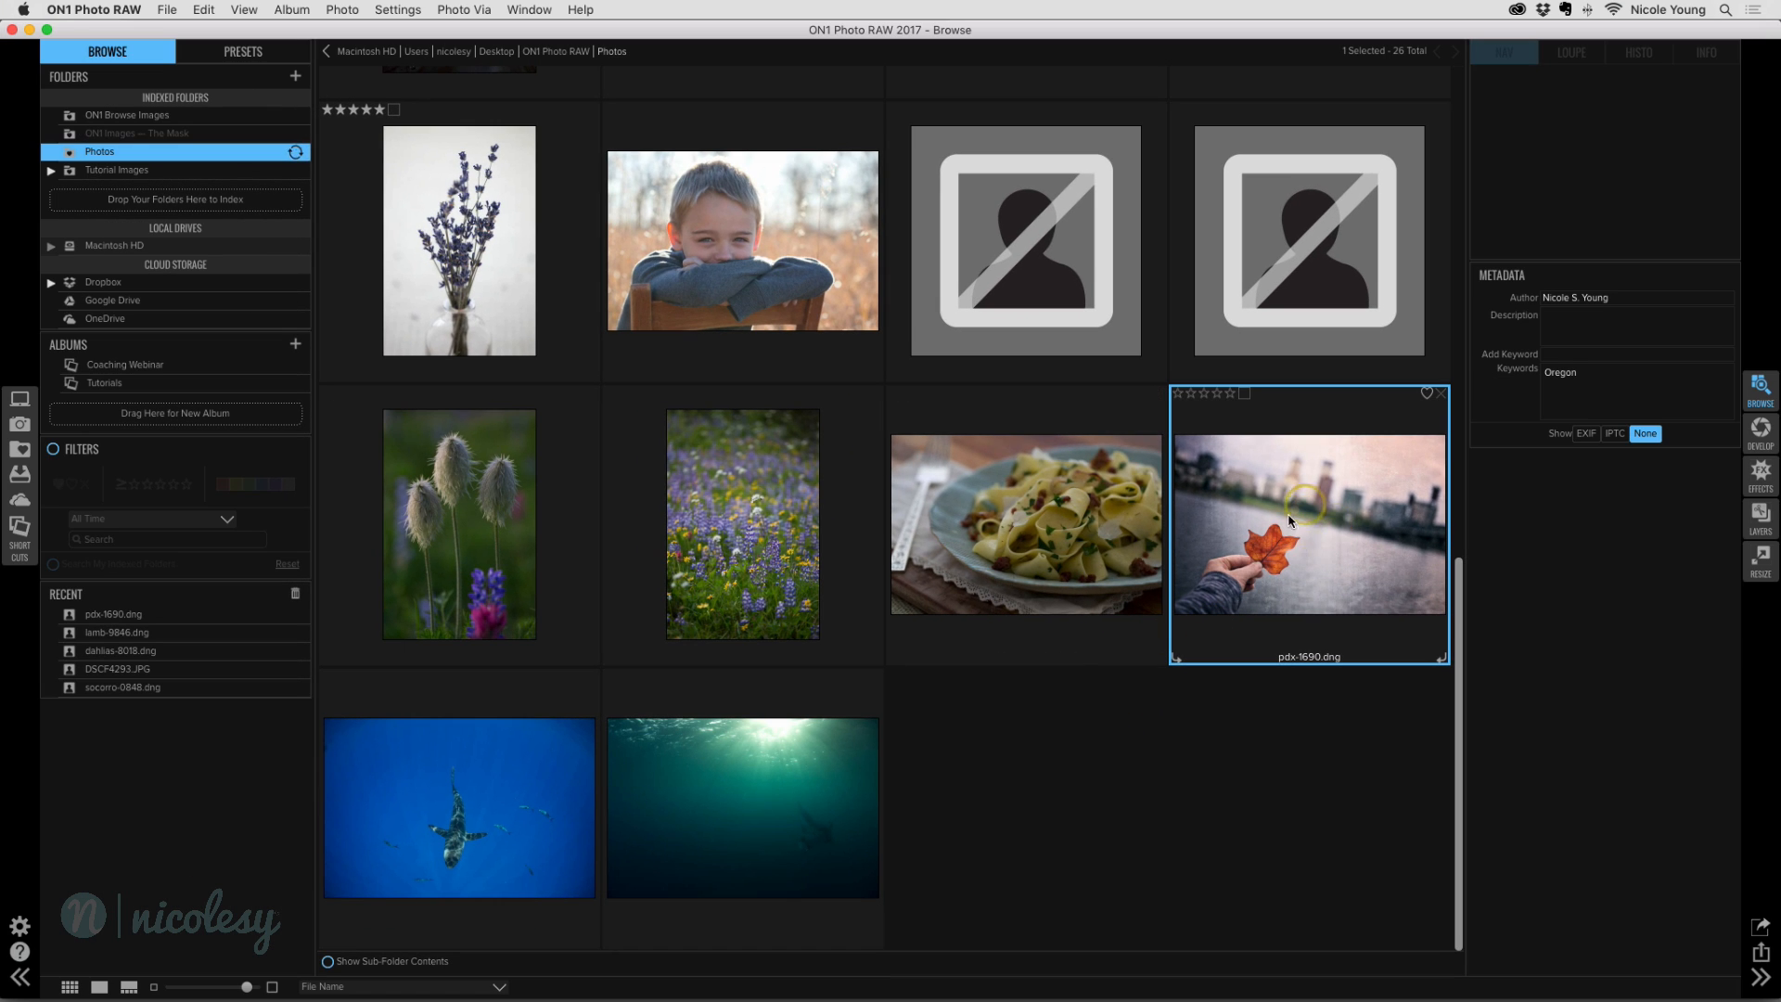
mouse_move(1314, 542)
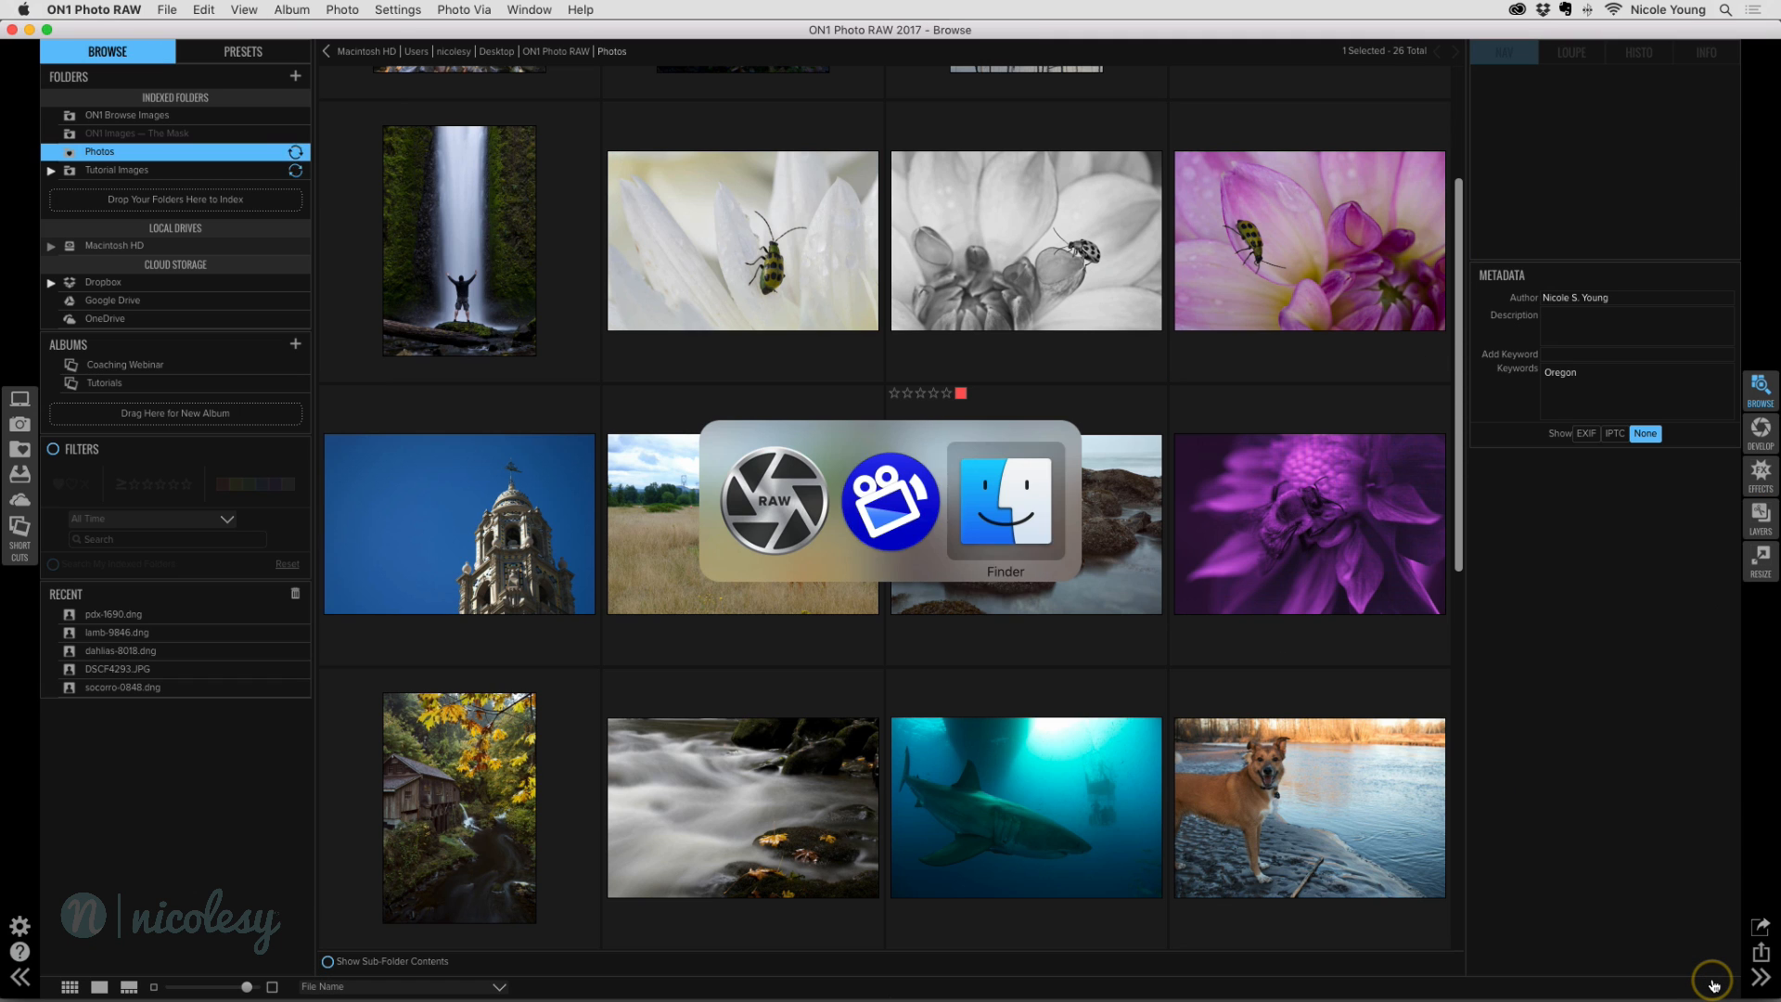
Step: In Finder's Photos folder, select pdx-1690.dng, then its pdx-1690.on1 sidecar
left_click(1006, 505)
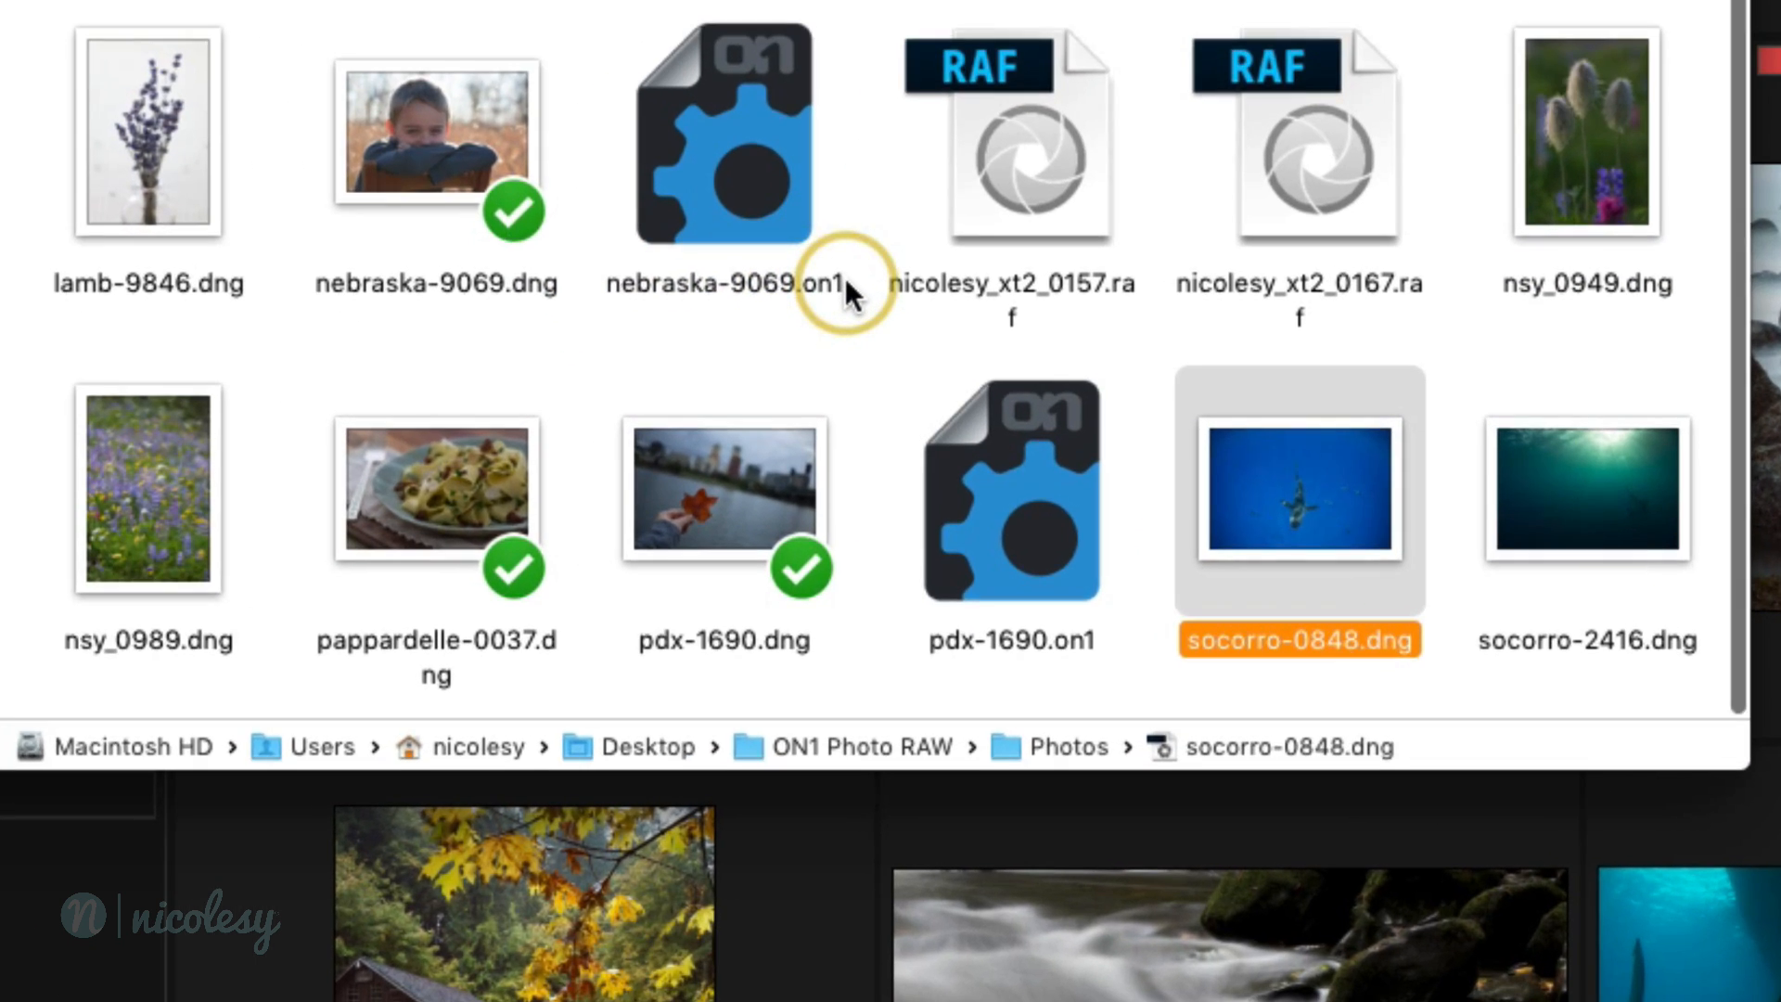
left_click(758, 488)
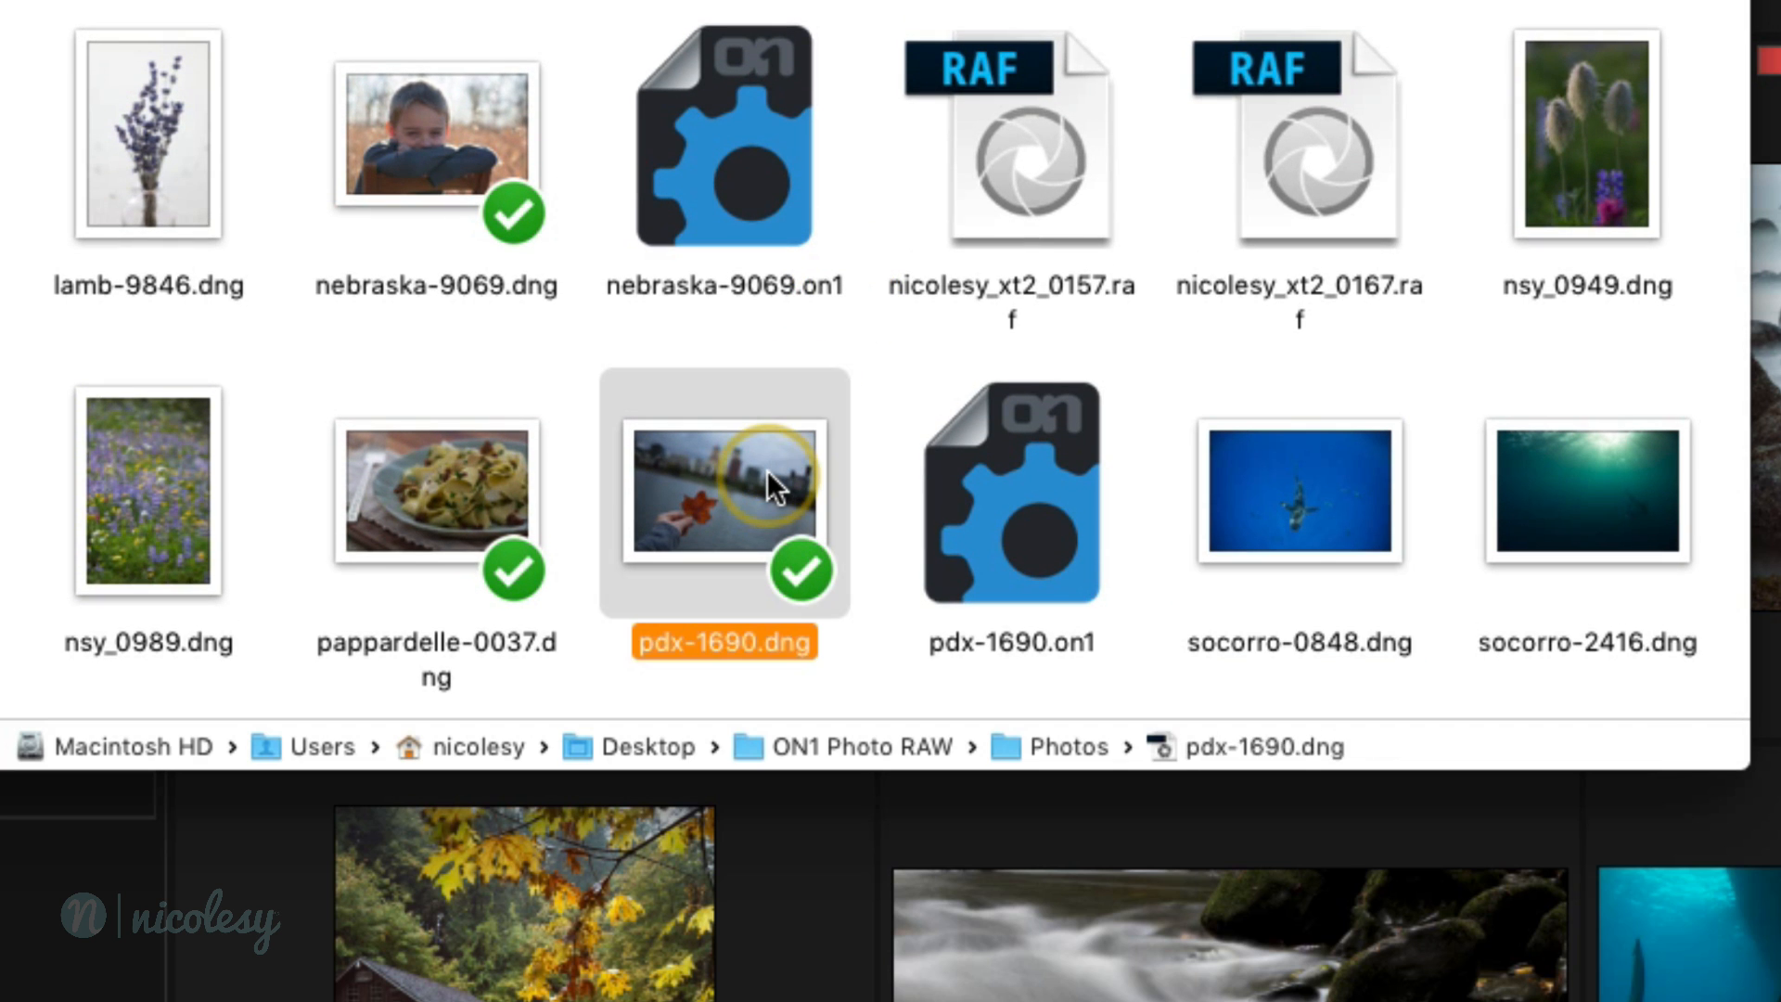
mouse_move(721, 489)
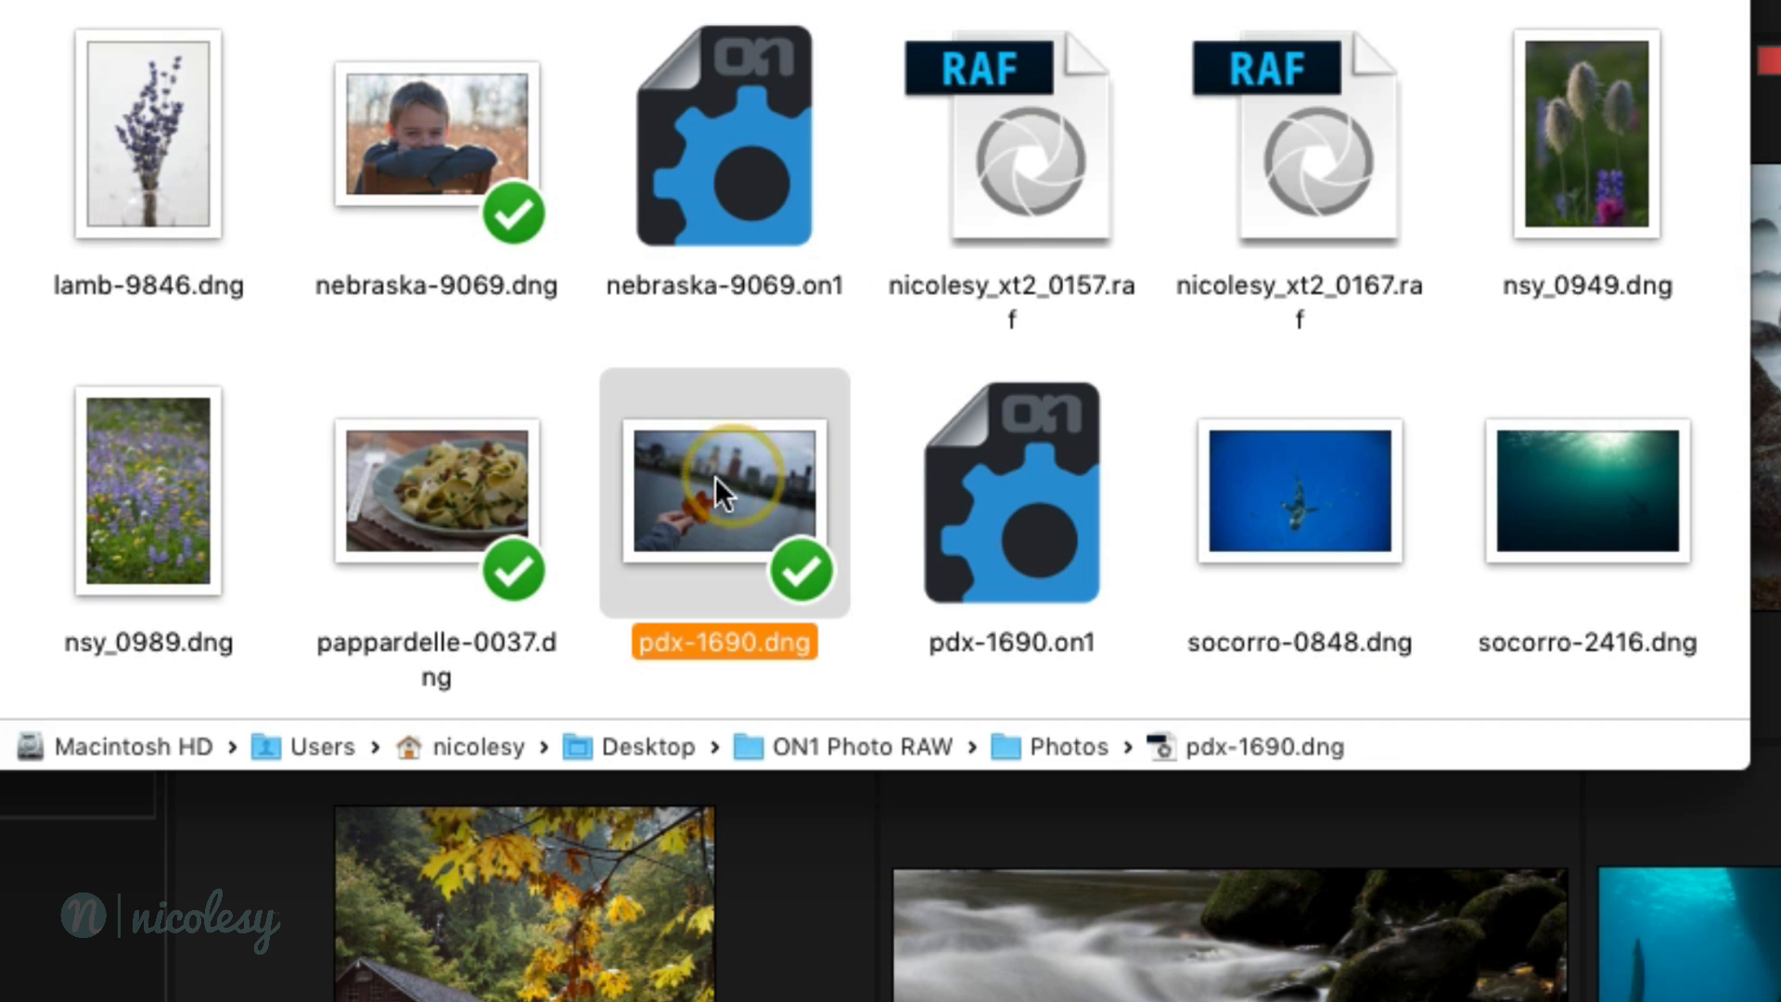
mouse_move(1000, 514)
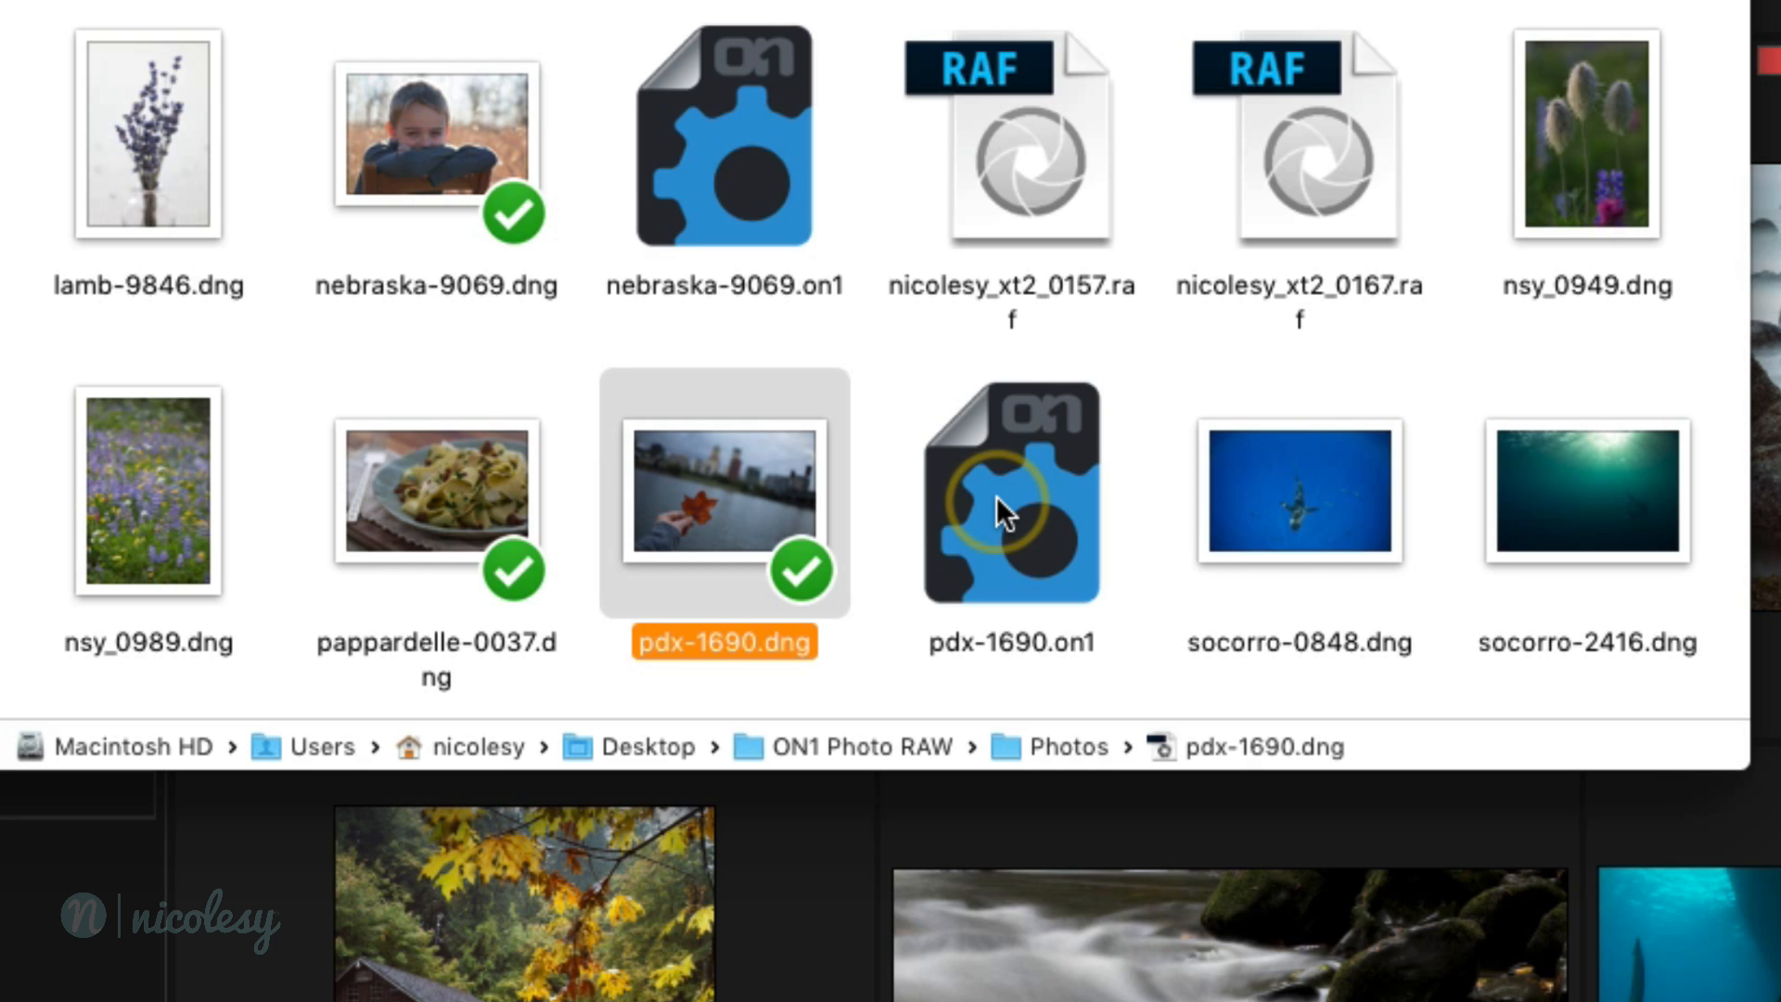
left_click(1011, 504)
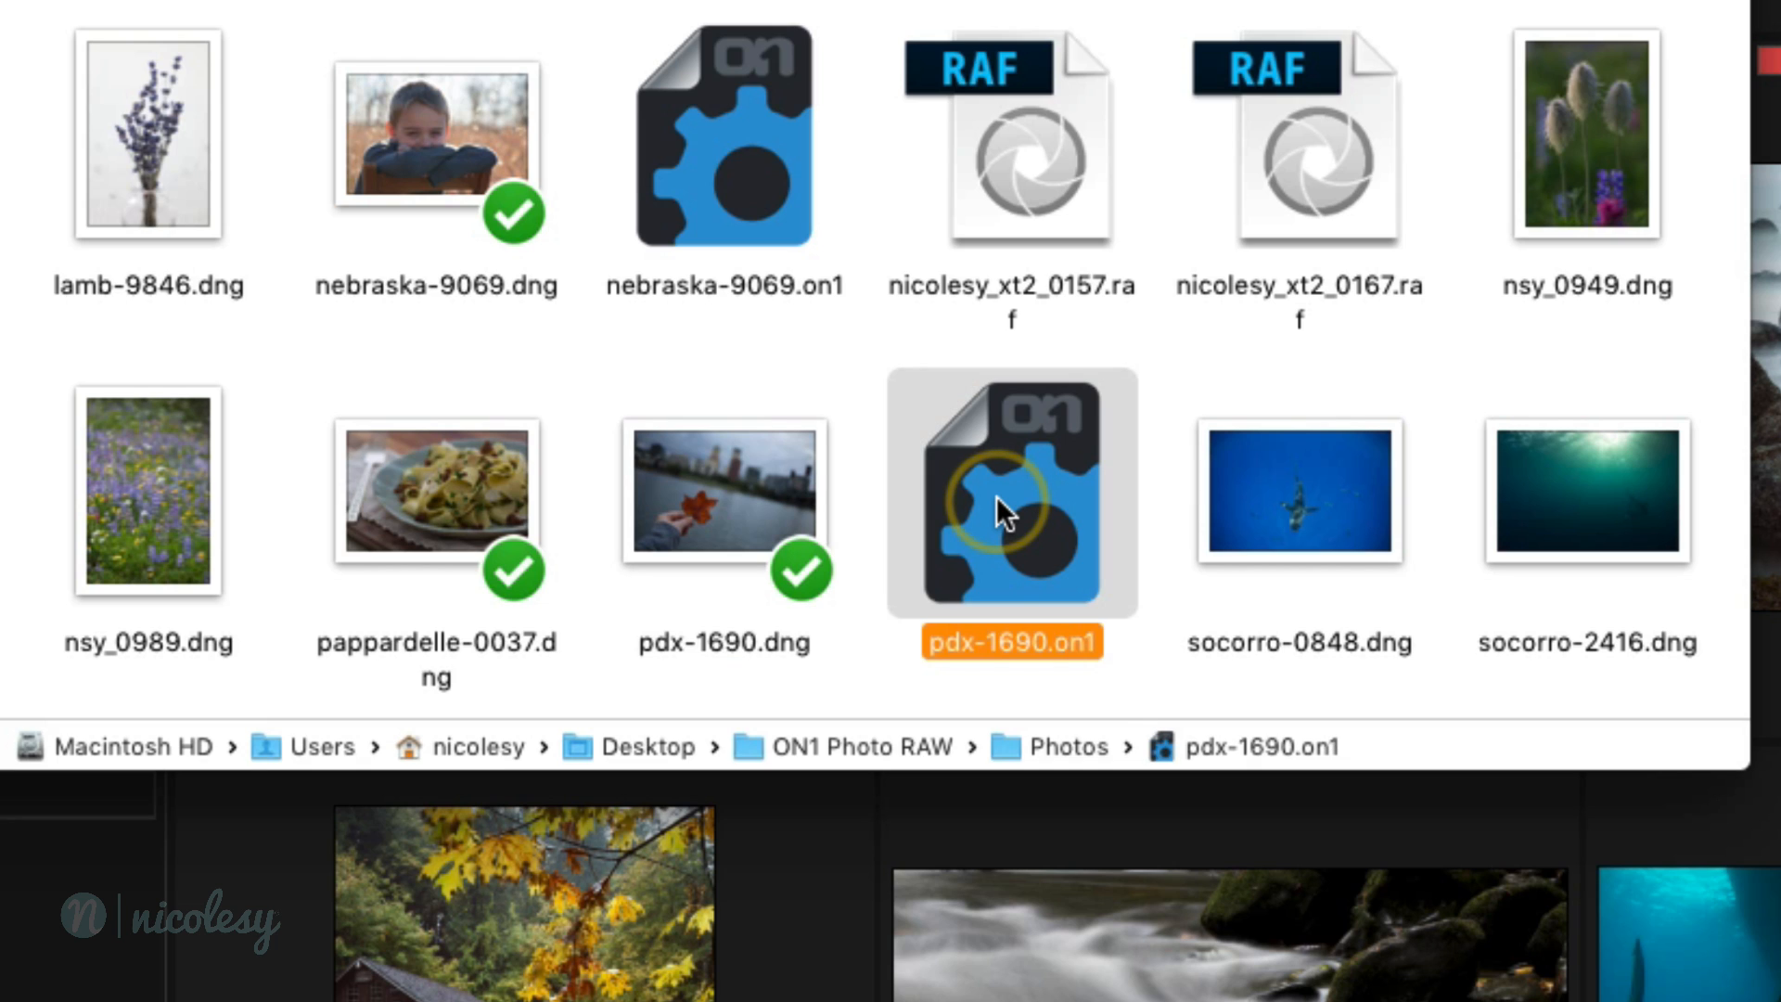